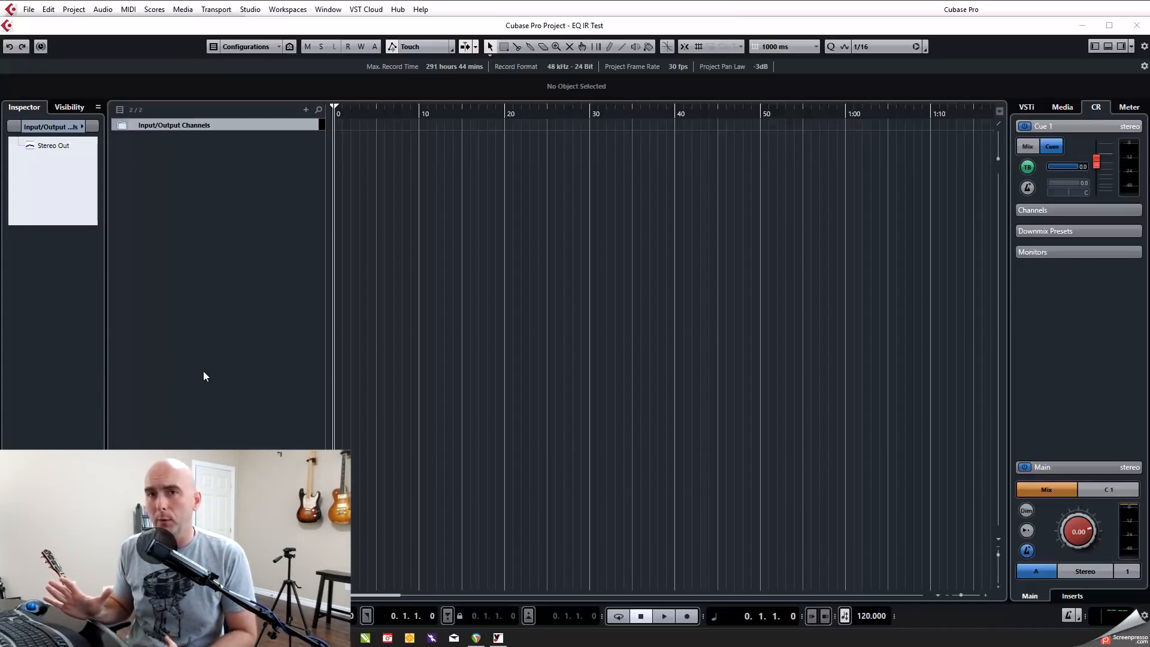
mouse_move(205, 432)
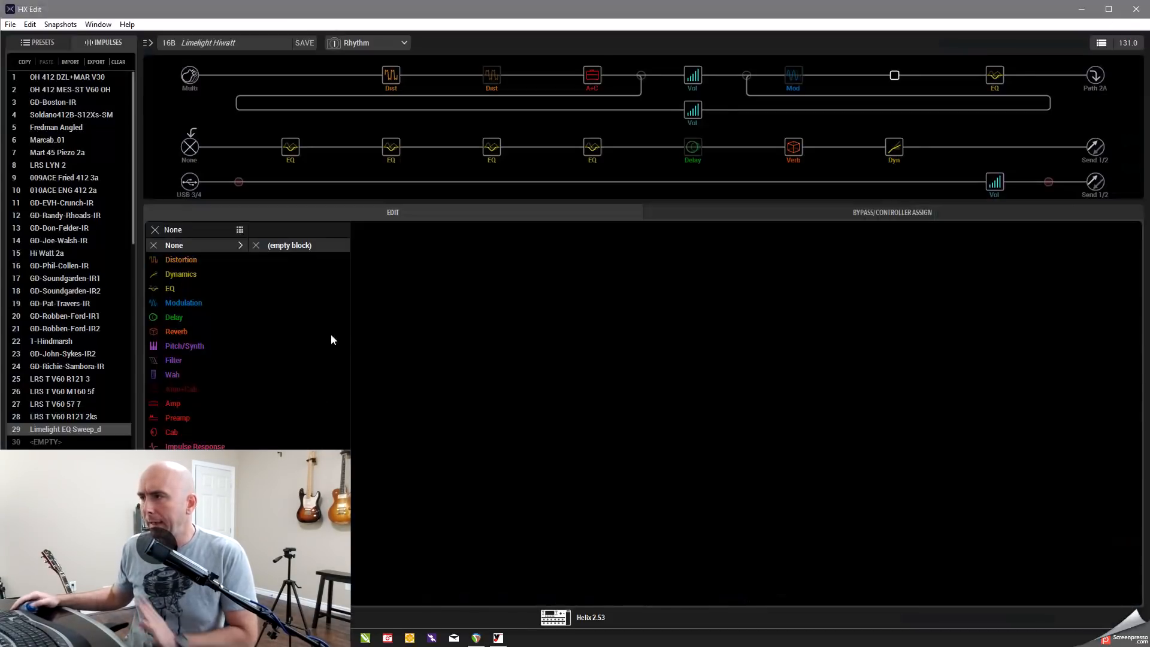
mouse_move(224, 194)
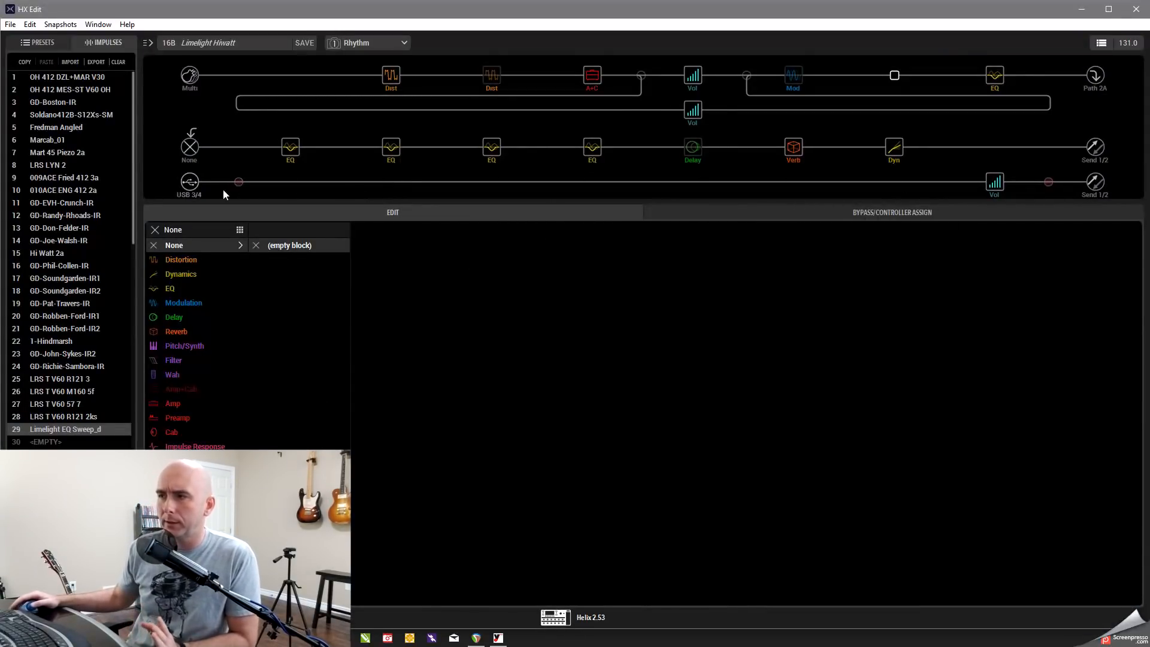
mouse_move(213, 194)
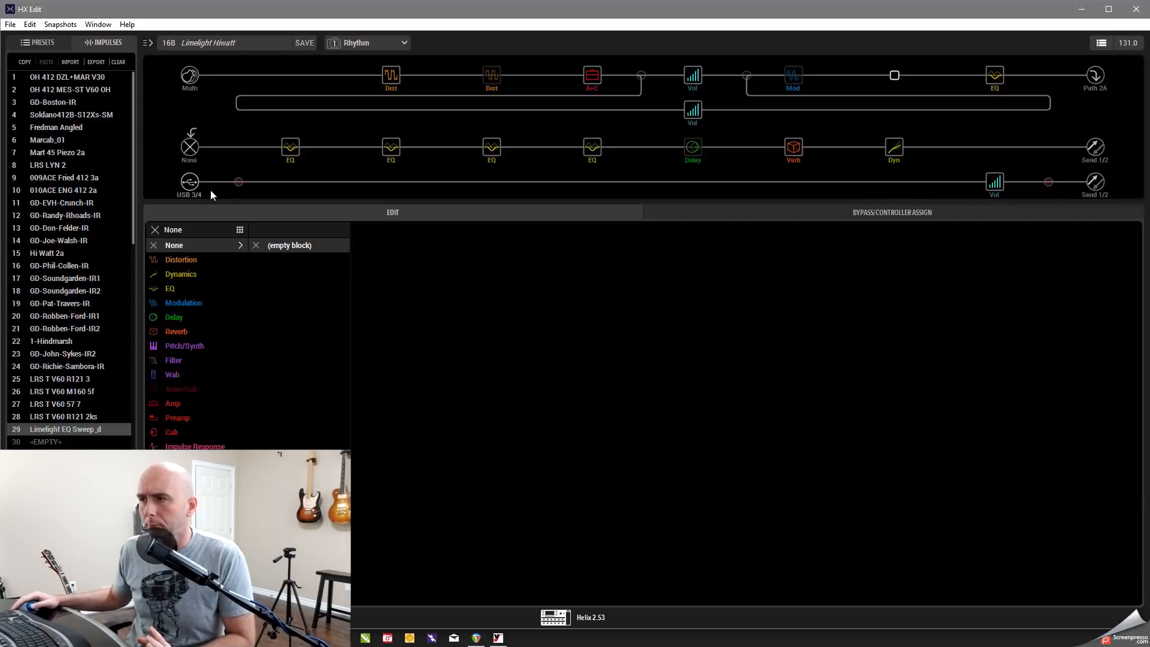
mouse_move(190, 182)
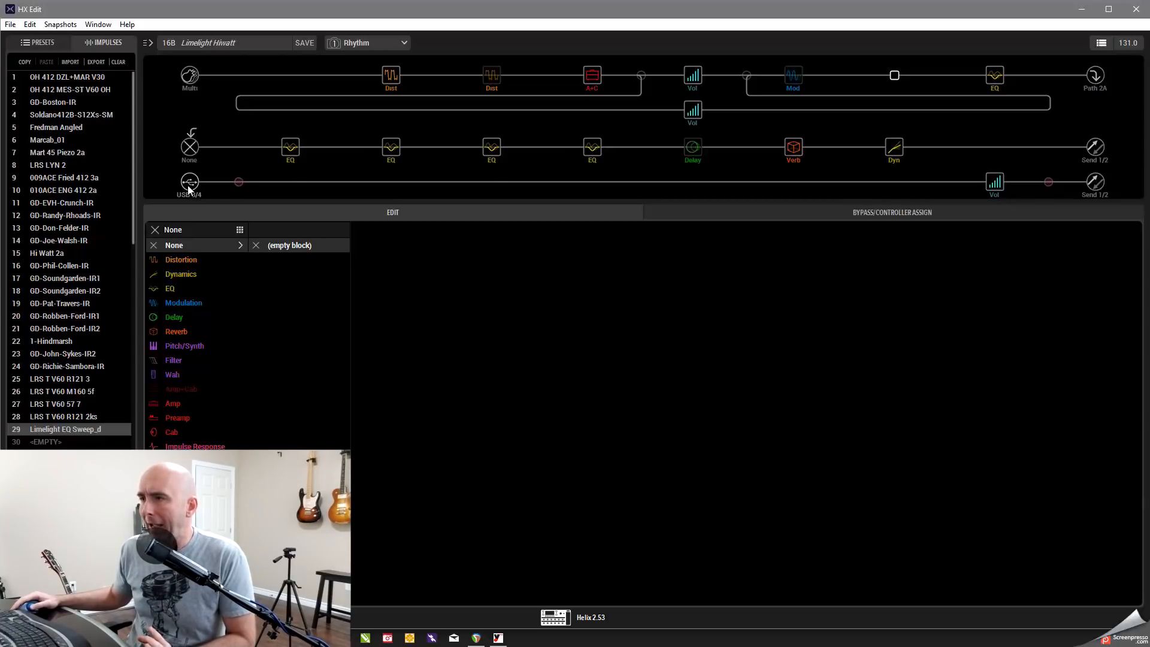
mouse_move(191, 198)
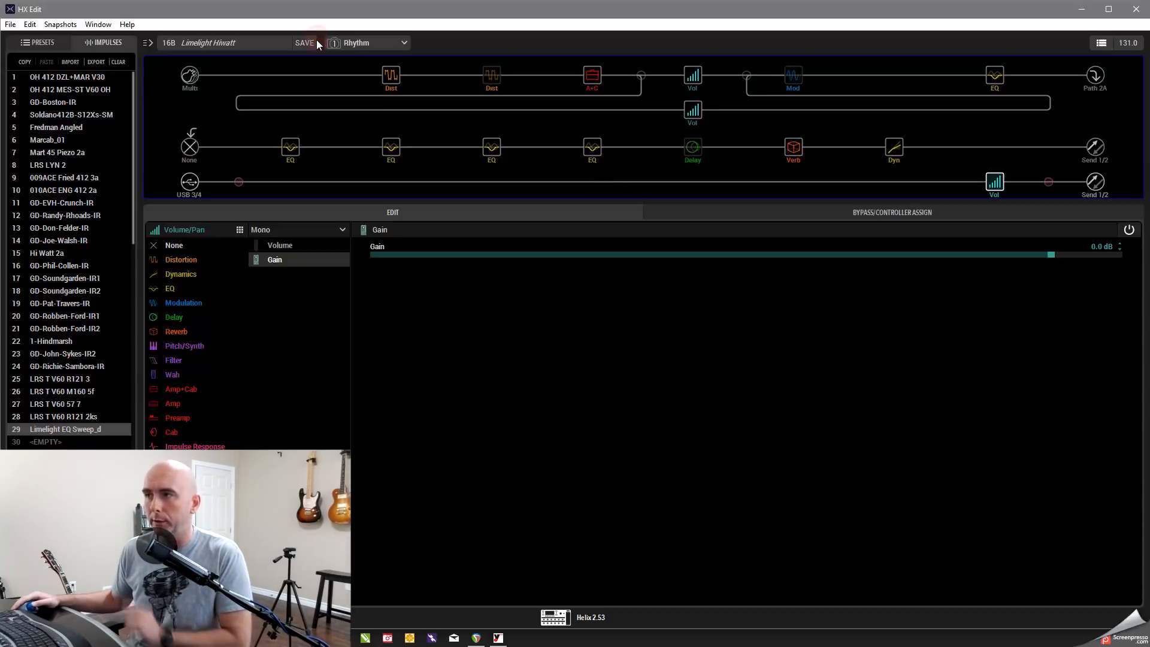
Save the Limelight Hiwatt preset so no changes remain pending
click(304, 43)
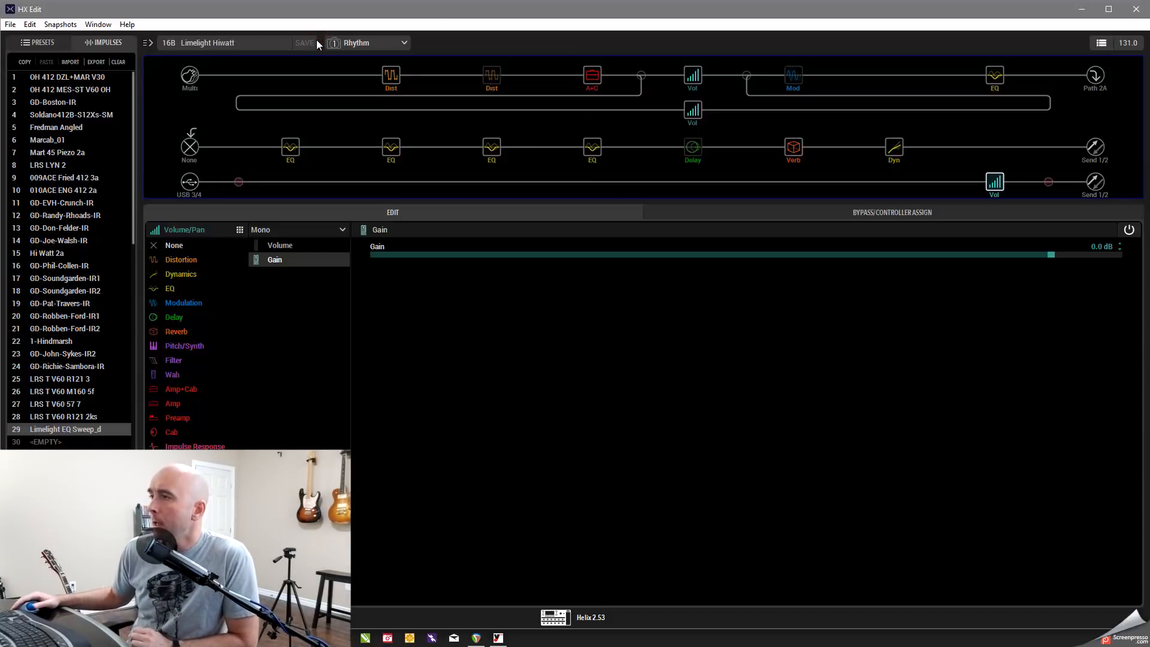
mouse_move(214, 77)
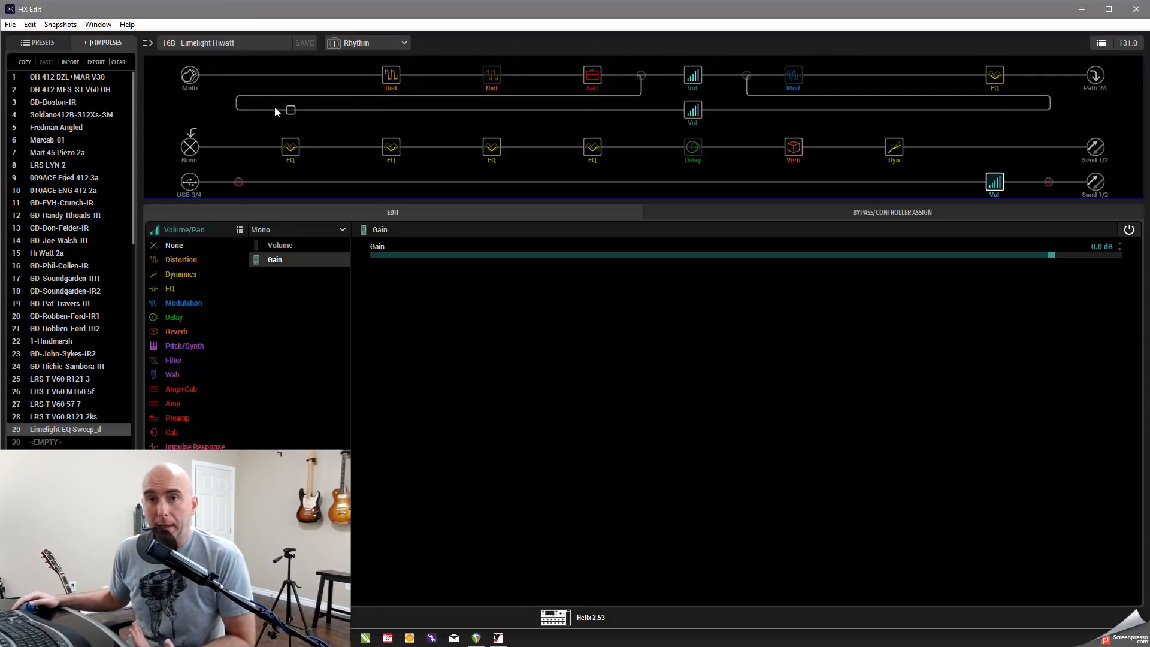
mouse_move(994, 77)
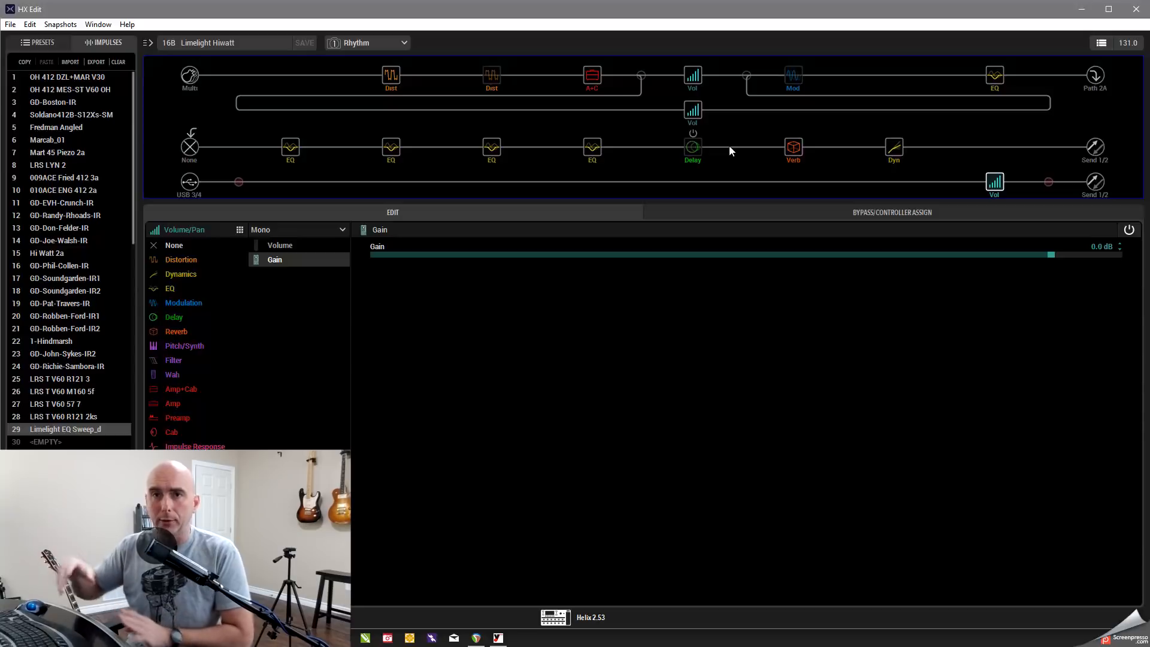
mouse_move(995, 76)
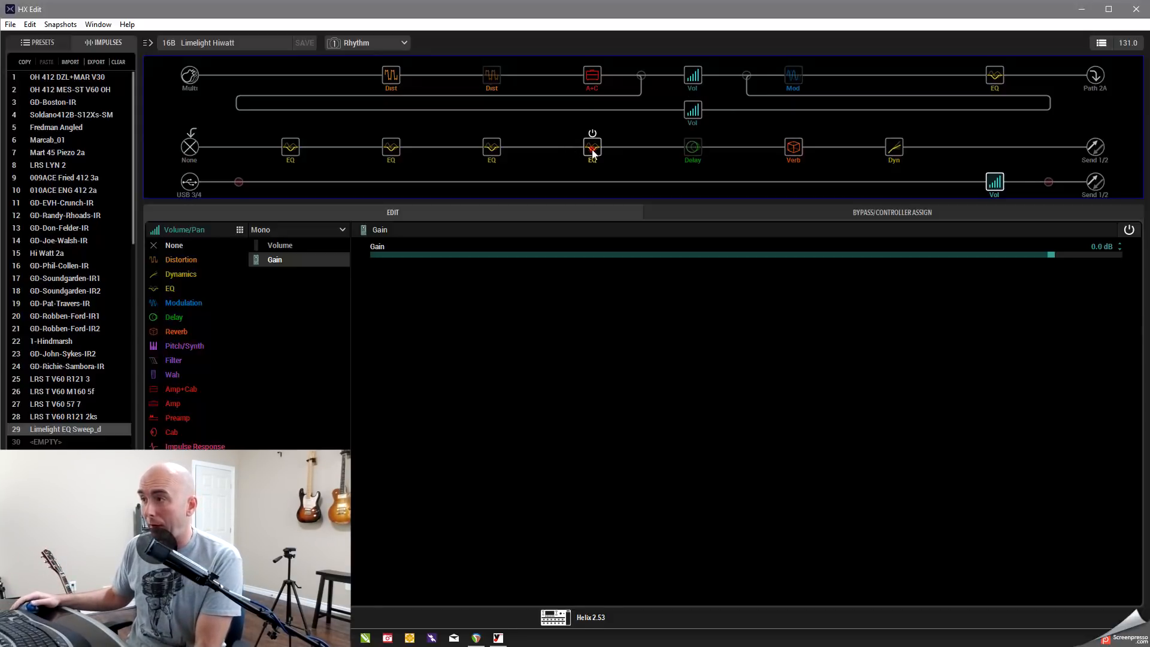
Review each EQ block's parametric settings: 110 Hz low, 6.0 kHz mid, 12.4 kHz high
click(290, 148)
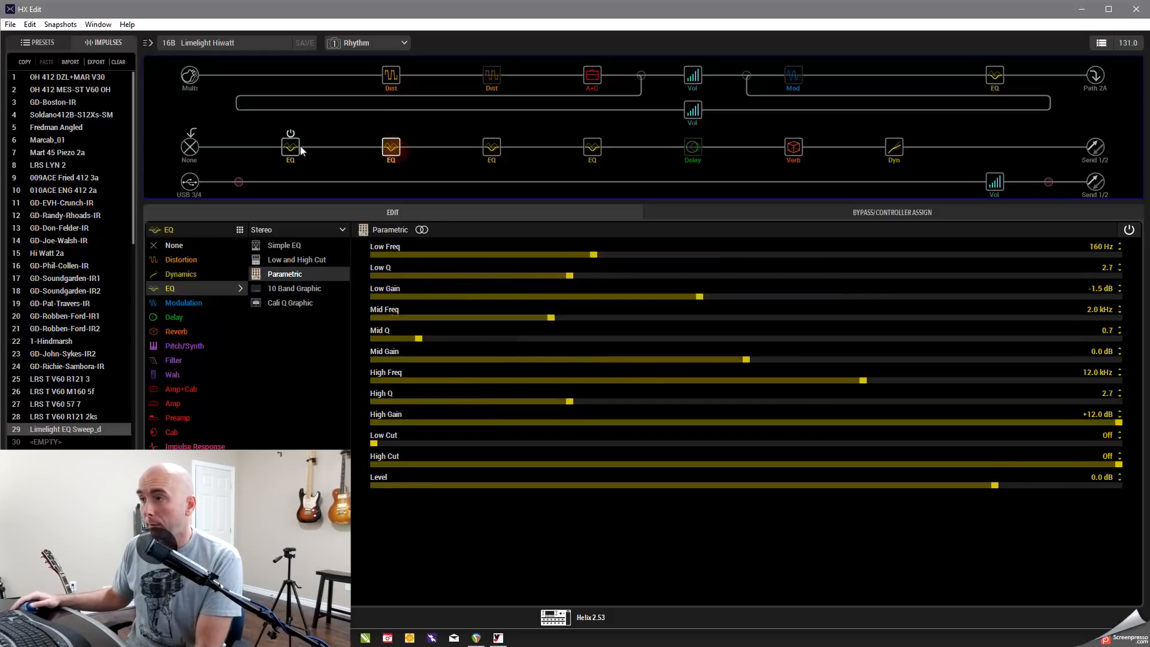
click(995, 76)
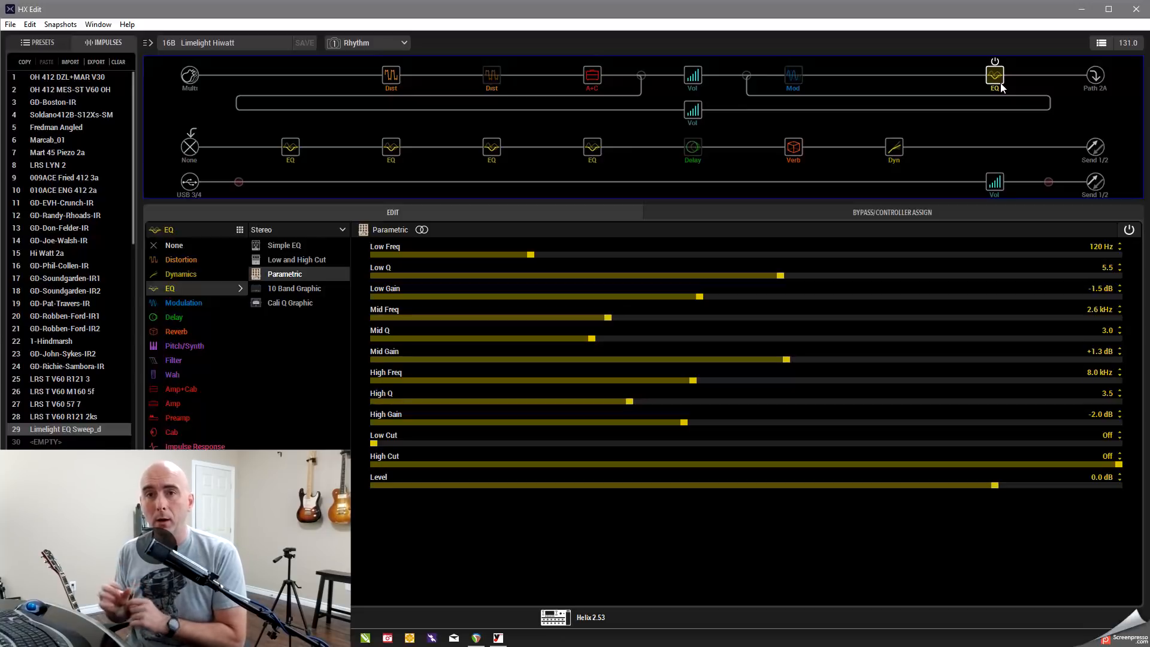
mouse_move(991, 96)
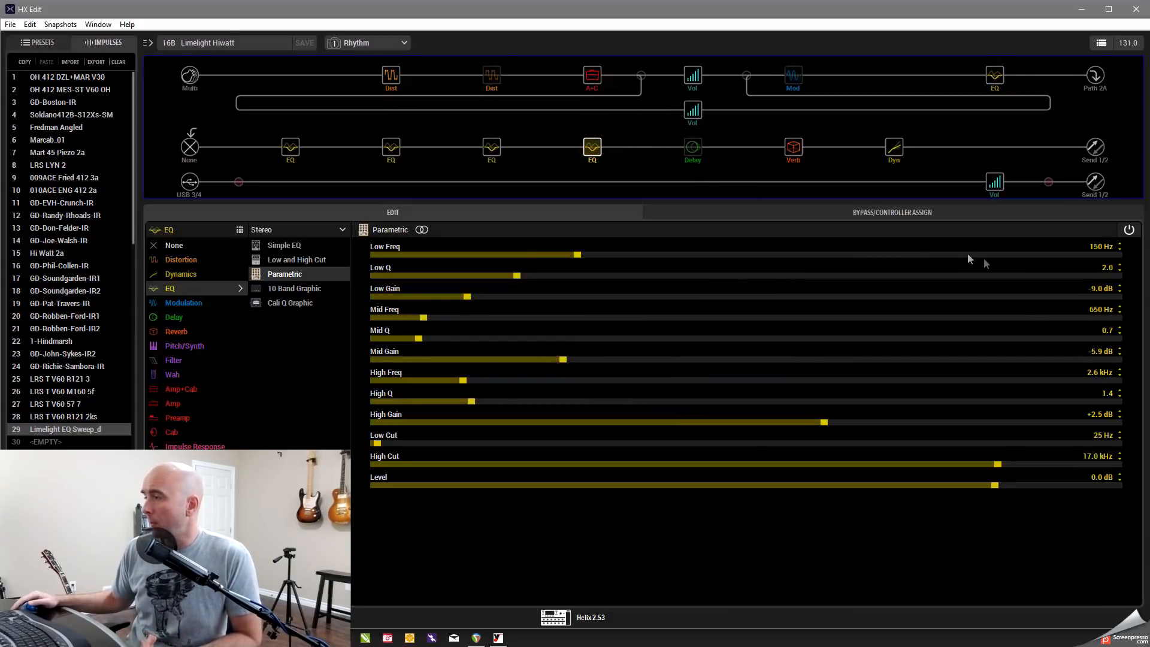
click(492, 146)
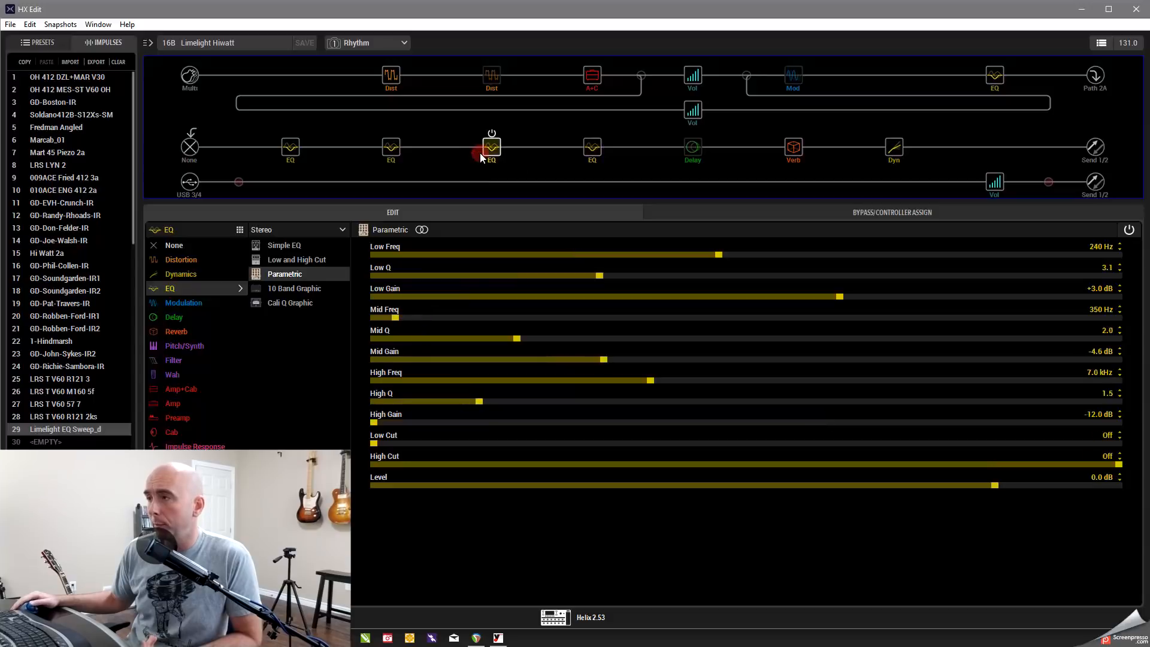
click(290, 146)
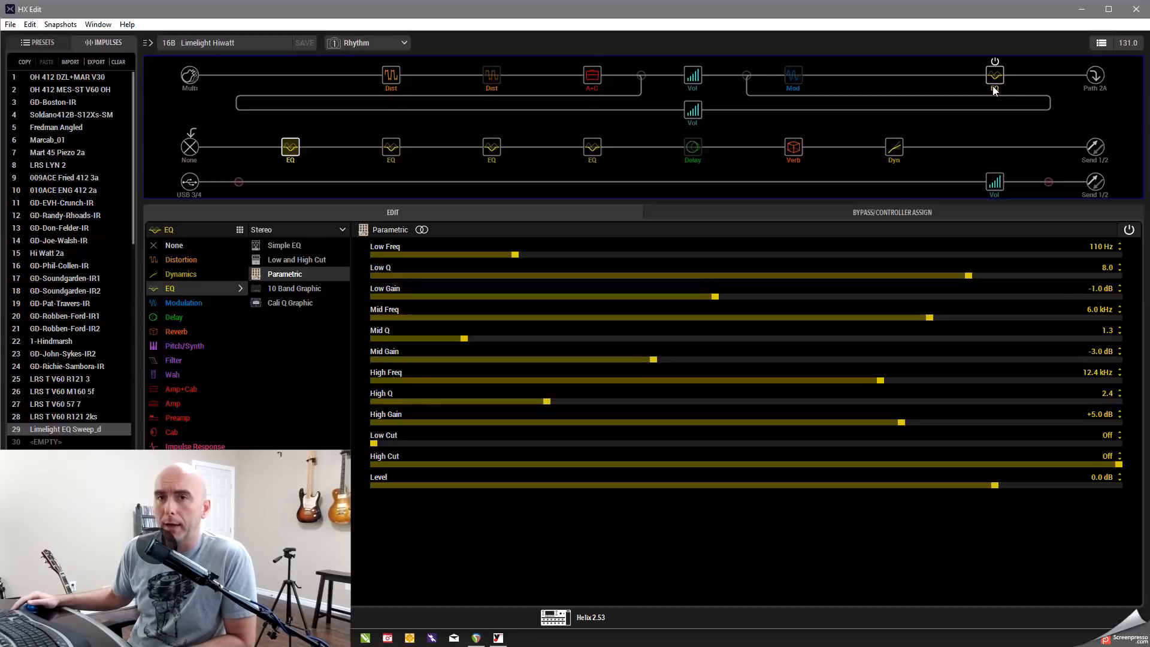
click(995, 73)
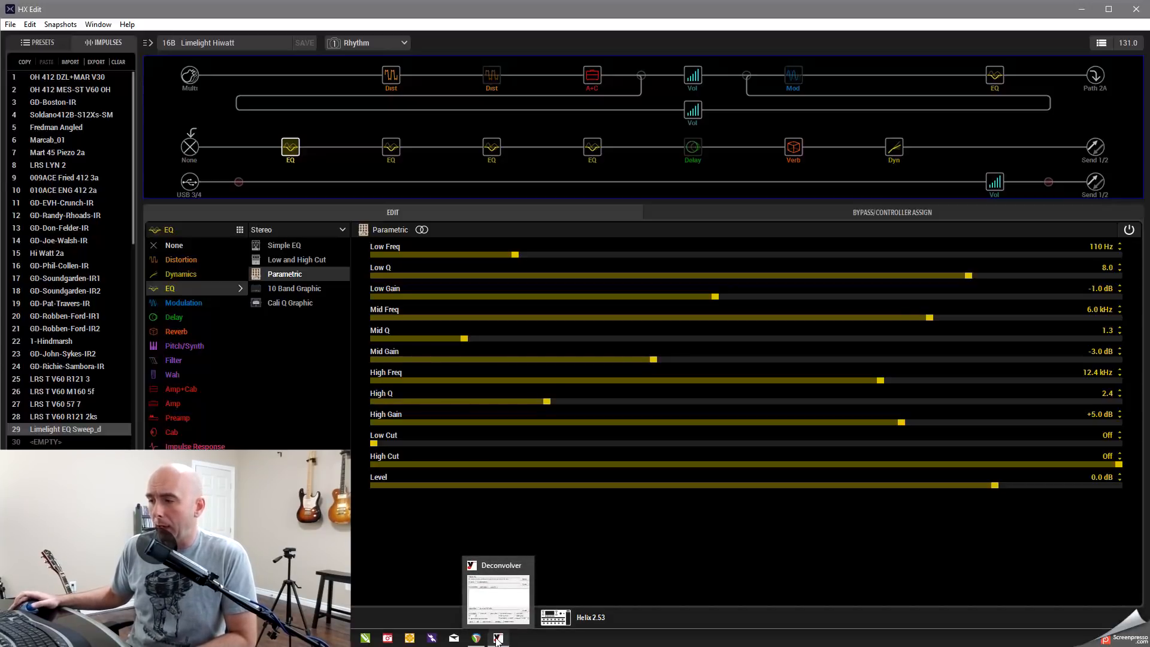
Restore the Voxengo Deconvolver window over HX Edit and reposition it
click(498, 590)
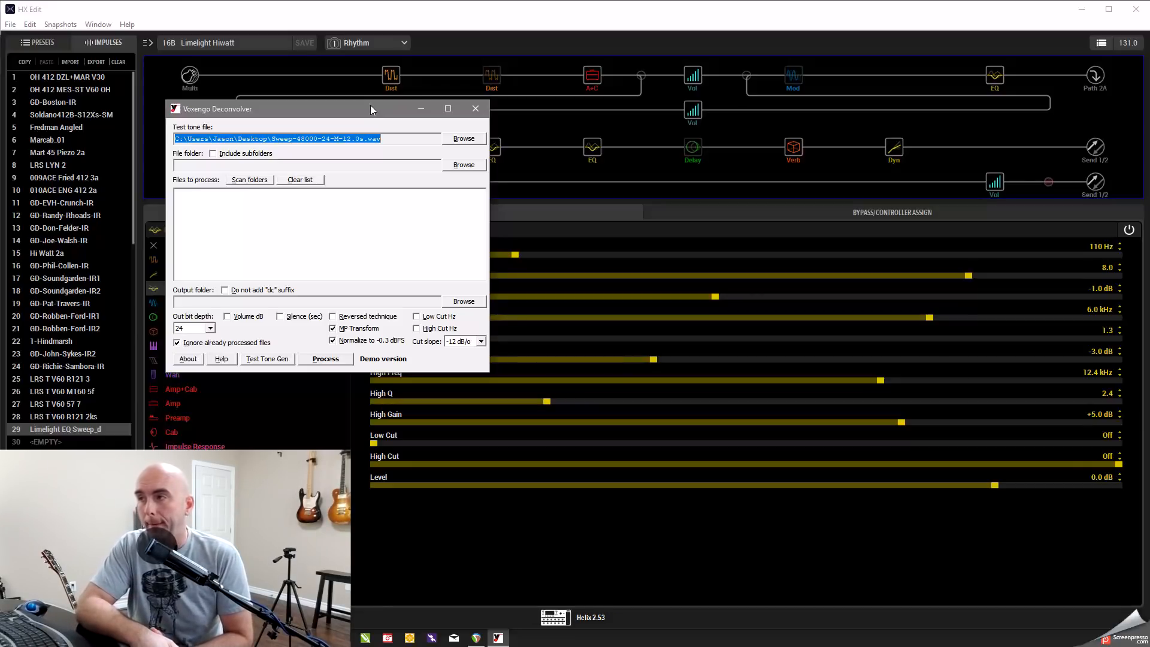
mouse_move(376, 108)
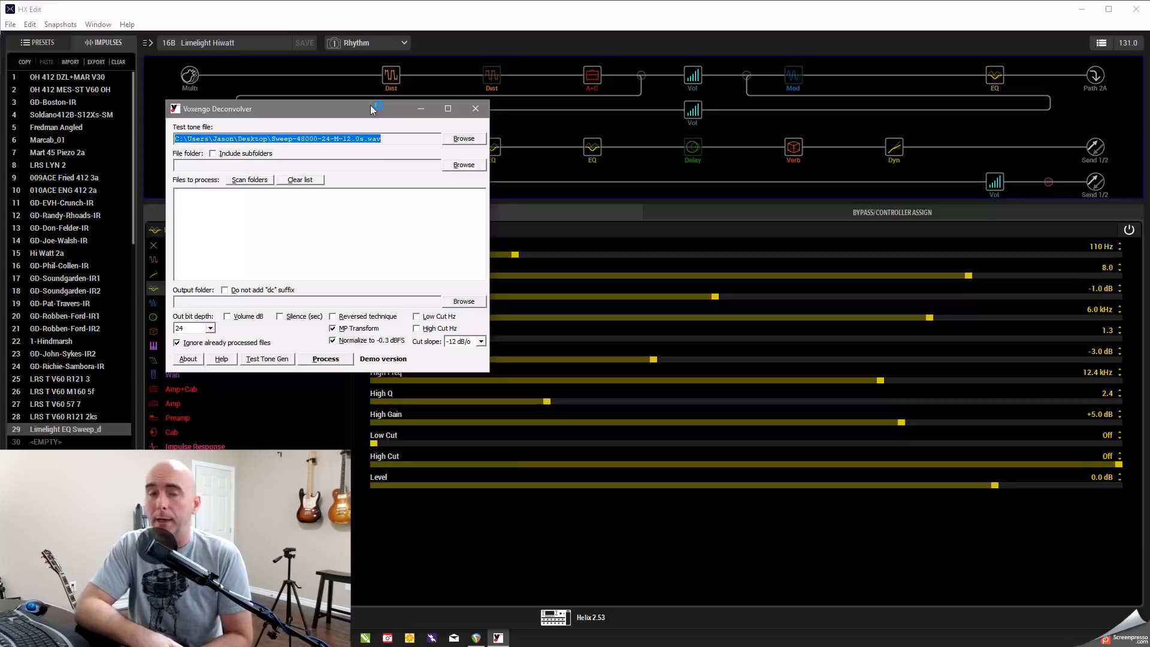
mouse_move(373, 109)
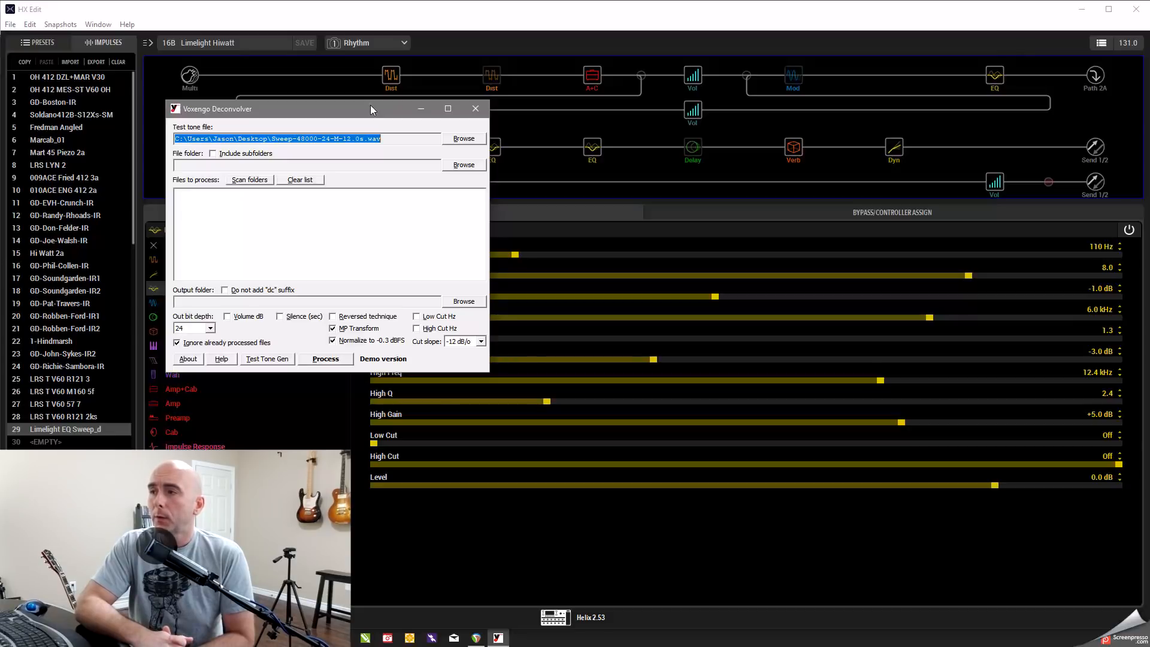
mouse_move(351, 313)
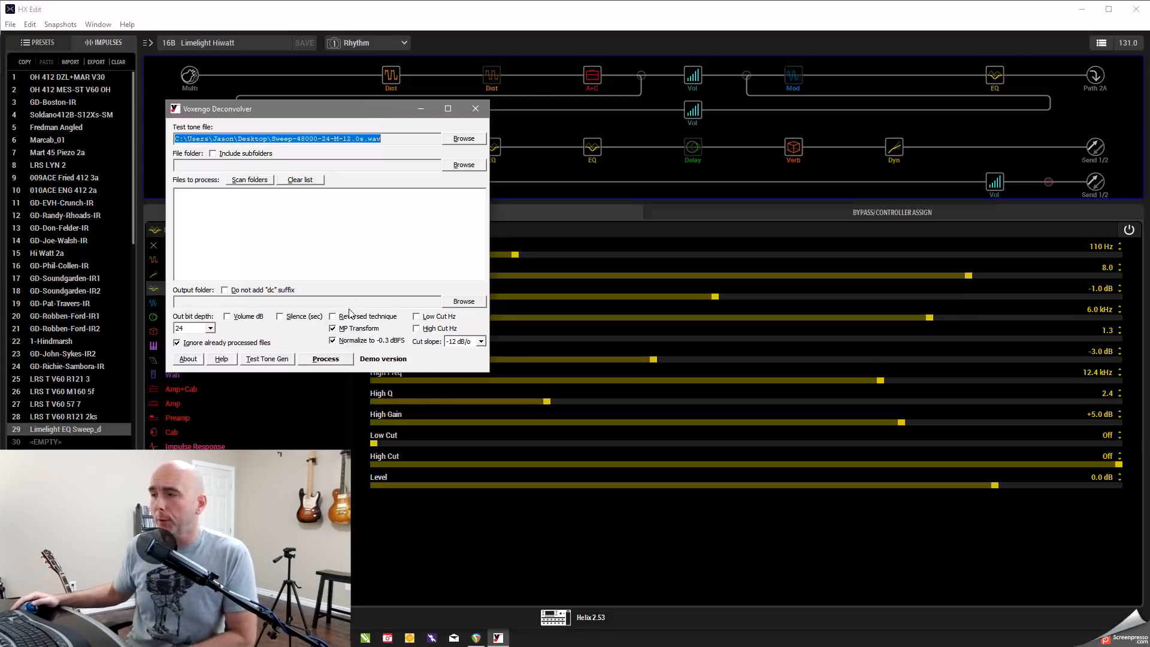
mouse_move(272, 115)
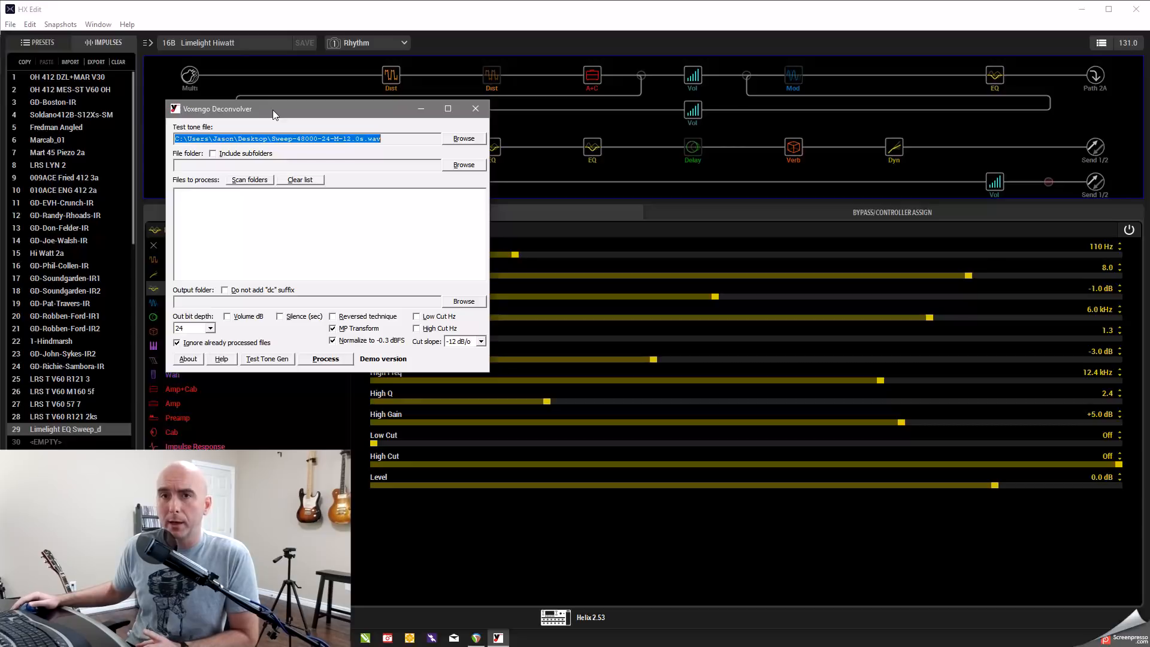
mouse_move(273, 118)
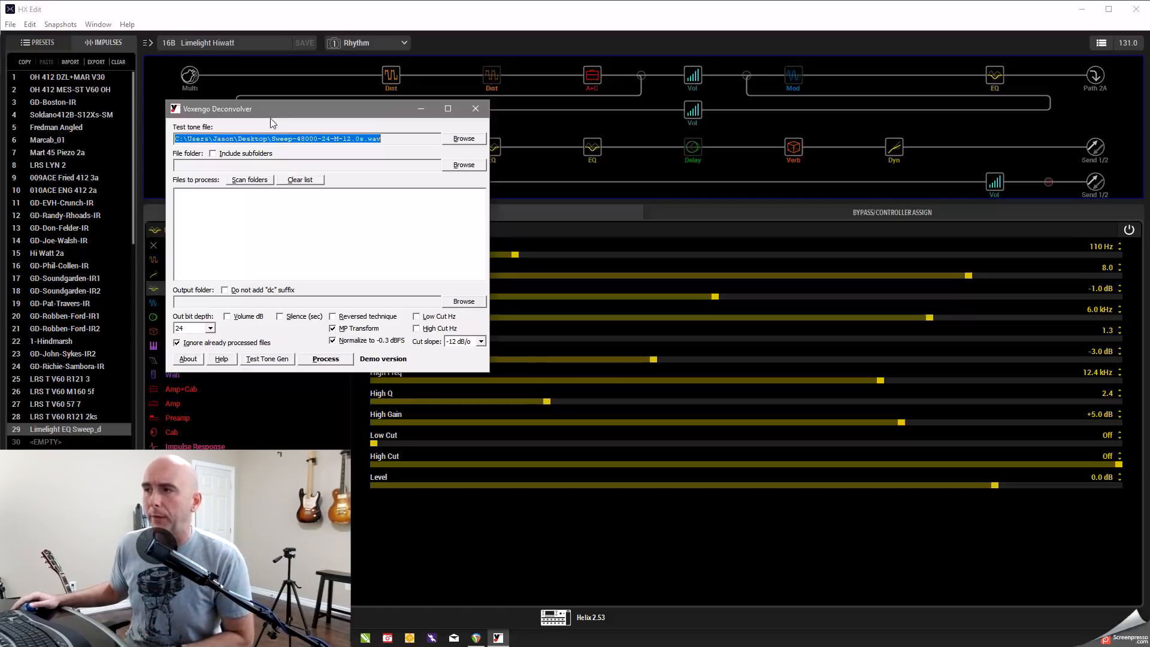
drag(272, 109, 242, 54)
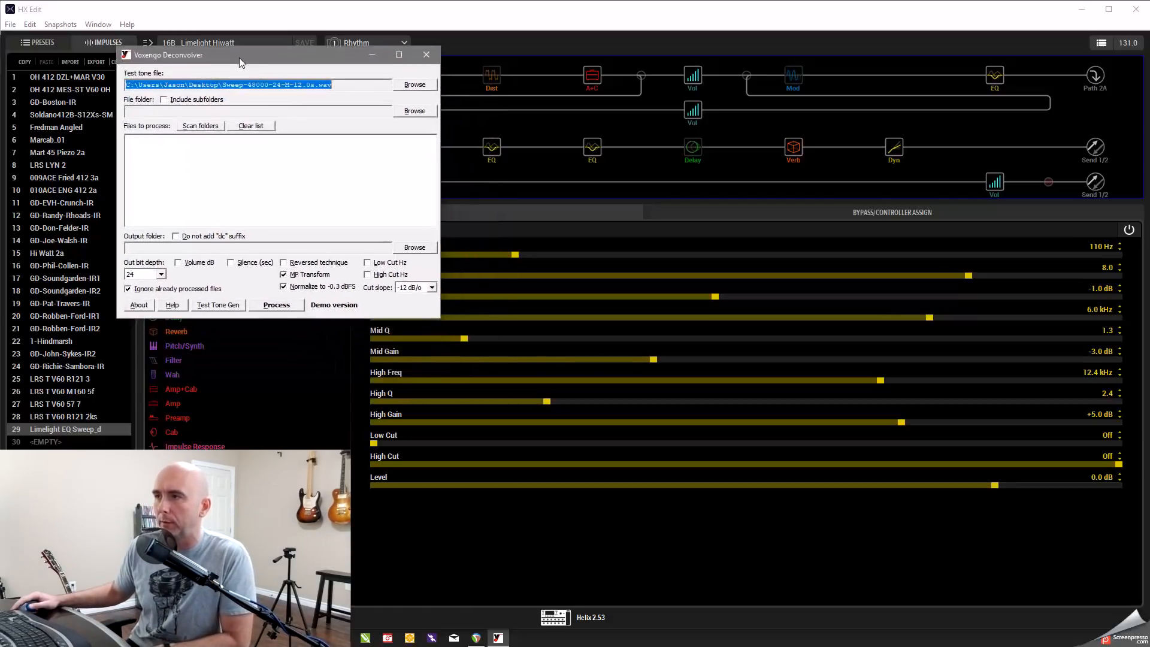
drag(243, 64, 267, 84)
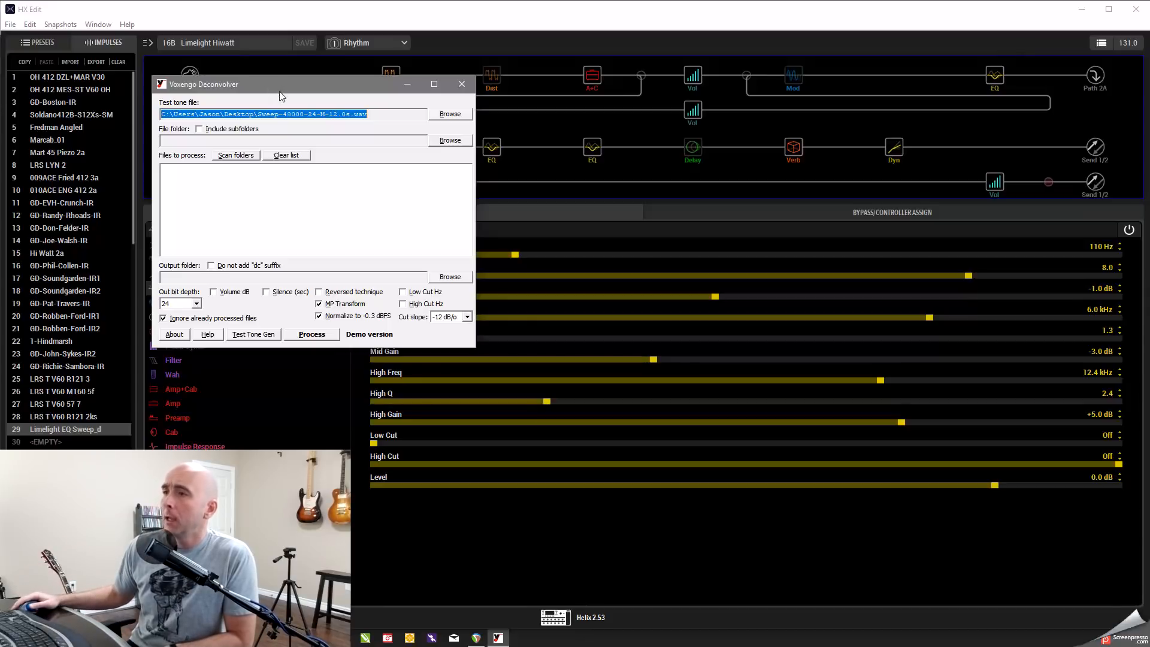
mouse_move(340, 339)
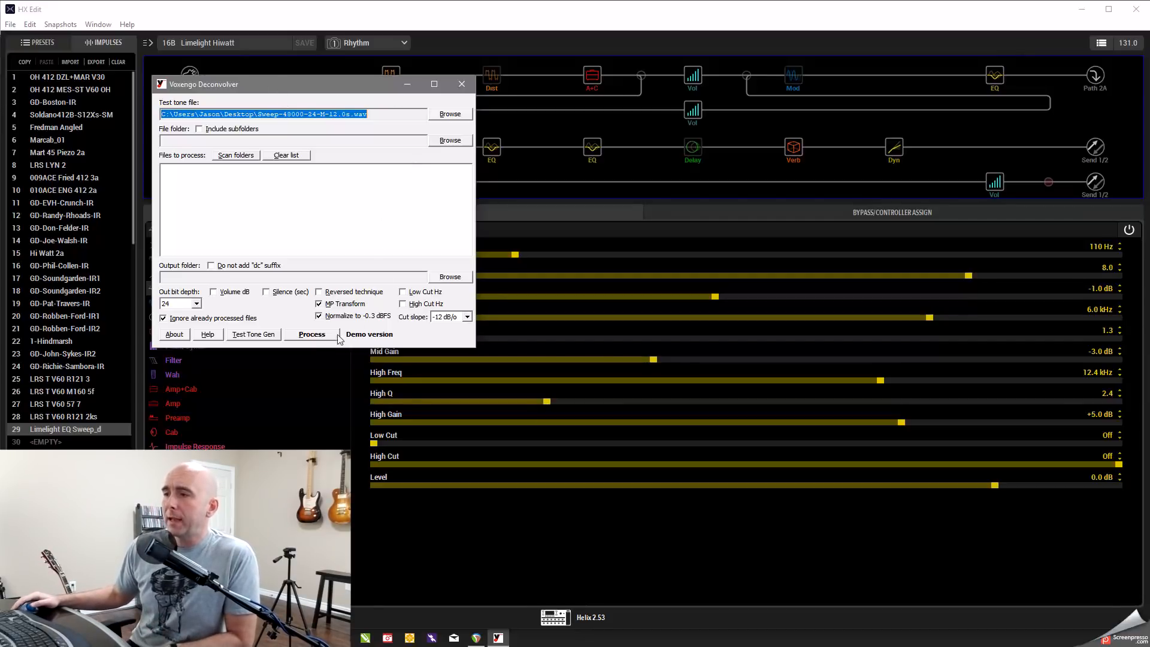
mouse_move(285, 325)
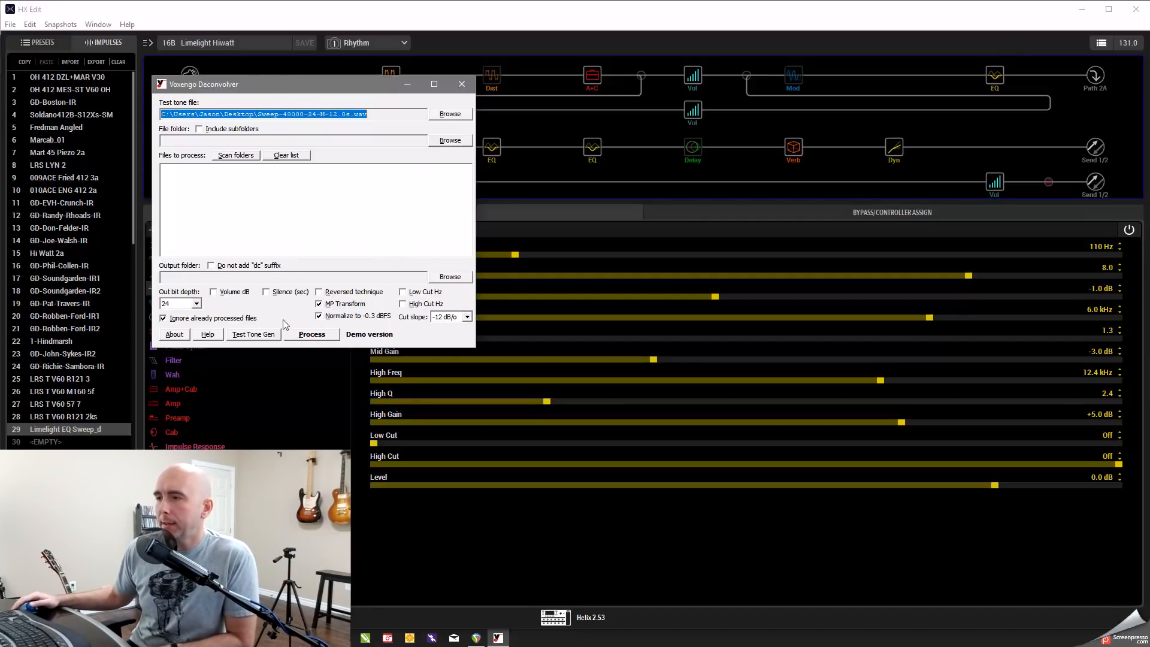
mouse_move(247, 342)
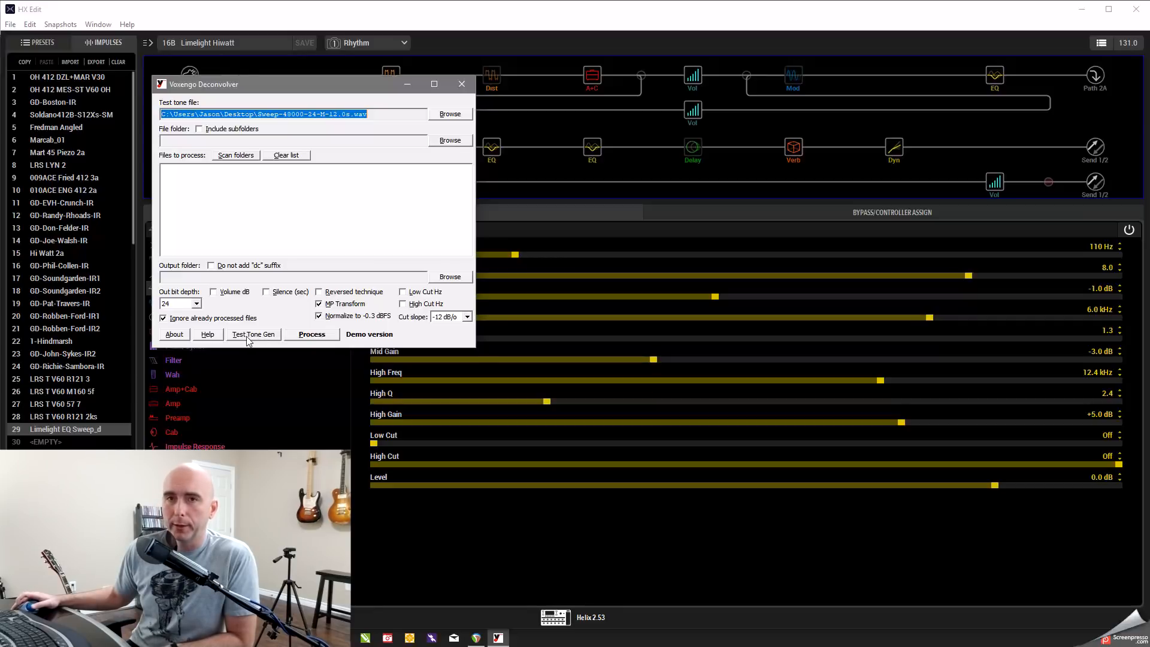
Set the Test Tone Generator to a 24-bit, 48000 Hz, mono, 12-second sweep
click(253, 334)
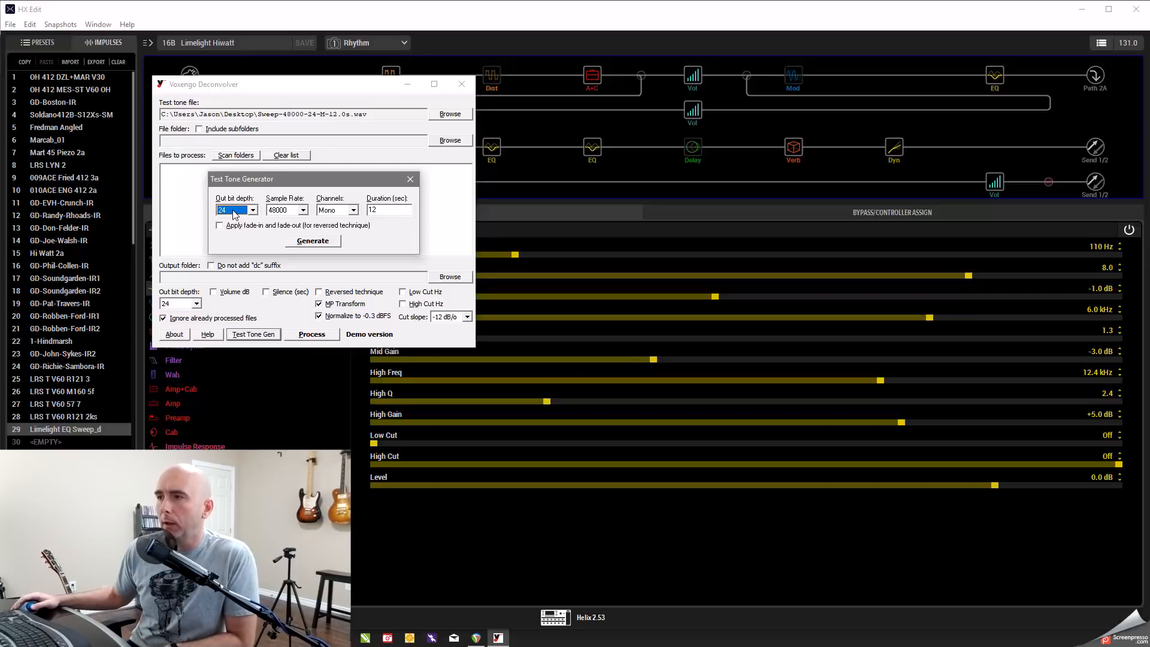
mouse_move(293, 220)
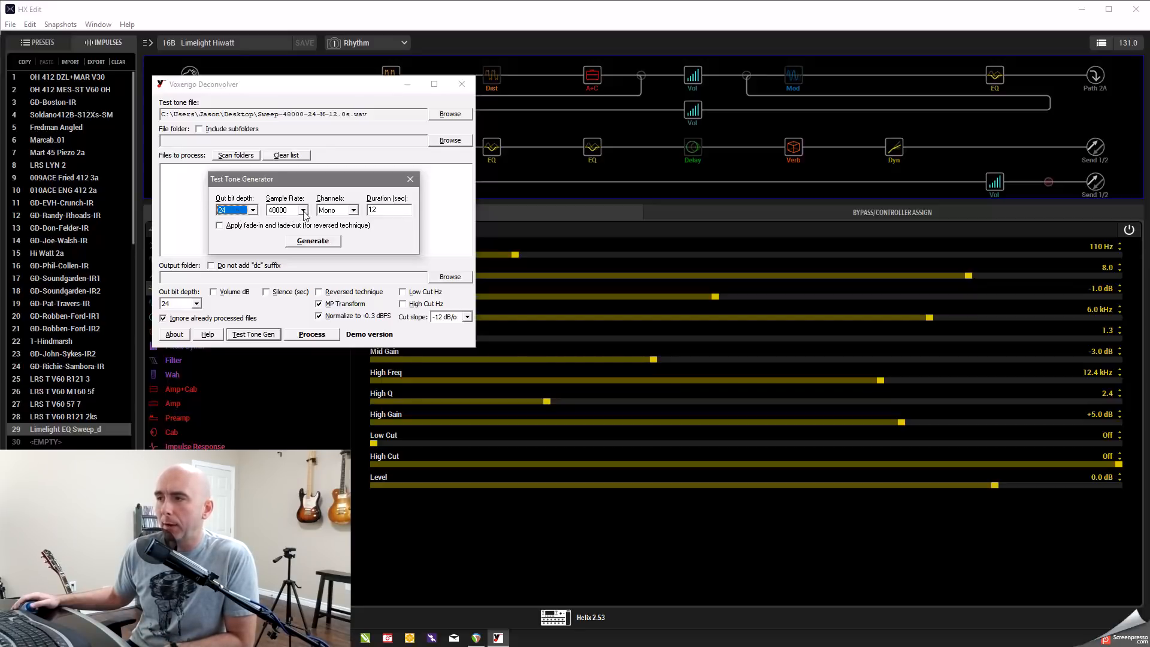
click(304, 211)
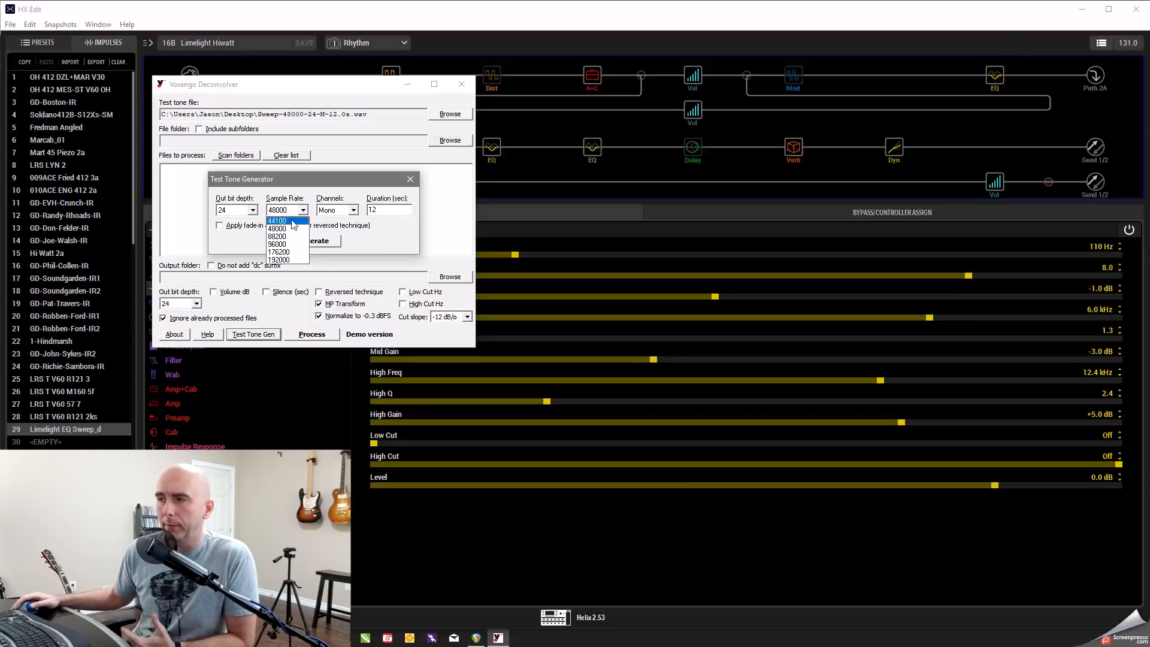
mouse_move(286, 261)
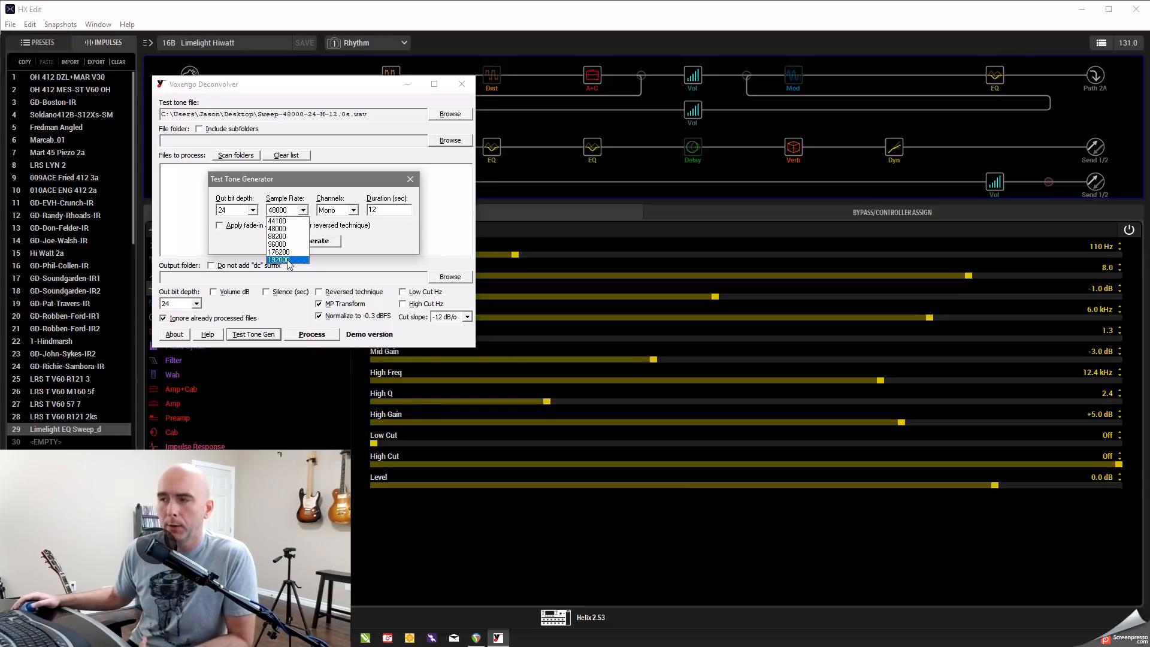
click(276, 220)
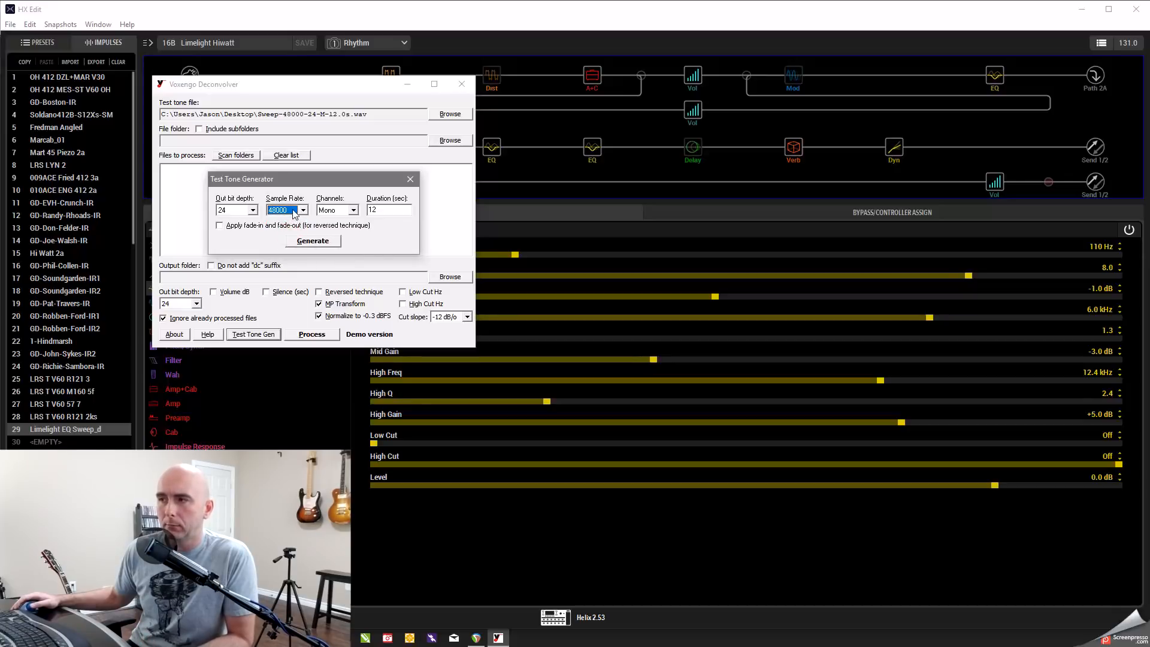
mouse_move(336, 213)
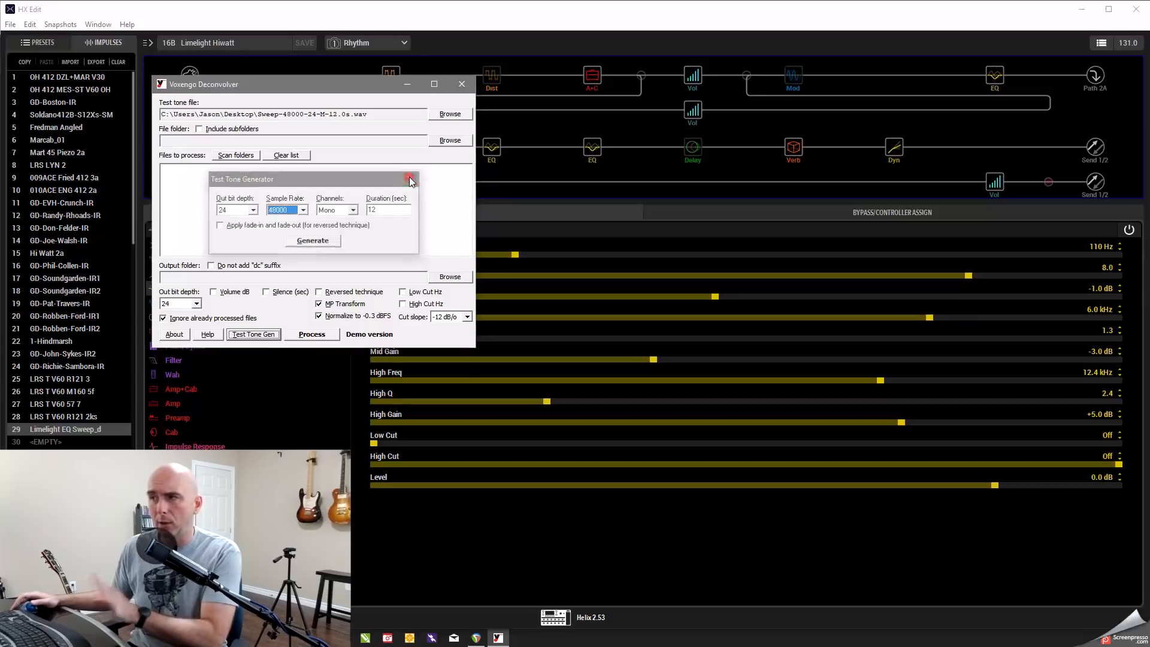
Close the Test Tone Generator and switch to the empty Cubase project EQ IR Test
click(411, 179)
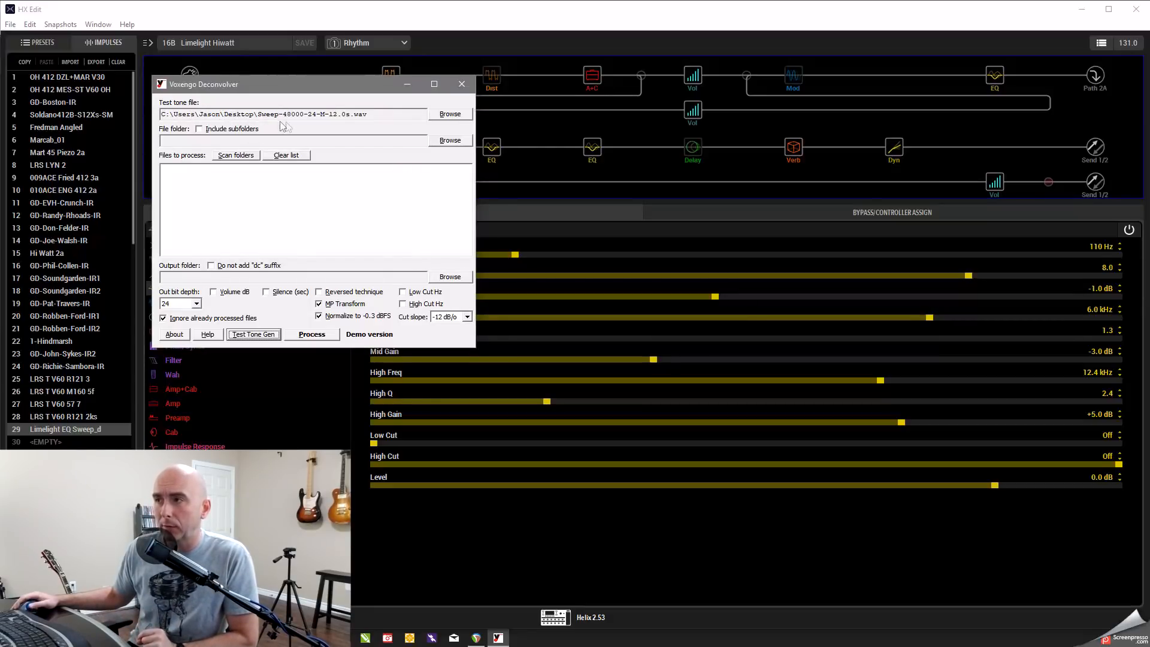
mouse_move(270, 126)
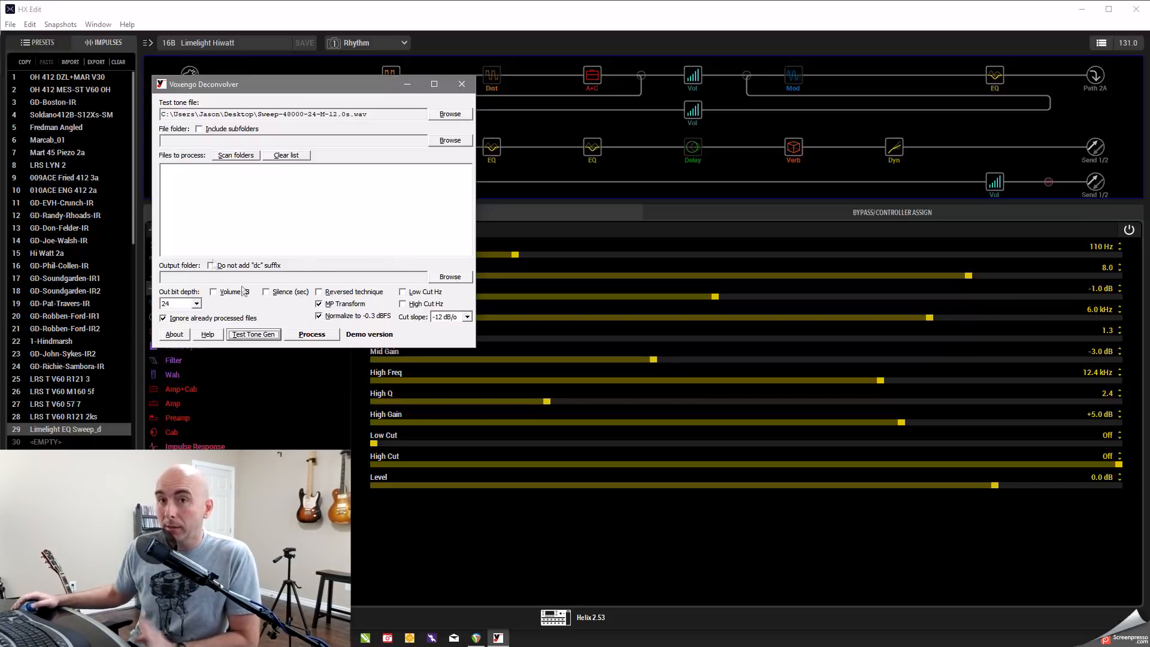
click(461, 84)
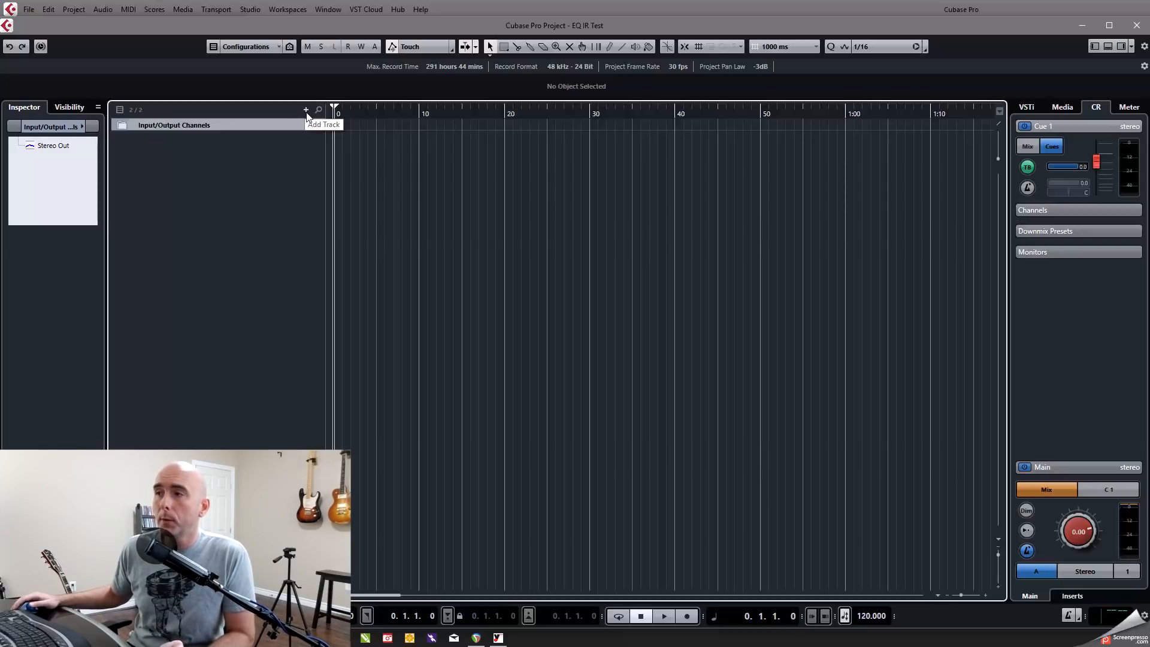
Add a mono audio track named 'test tone' to the project
click(306, 109)
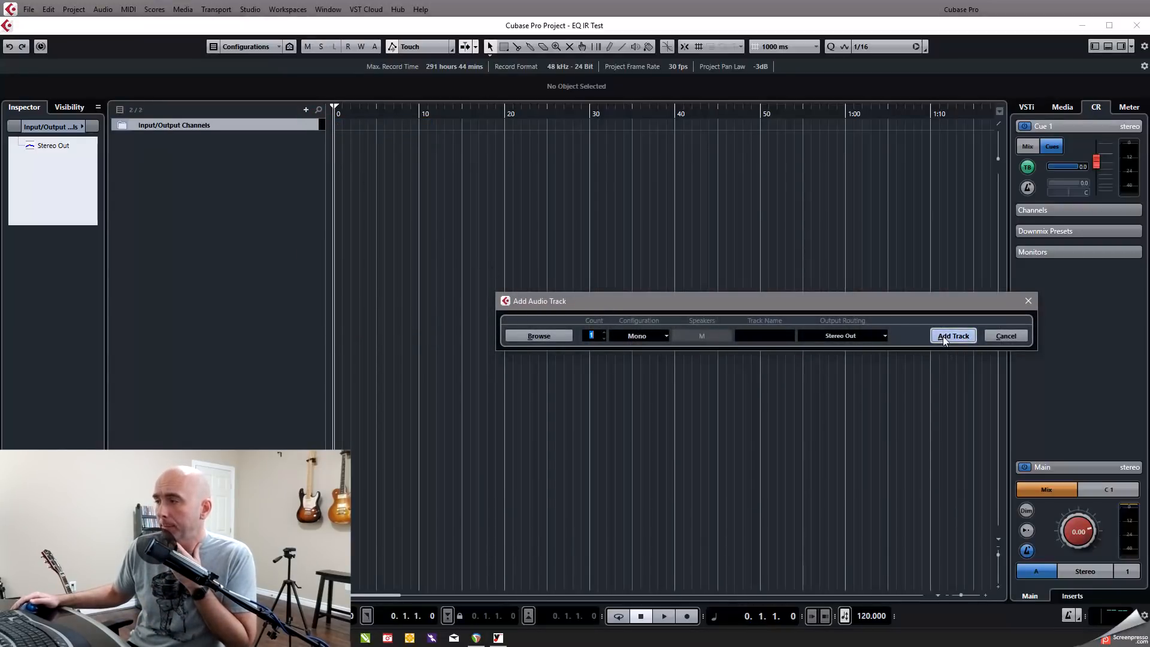
click(953, 335)
text(tes)
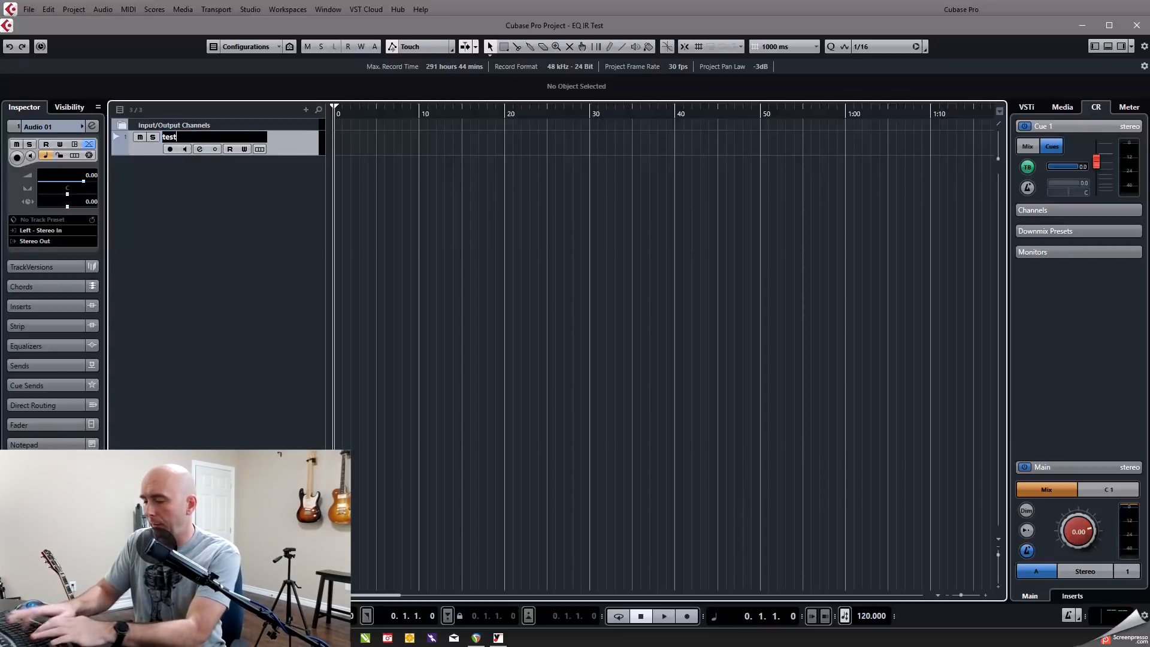
text(ton)
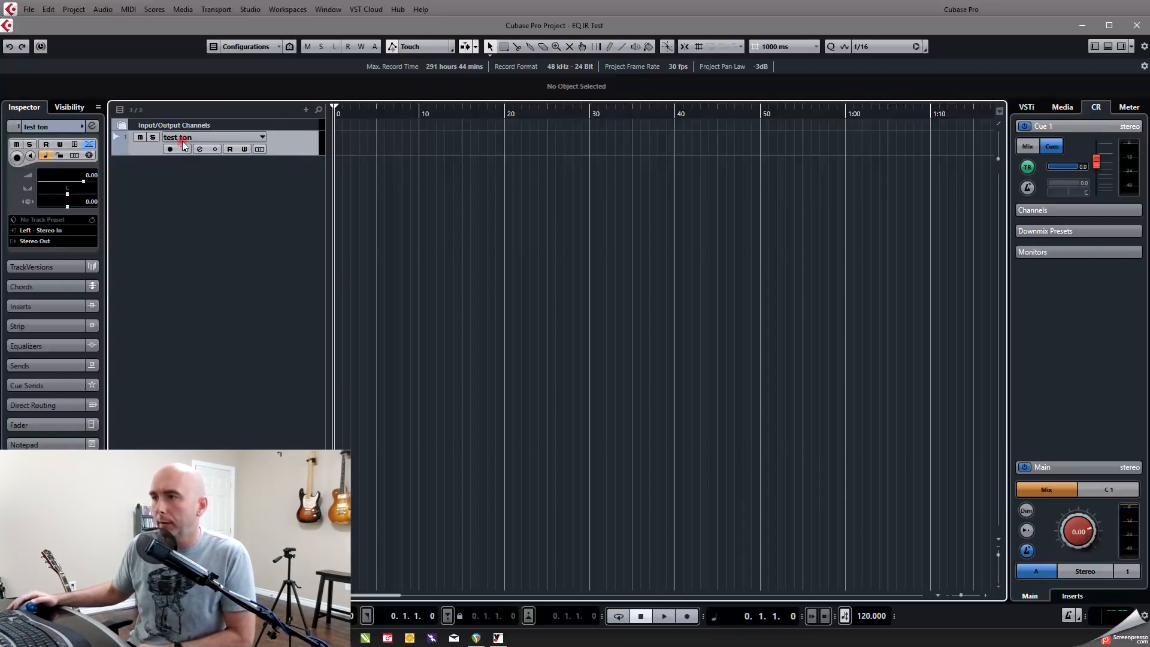
text(e)
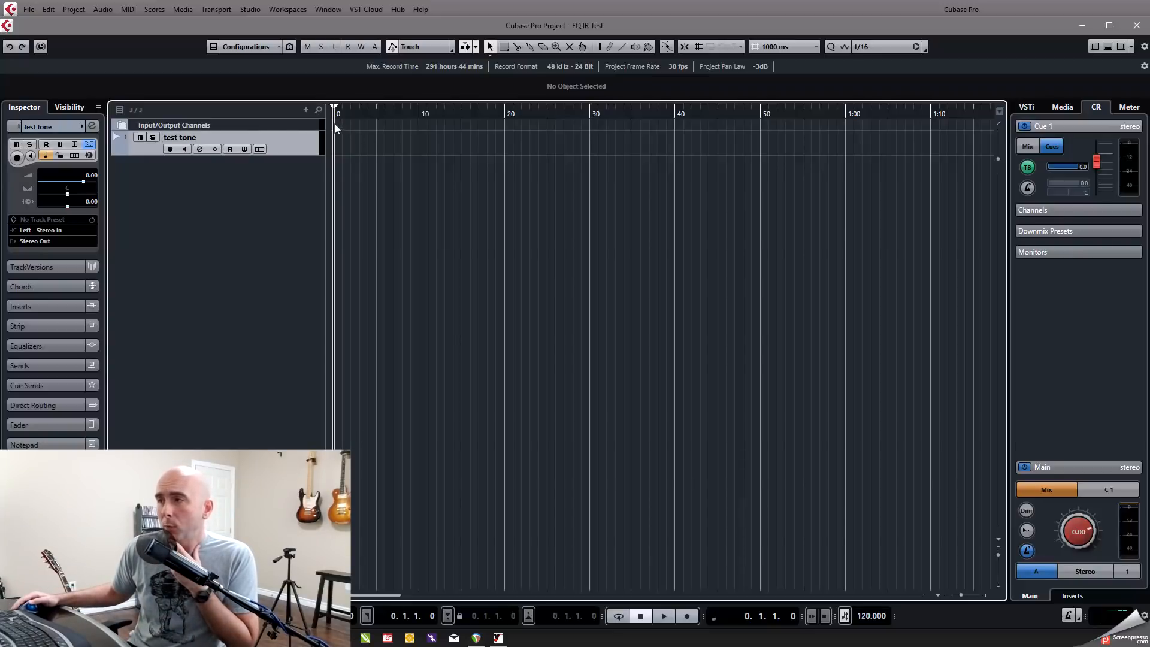
mouse_move(142, 250)
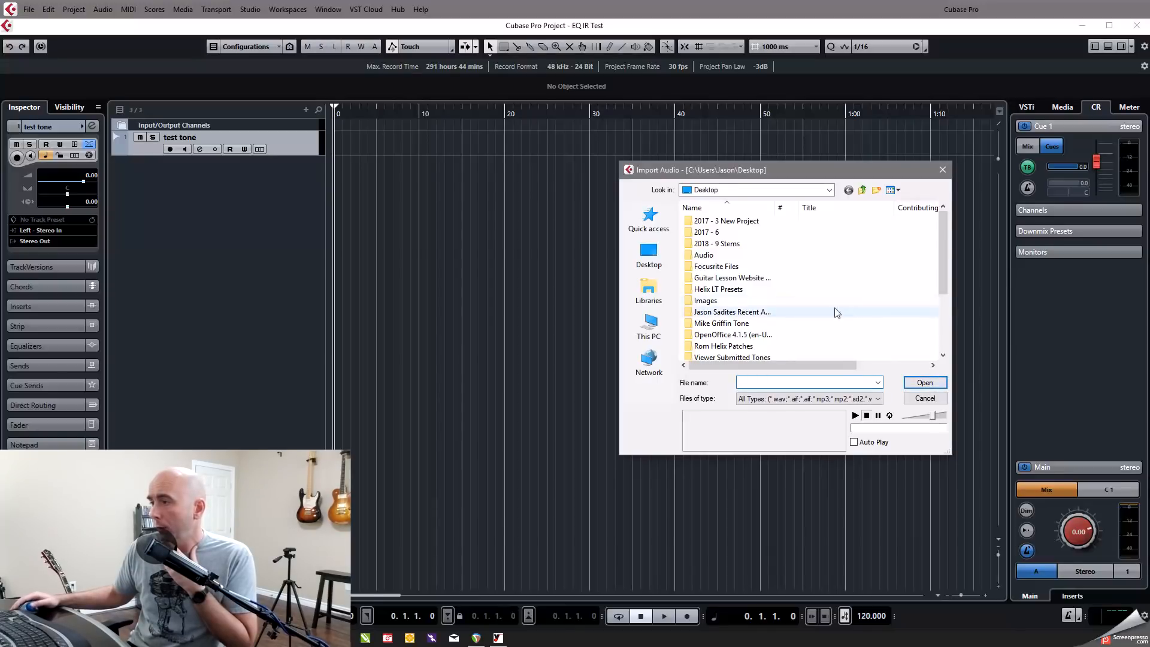
Import Sweep-48000-24-M-12.0s as a new version onto the test tone track
scroll(down, 3)
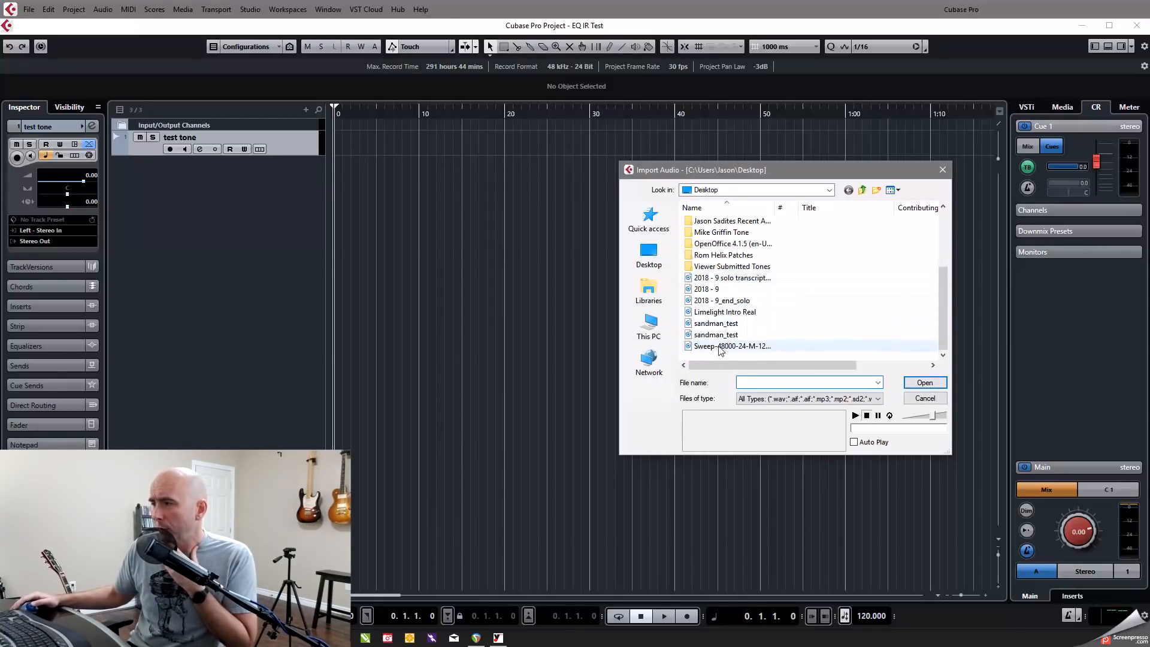
click(731, 345)
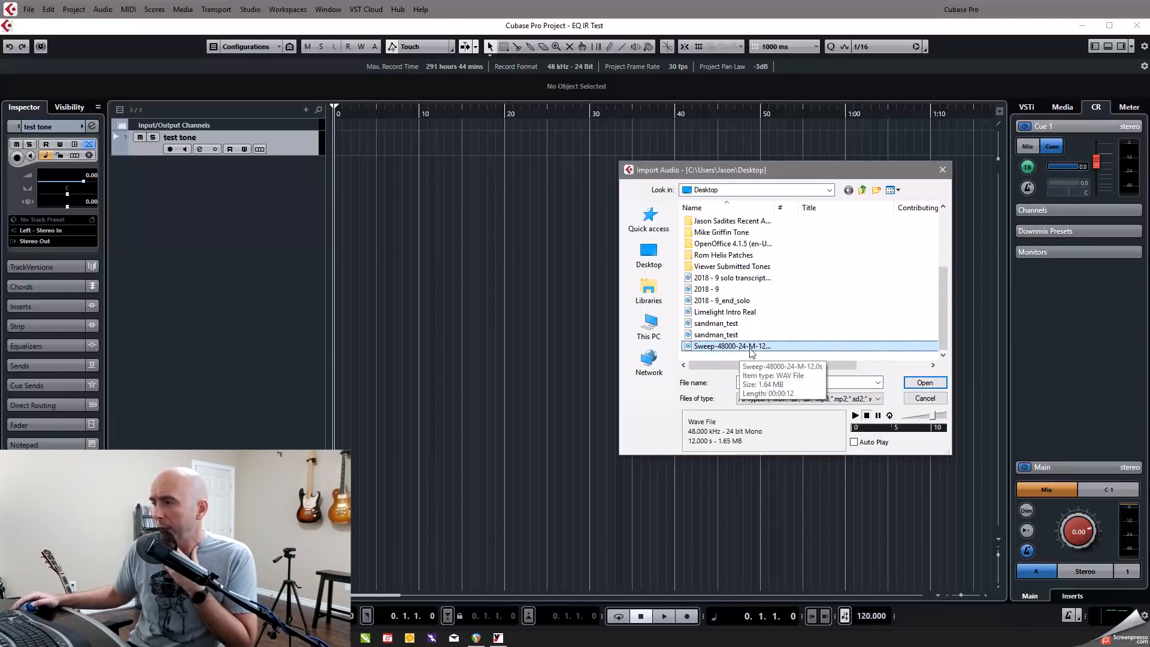
click(924, 382)
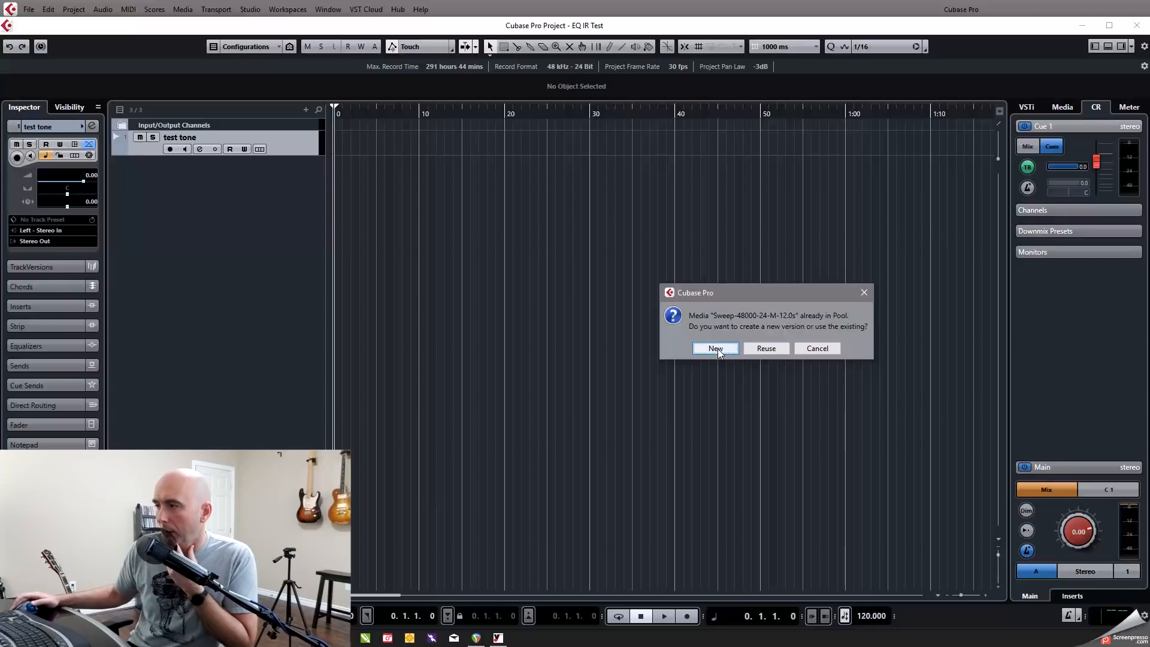
click(715, 349)
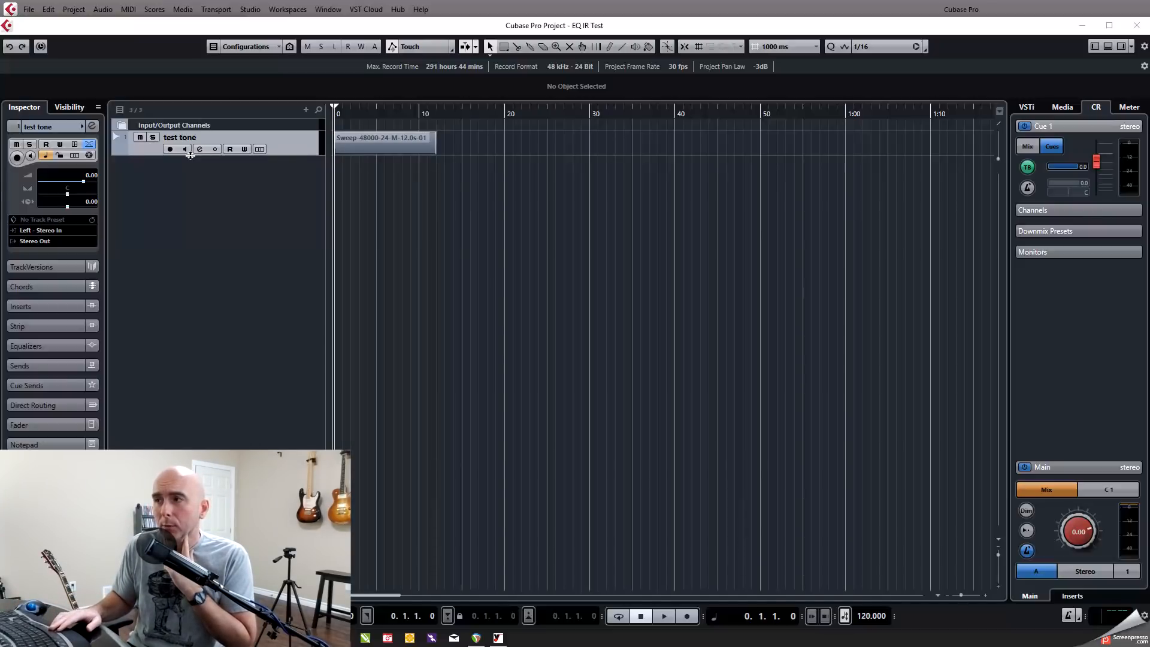
click(663, 616)
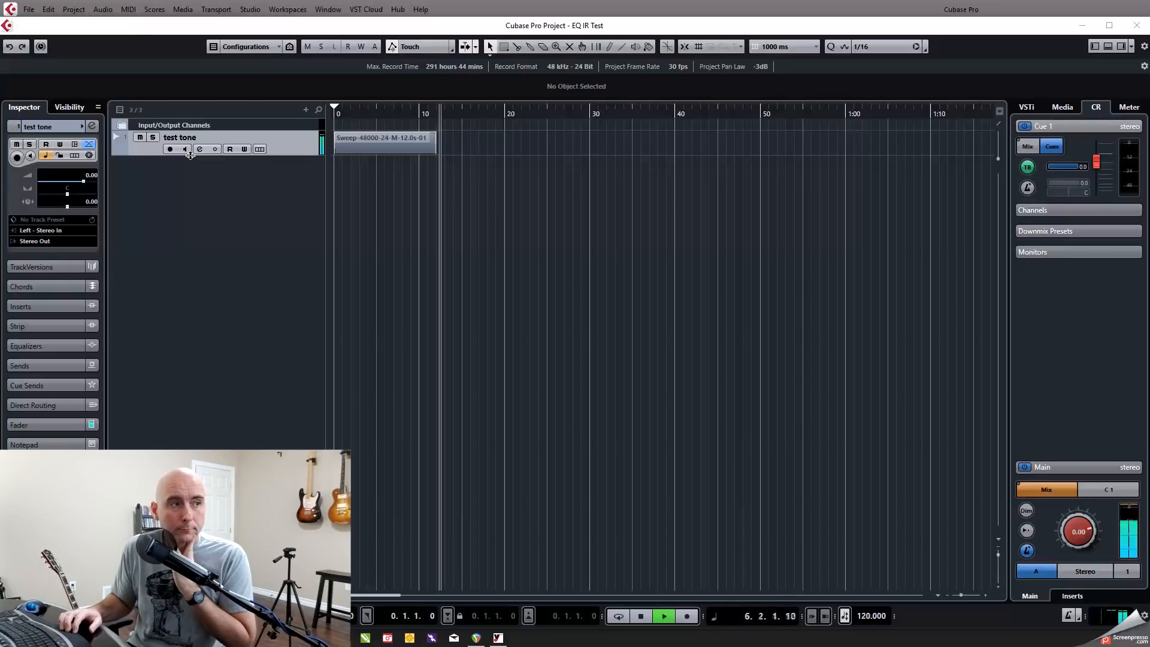
click(640, 616)
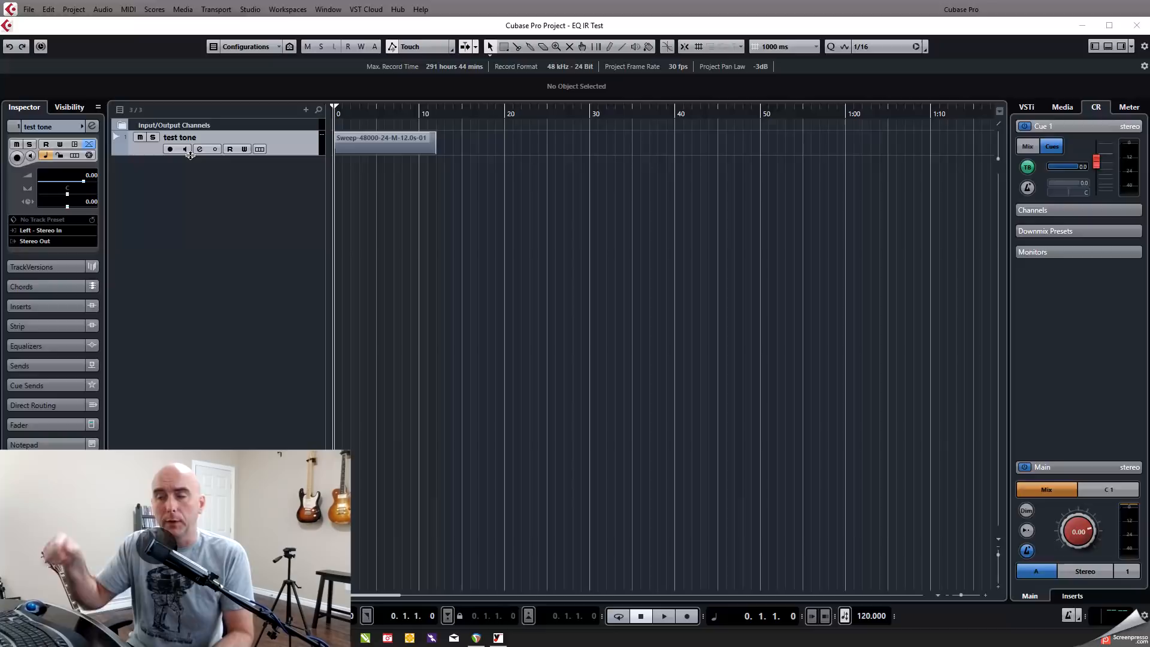
mouse_move(199, 148)
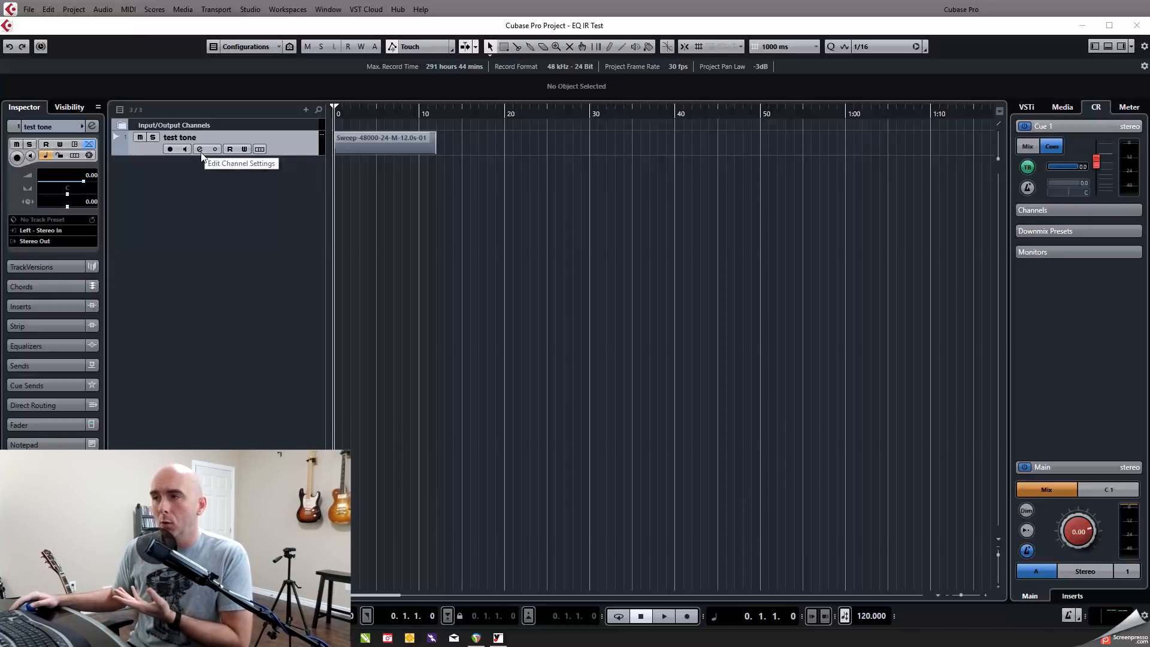
Insert Line 6 Helix Native on the test tone track and show its editor
click(199, 148)
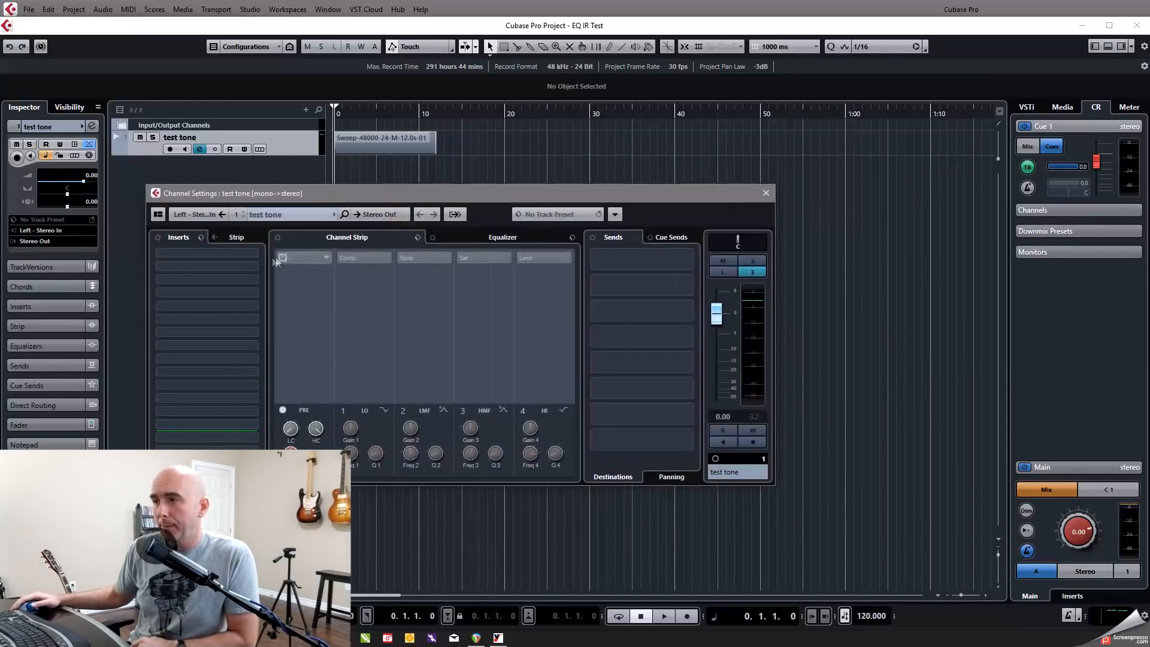
click(303, 257)
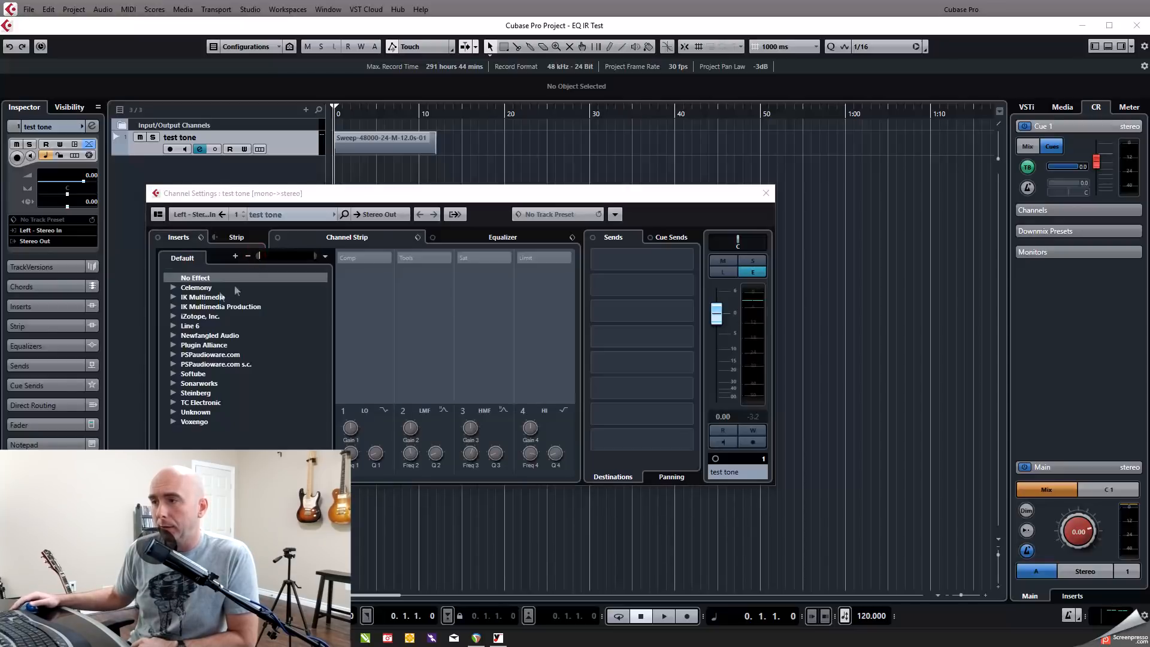
click(190, 325)
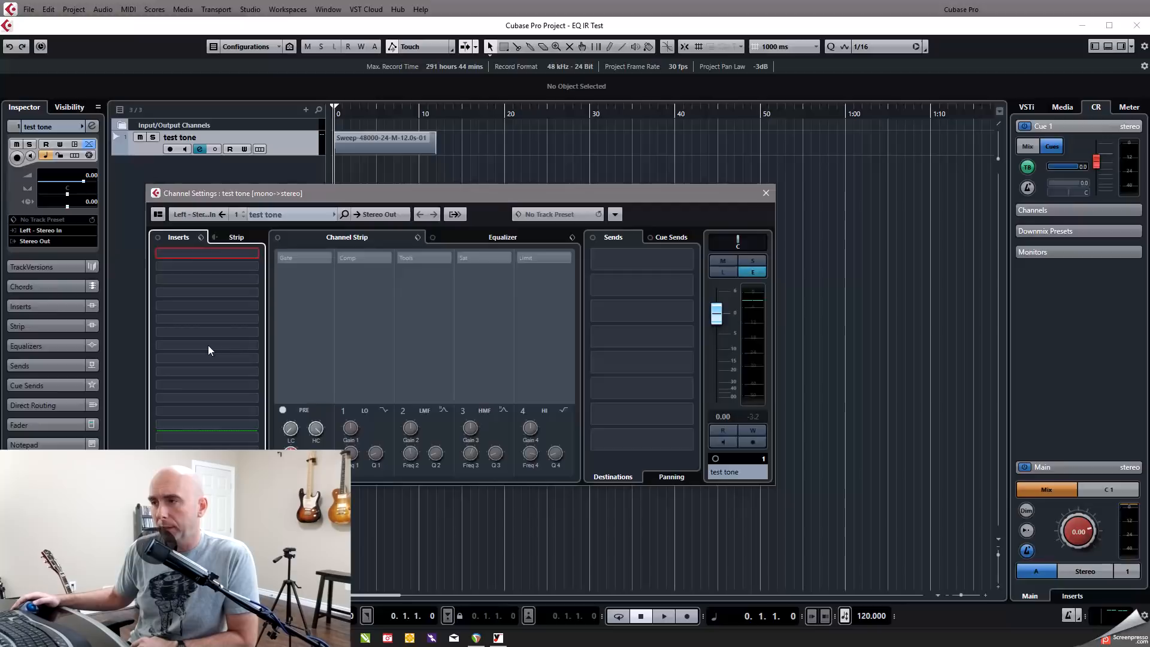
click(207, 253)
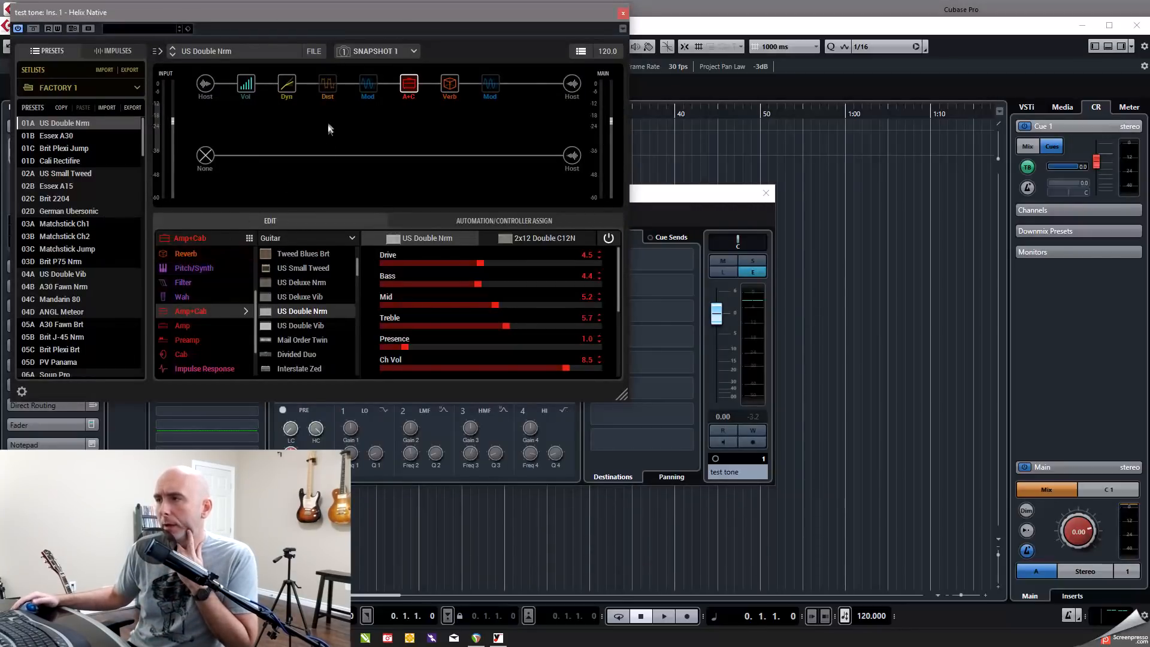
mouse_move(364, 27)
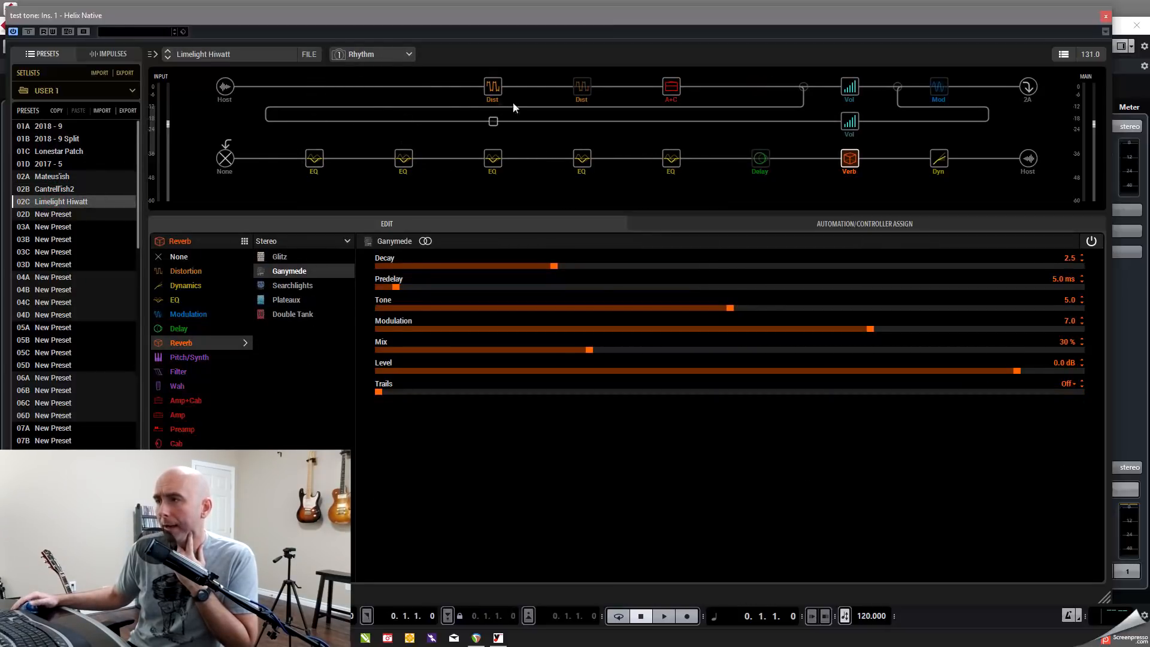
mouse_move(450, 136)
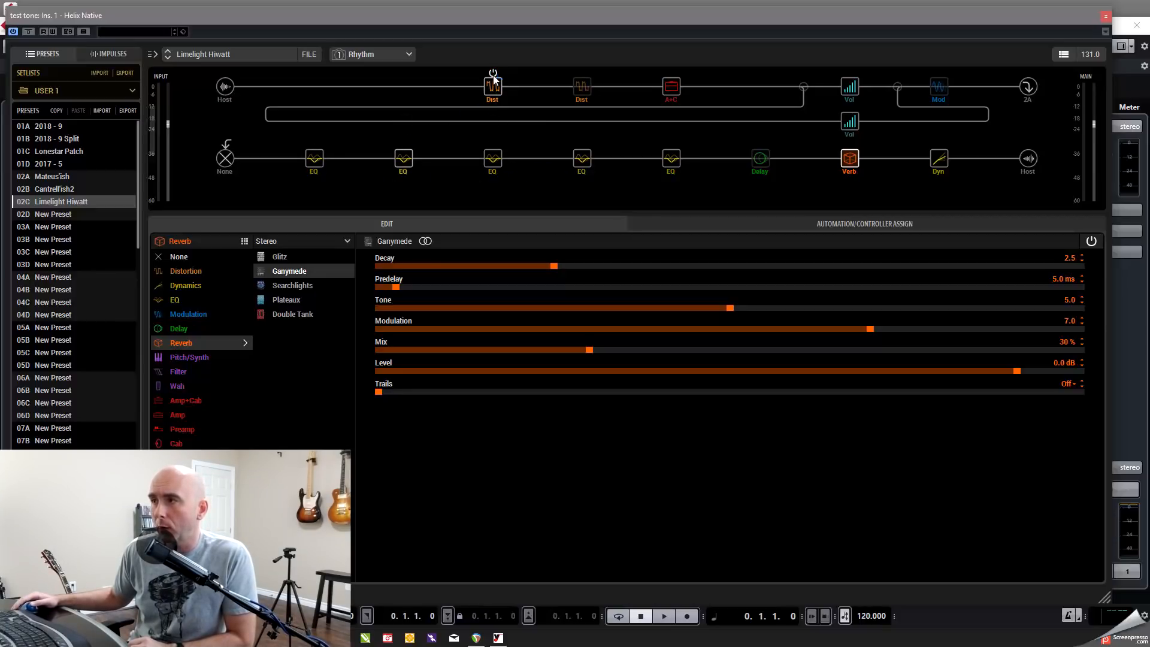
mouse_move(642, 86)
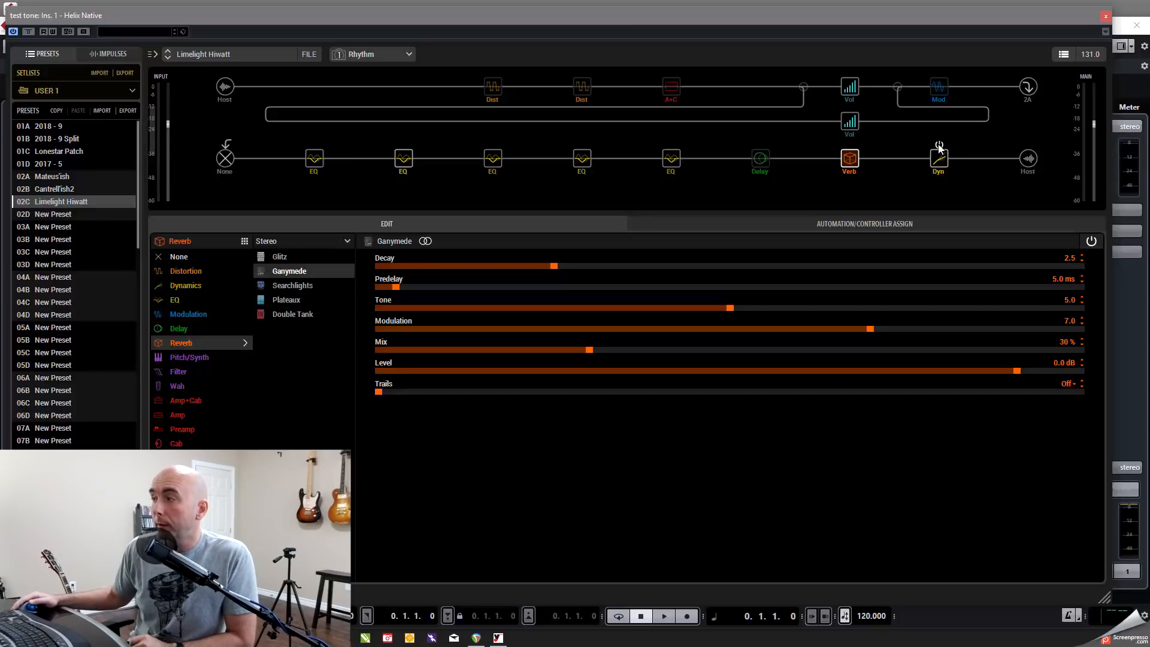
mouse_move(760, 157)
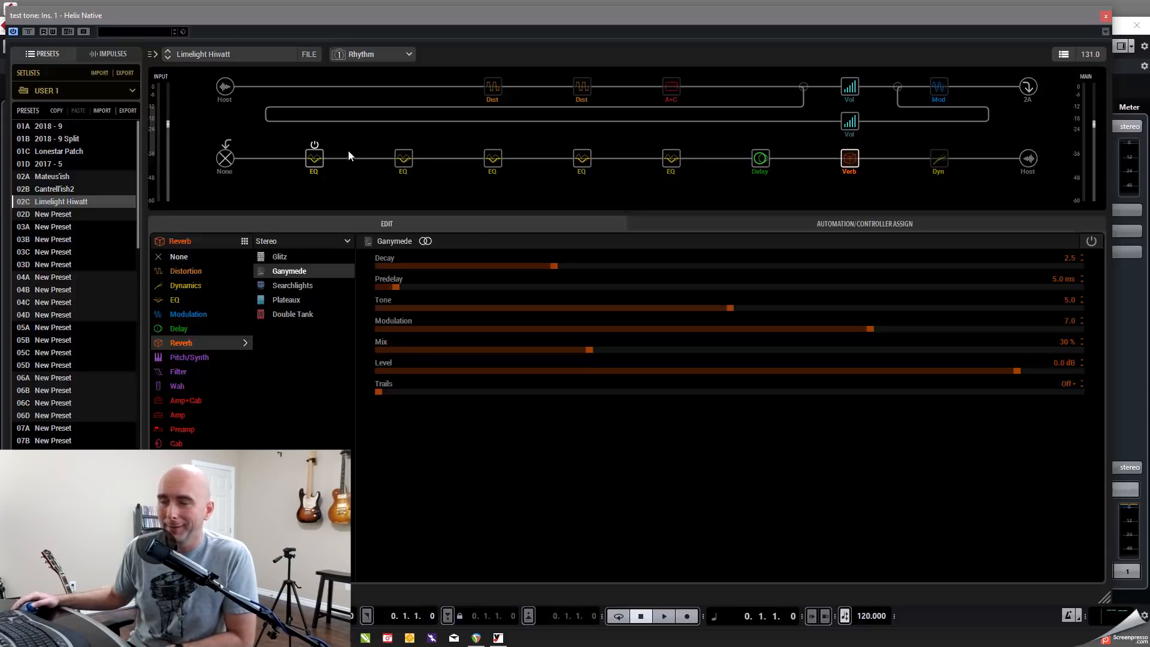
mouse_move(314, 160)
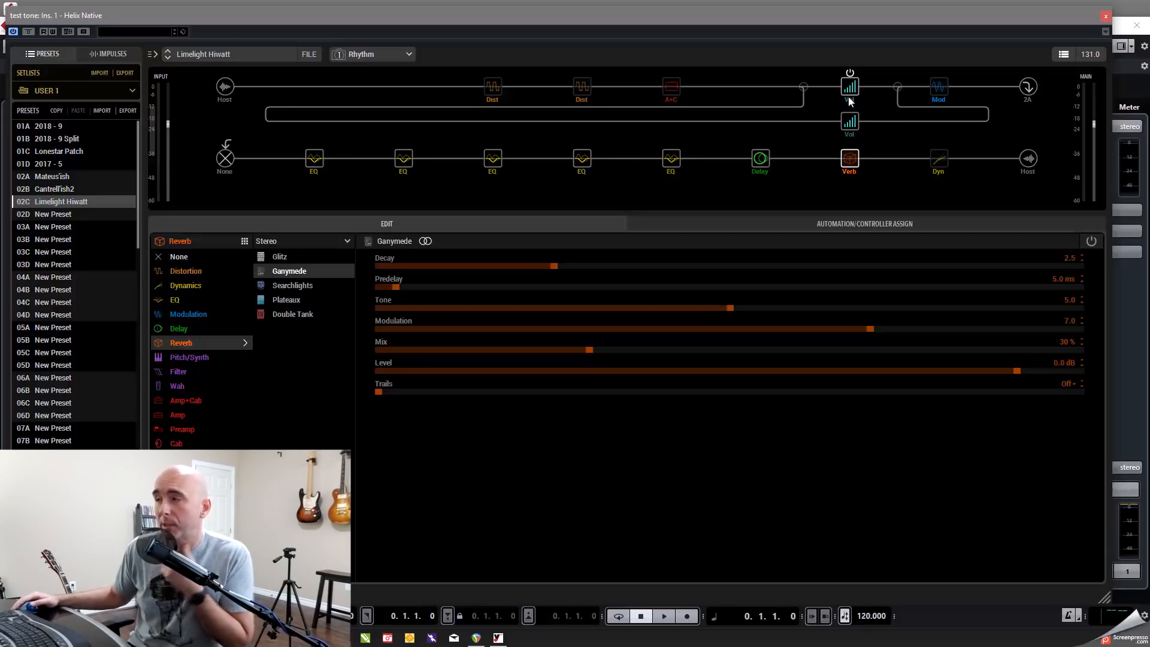
Select the upper-path Vol block in Limelight Hiwatt to show its 0.0 dB Gain
click(849, 121)
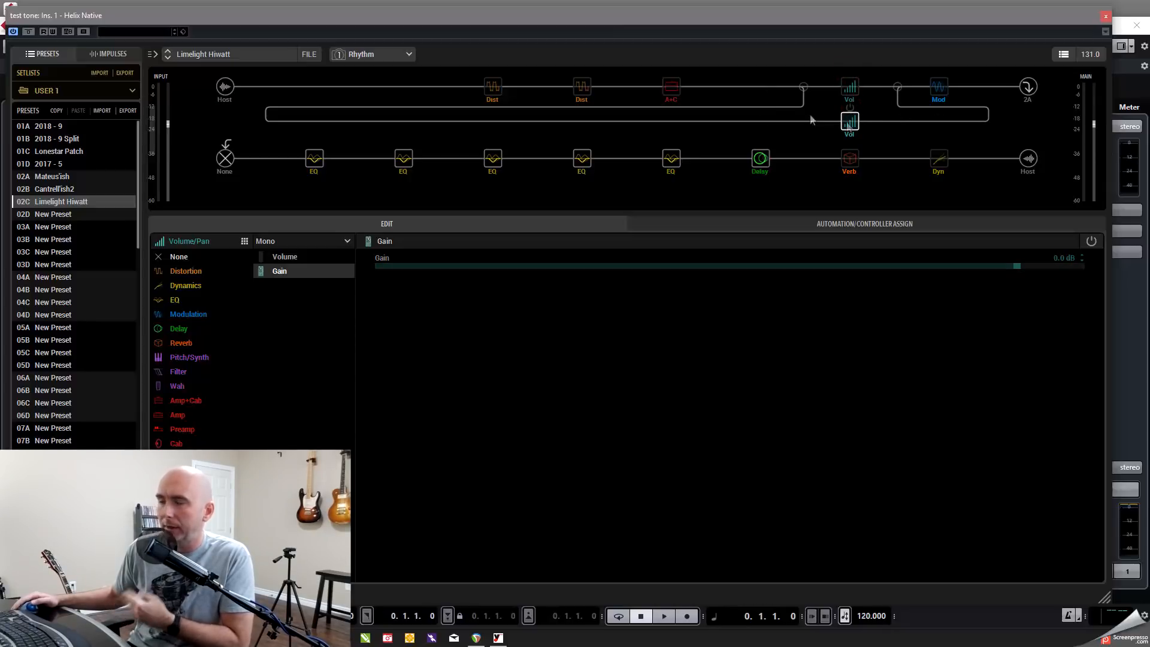
mouse_move(892, 127)
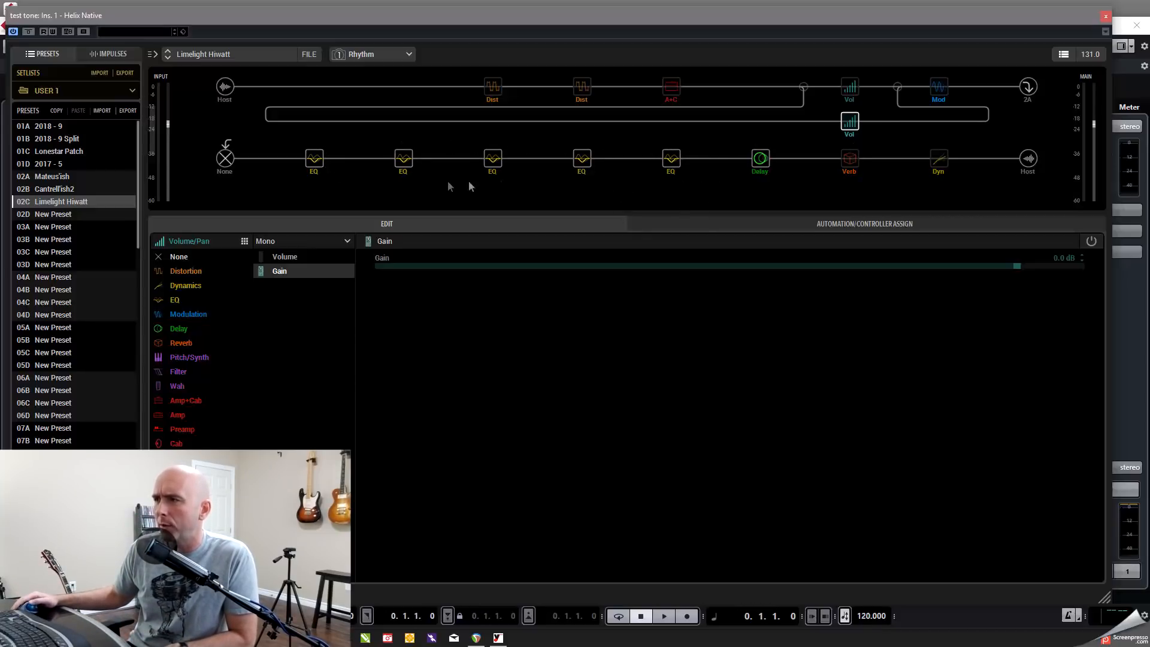
Inspect the fifth, third and second EQ blocks: 110 Hz, 6.0 kHz, 12.4 kHz
click(670, 159)
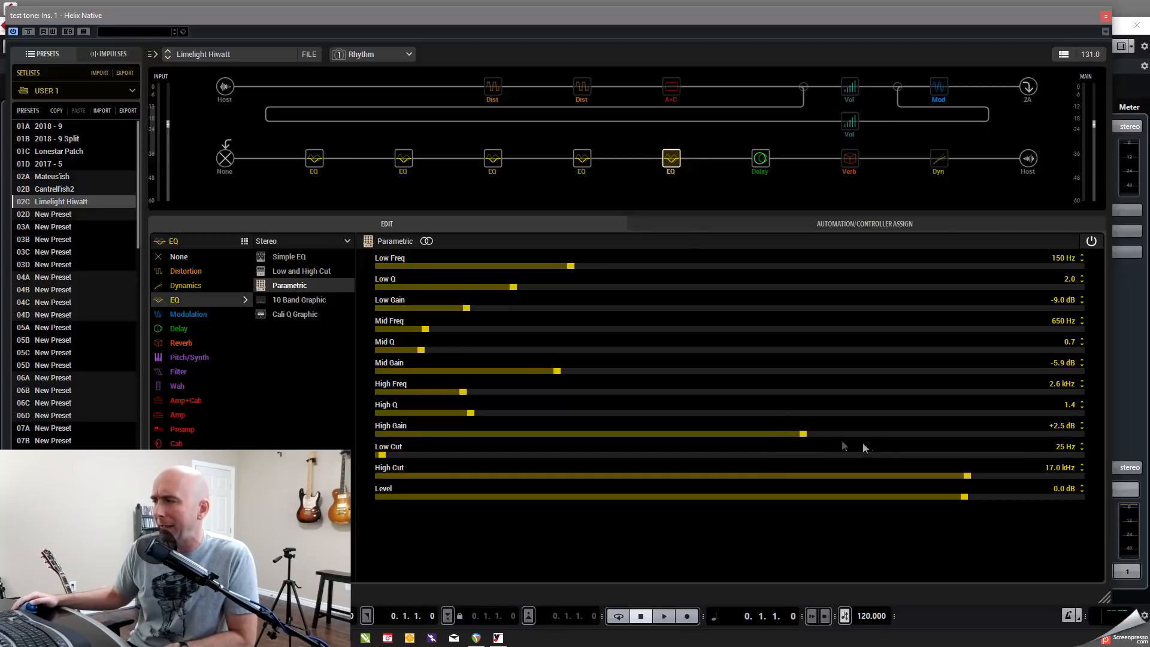
mouse_move(641, 298)
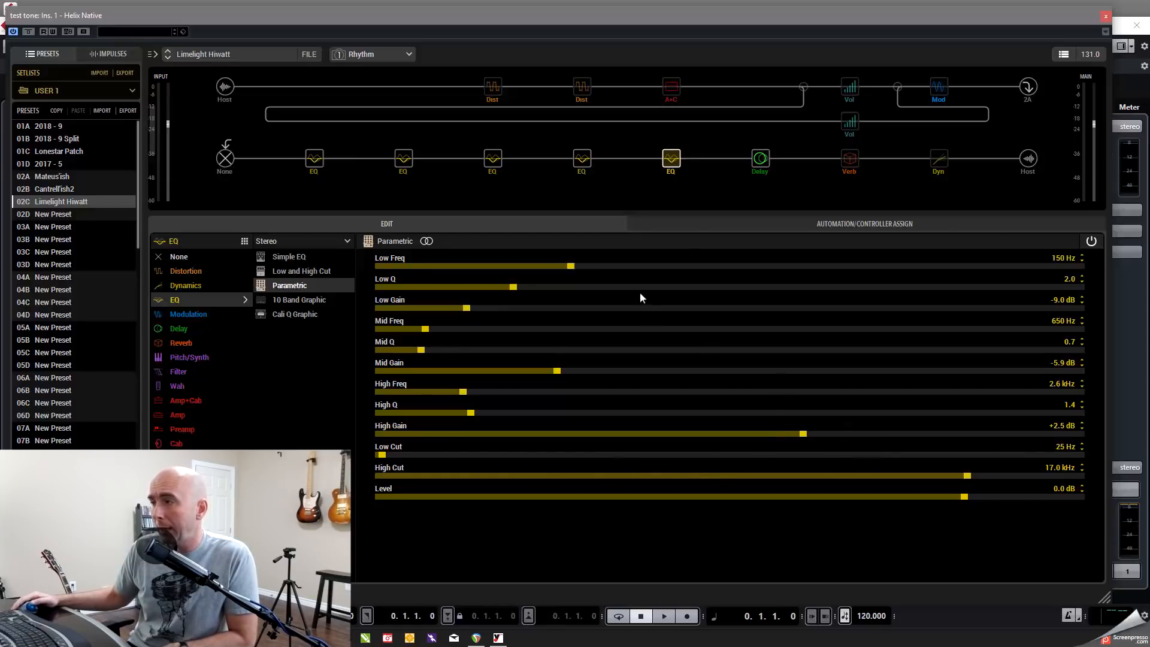
click(493, 160)
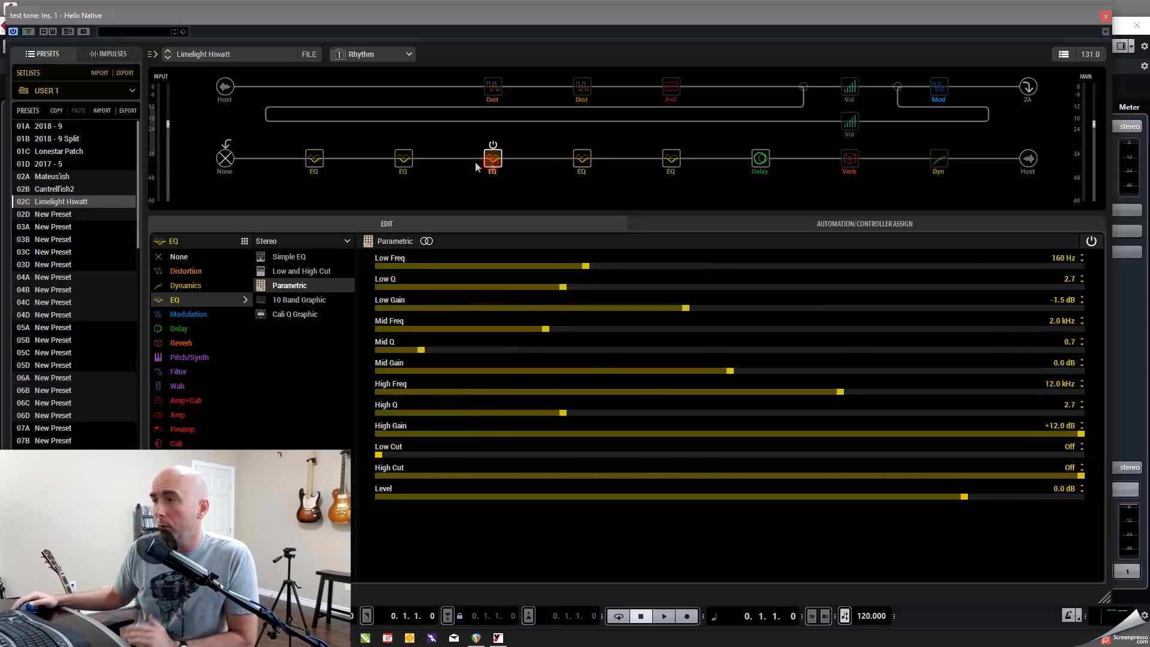
click(402, 159)
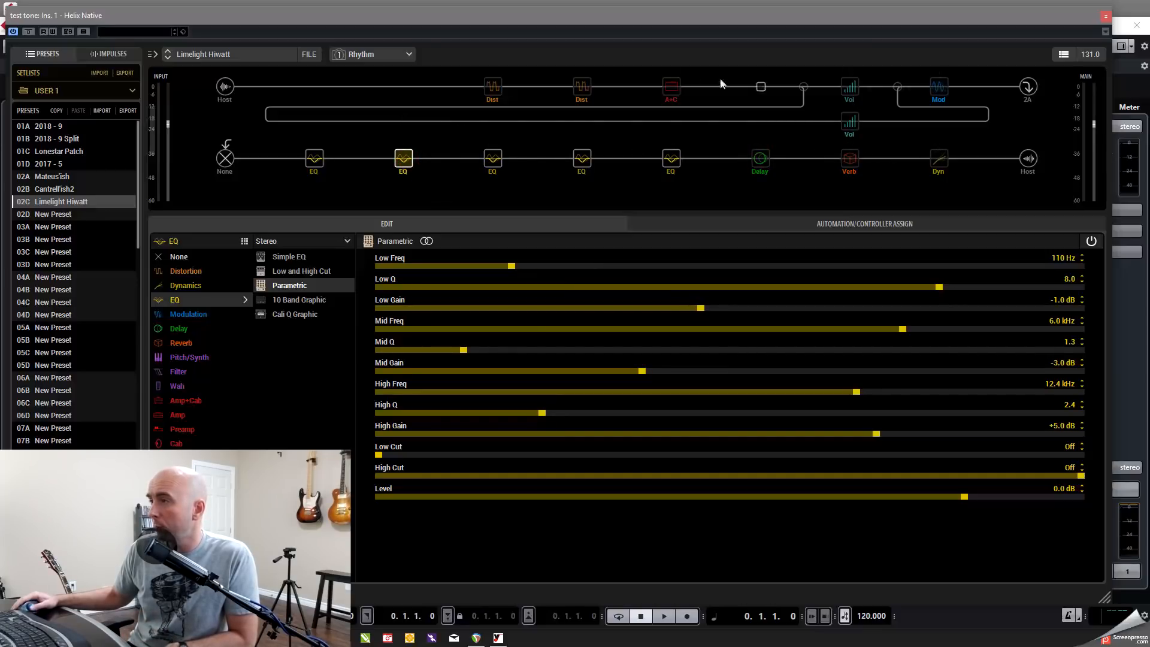
mouse_move(198, 139)
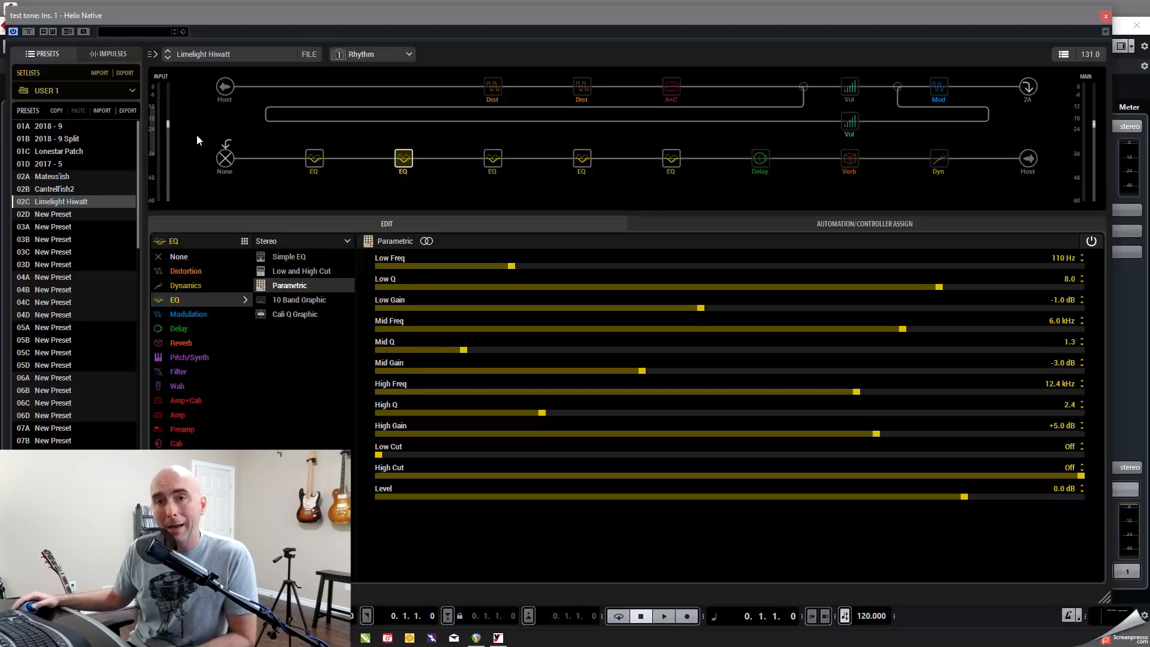
mouse_move(176, 136)
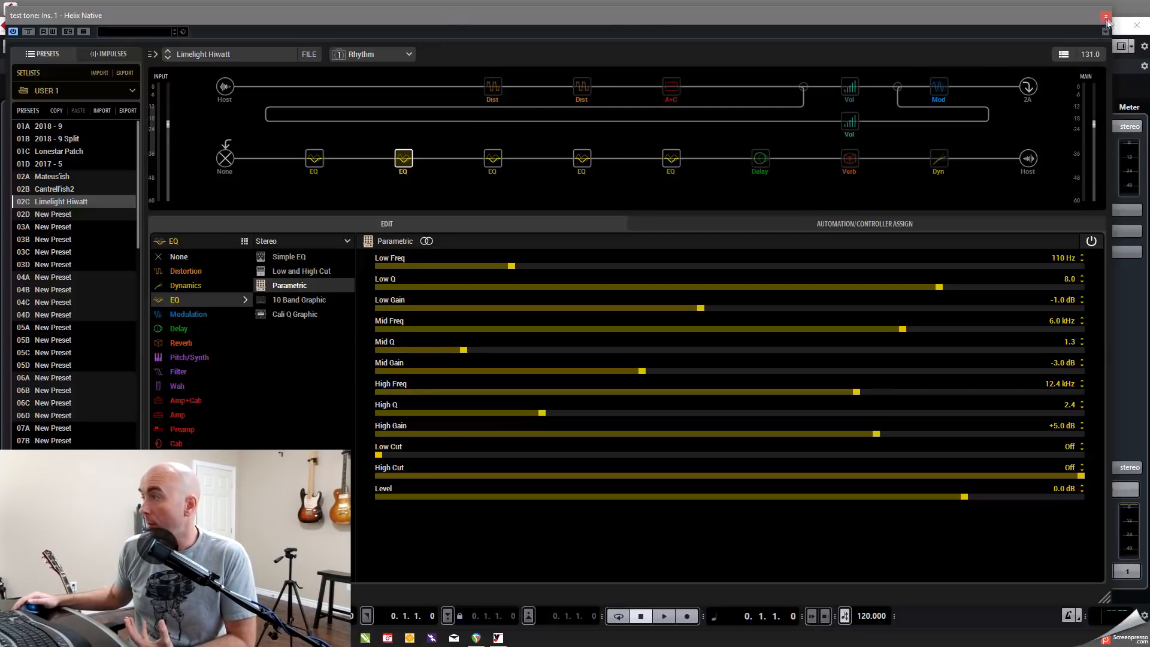
click(1107, 16)
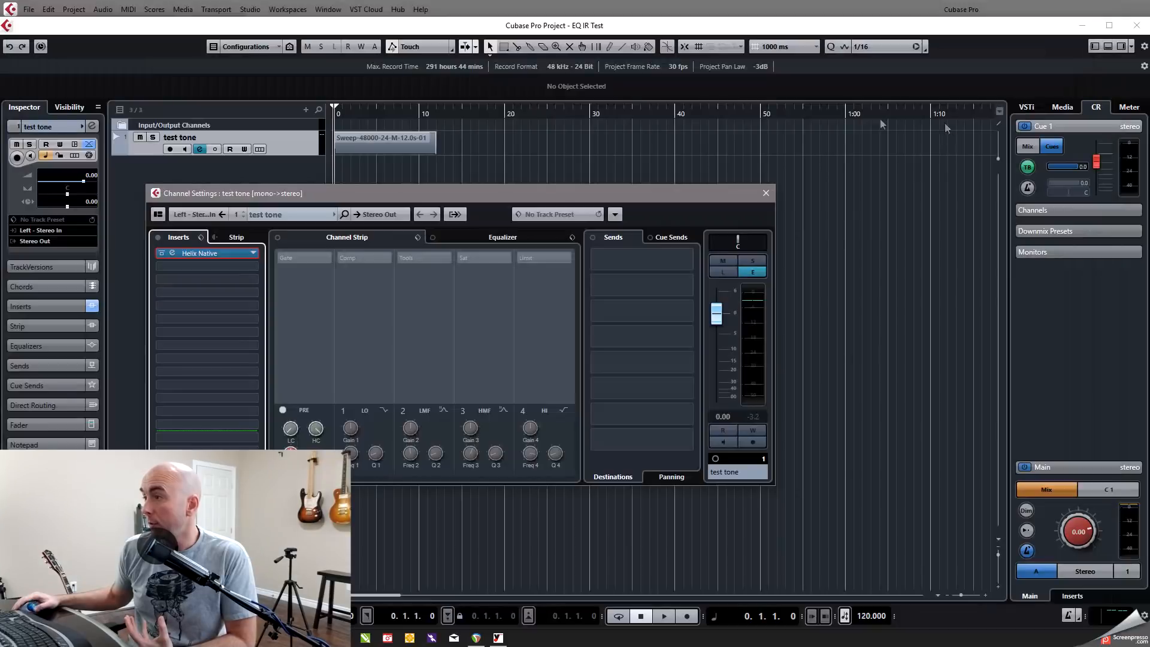
click(204, 266)
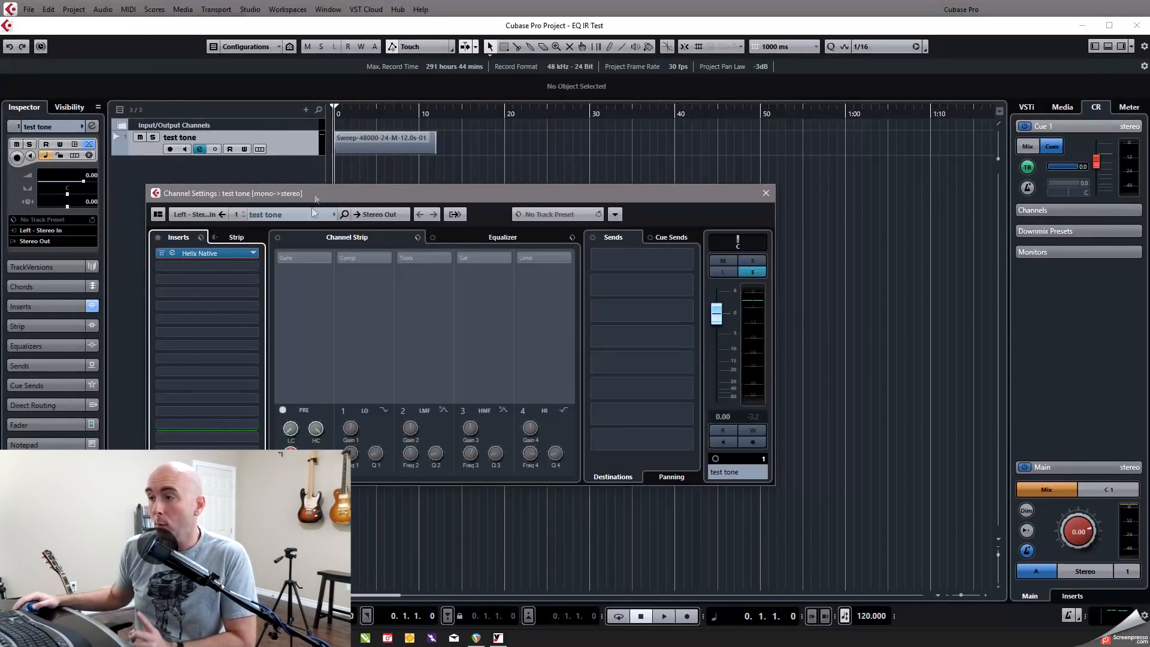
mouse_move(200, 253)
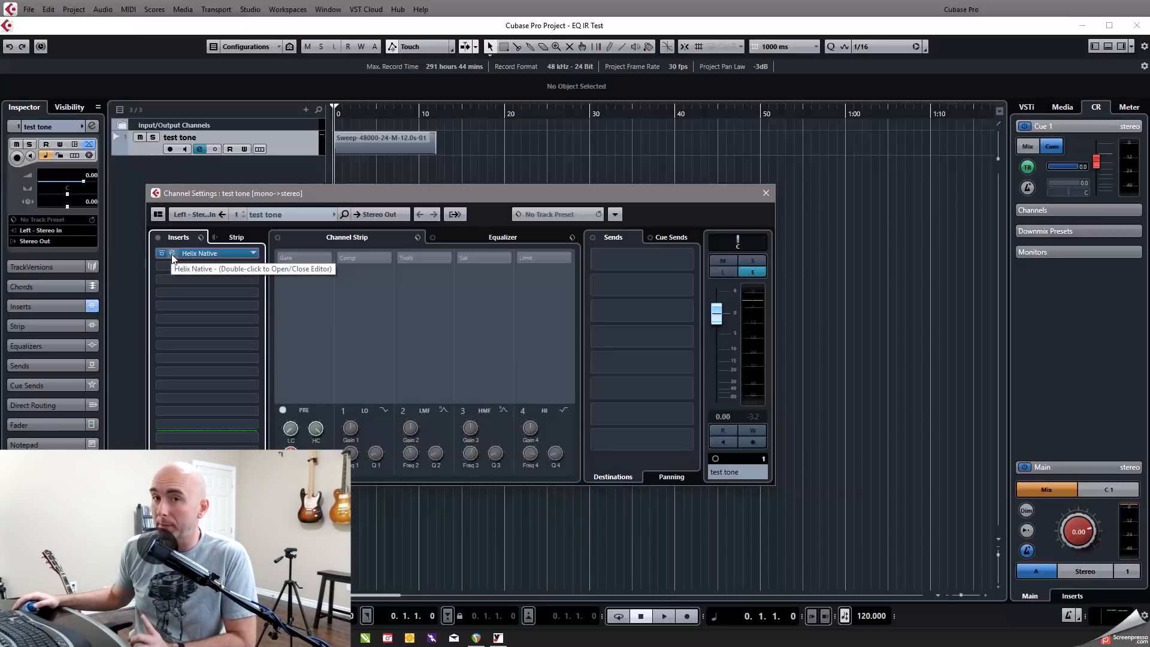
double_click(200, 253)
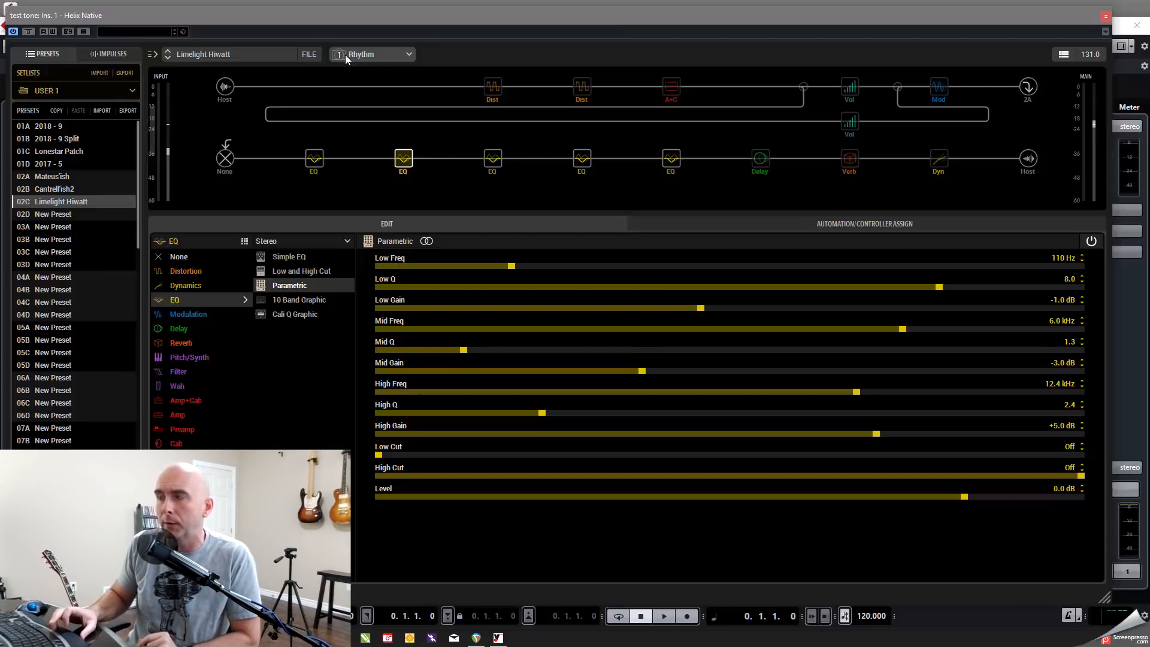
Play the sweep test tone through Helix Native's EQ chain, then close the plug-in editor
click(663, 616)
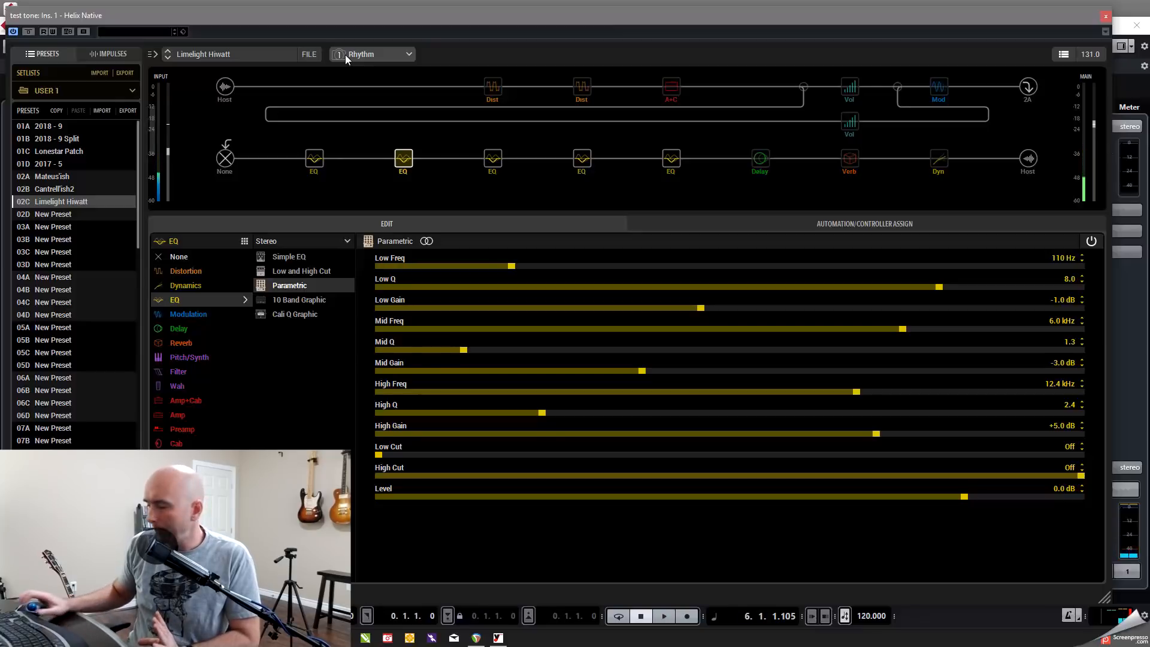
click(661, 616)
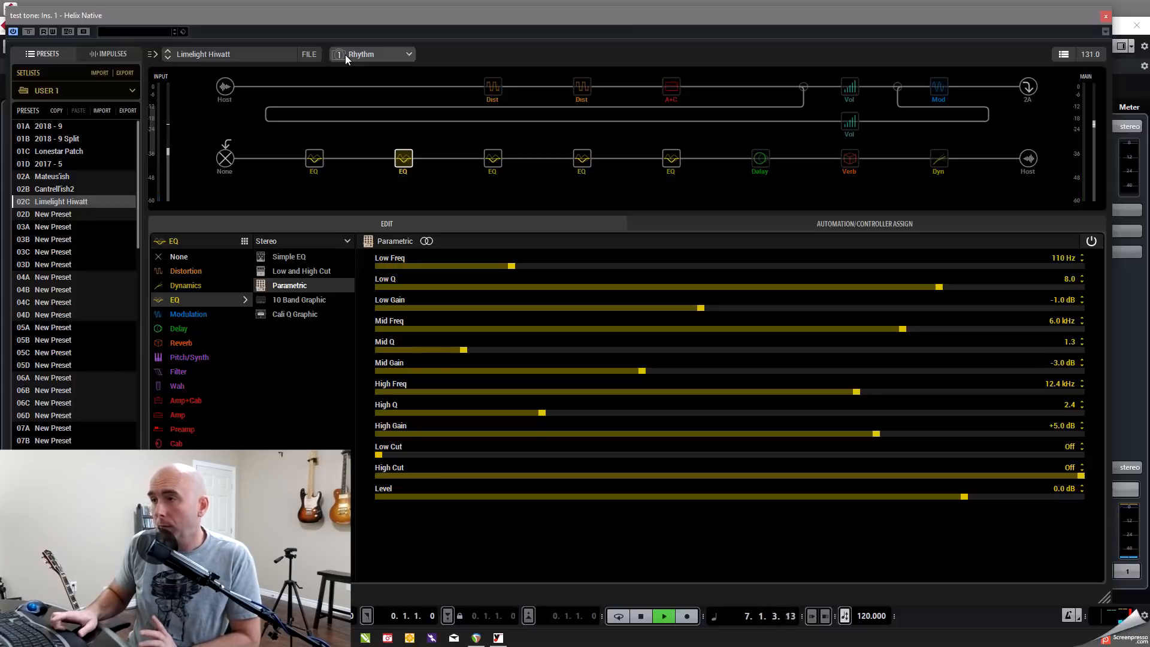
click(660, 616)
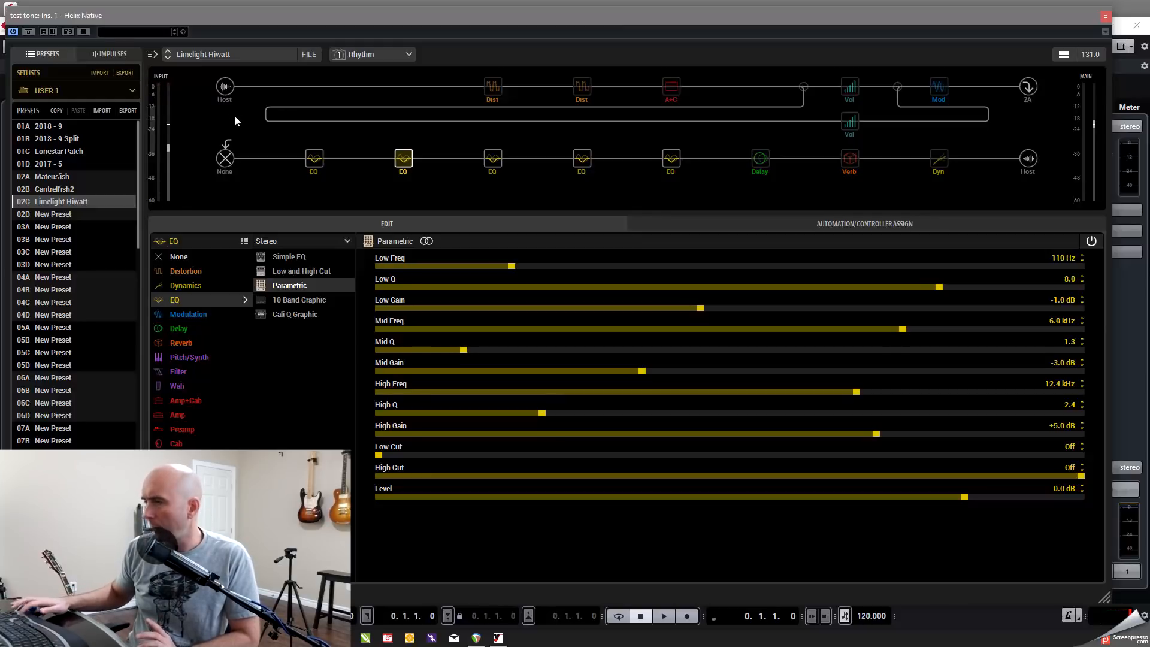
click(662, 616)
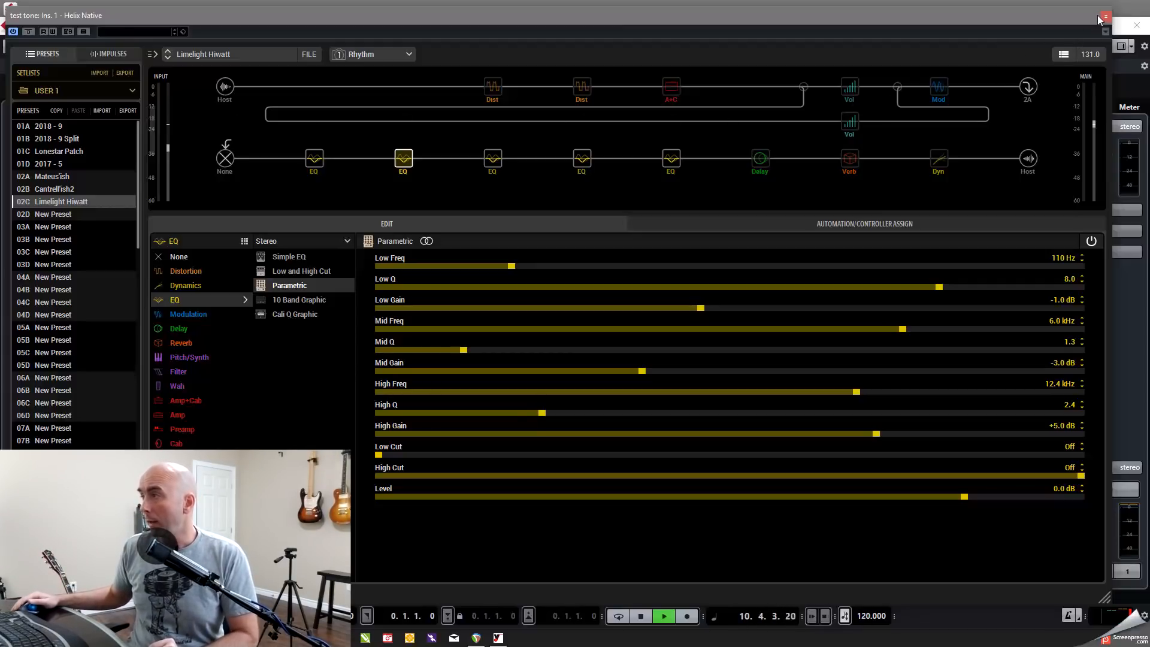
click(1106, 18)
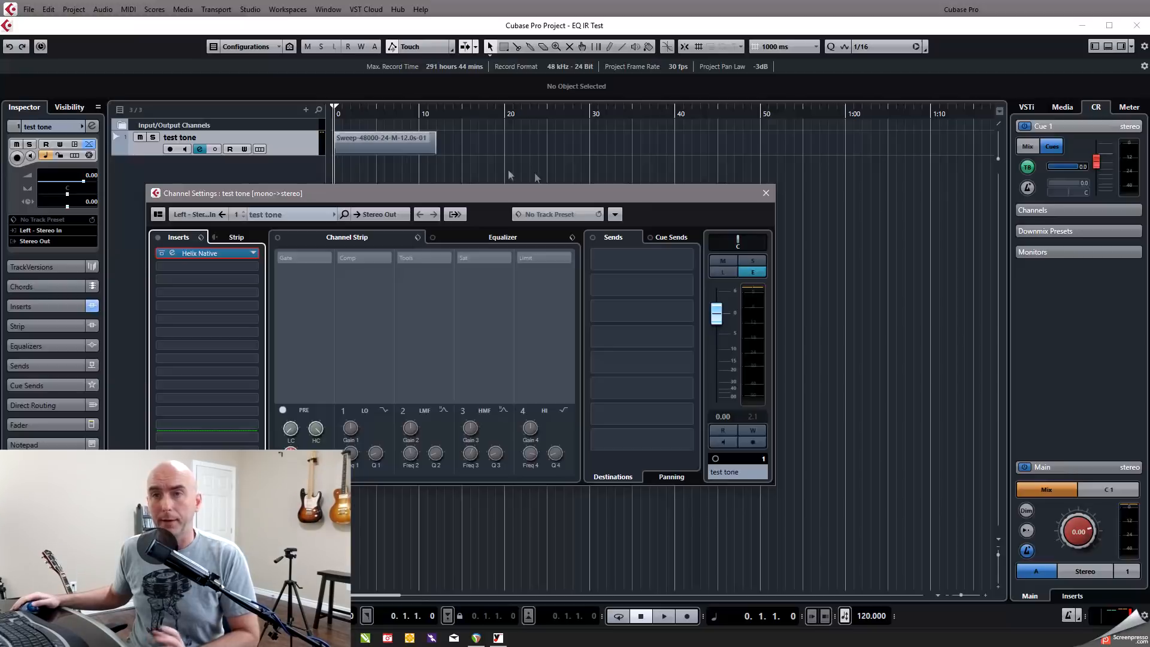
Close the test tone channel settings and move the project cursor to the end of the sweep clip
click(765, 193)
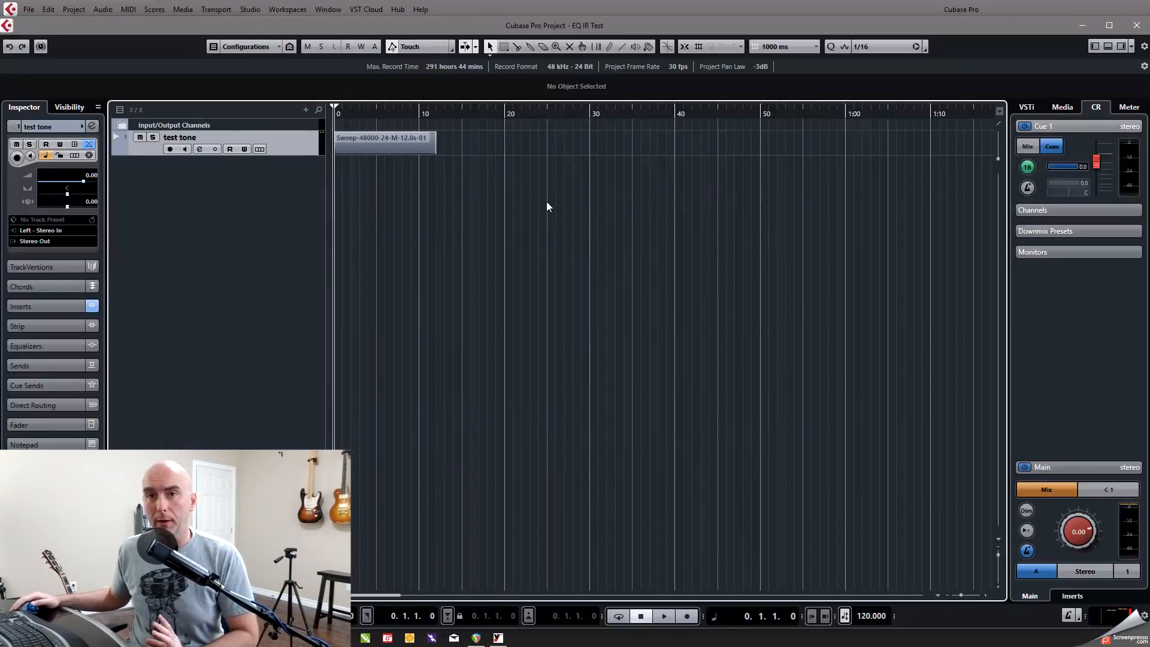
mouse_move(488, 206)
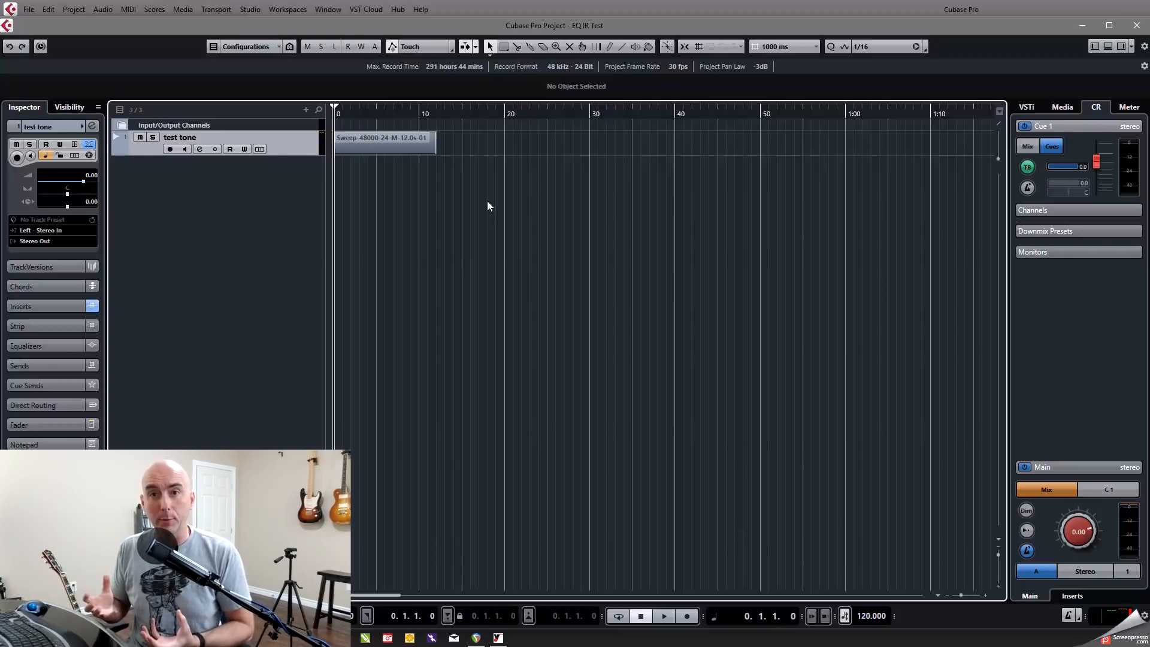
mouse_move(388, 207)
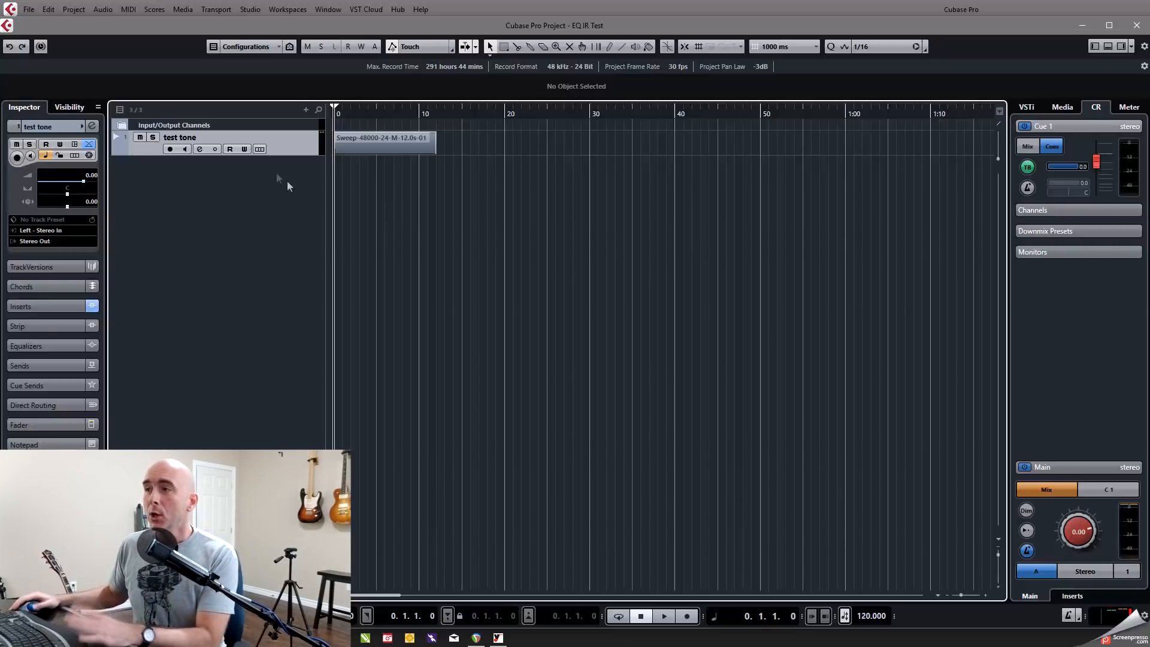
mouse_move(398, 223)
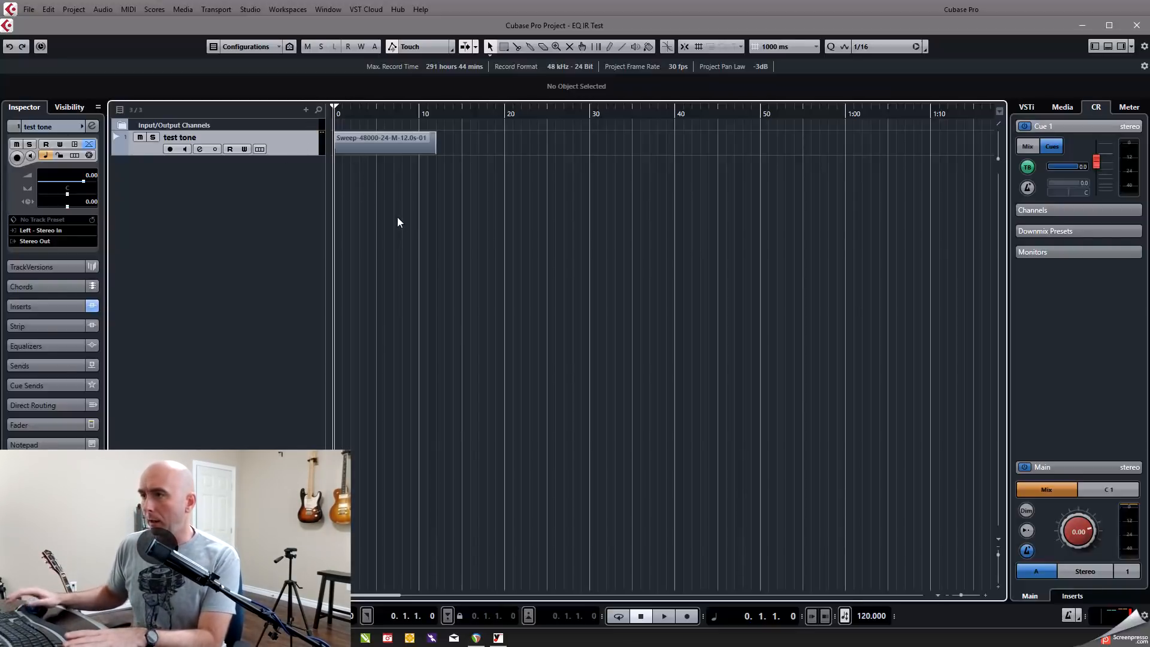
scroll(right, 3)
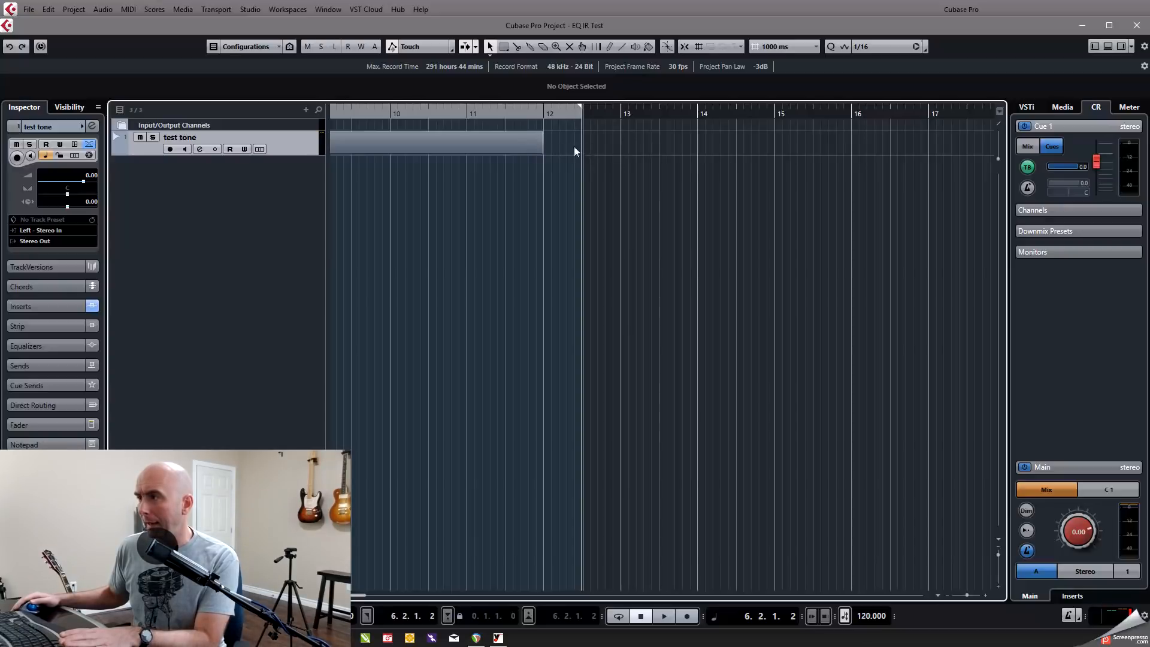
mouse_move(532, 158)
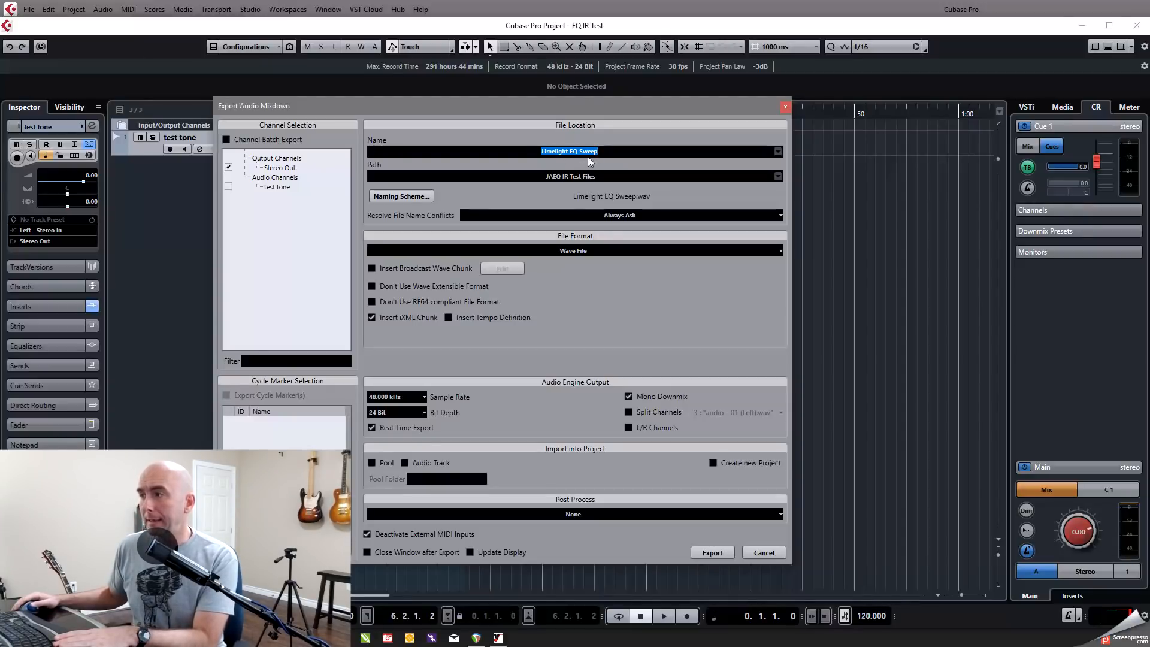
mouse_move(681, 217)
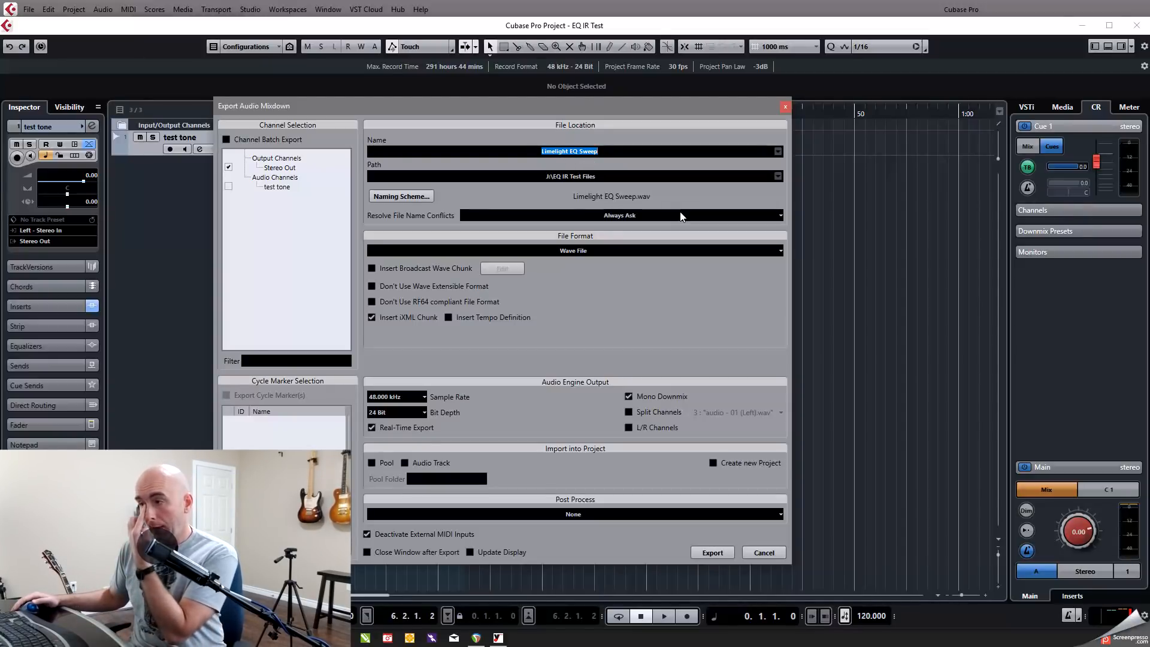
mouse_move(719, 532)
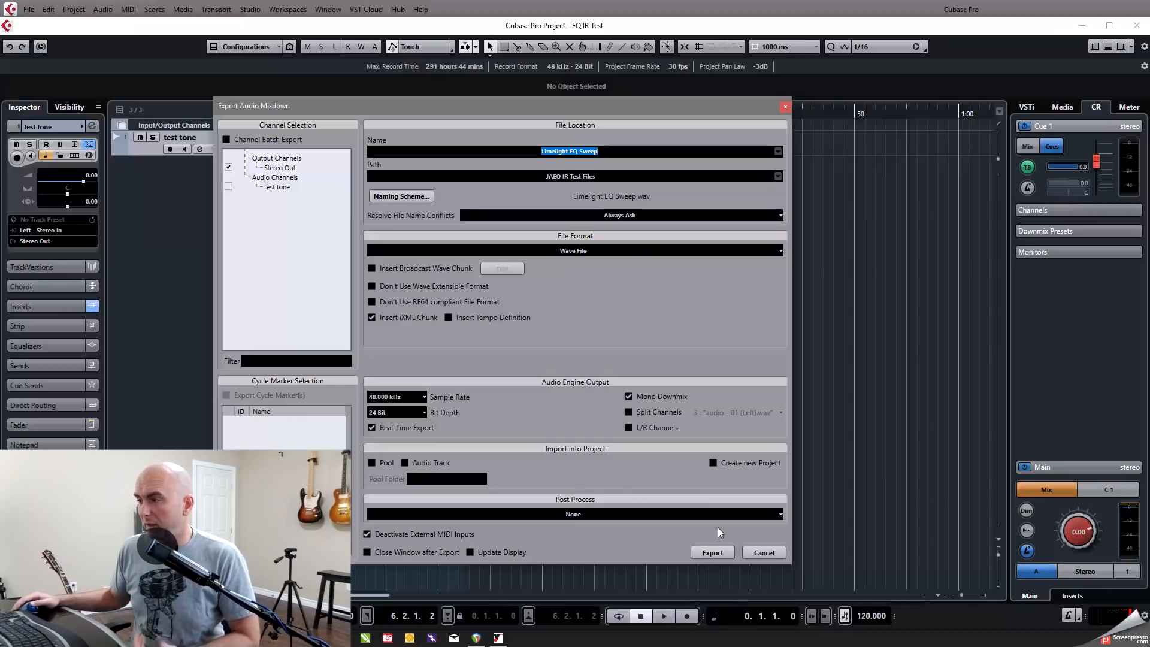
mouse_move(720, 514)
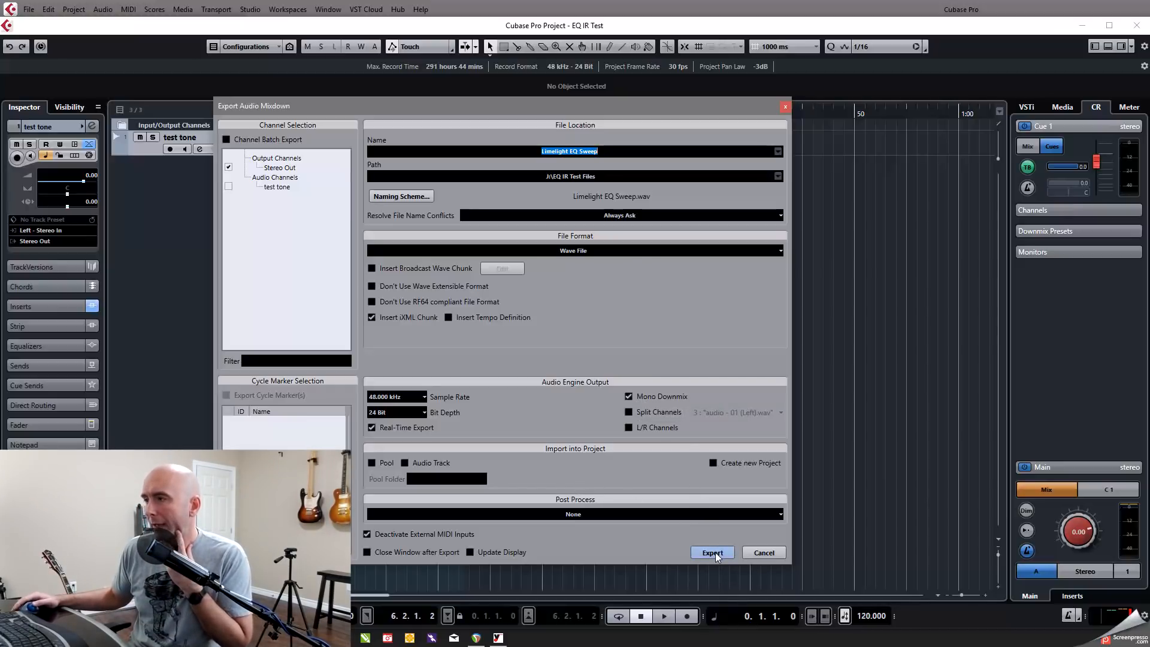
Start the 48 kHz 24-bit mono mixdown export to Limelight EQ Sweep.wav
click(710, 552)
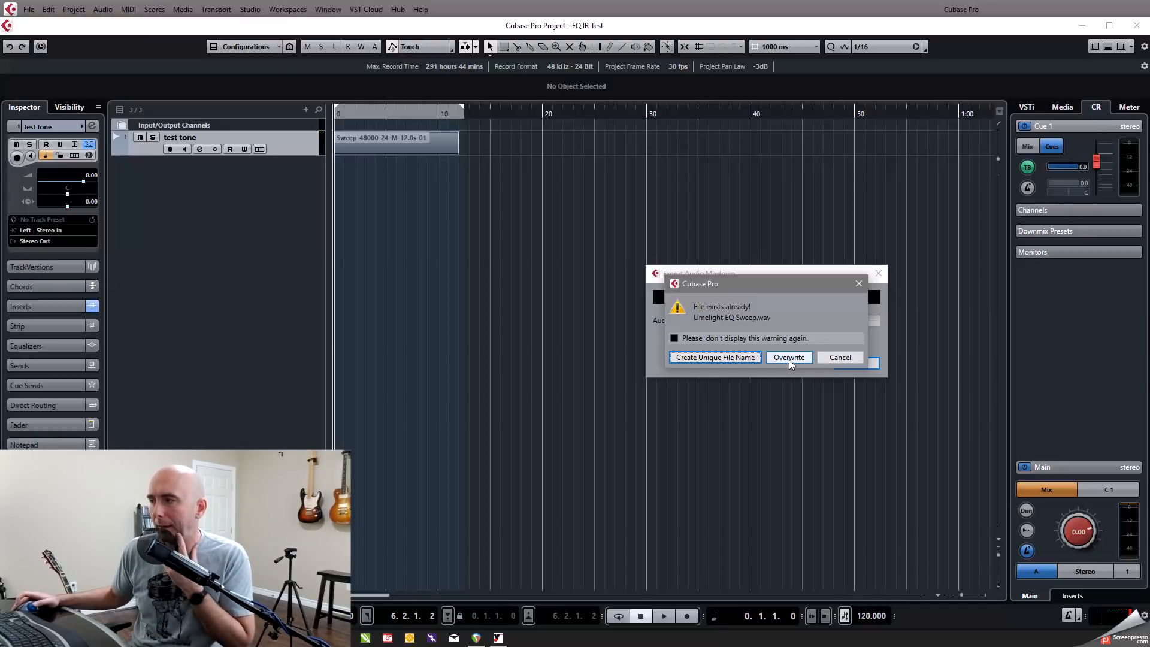
Overwrite the existing Limelight EQ Sweep.wav with the new mixdown
click(789, 358)
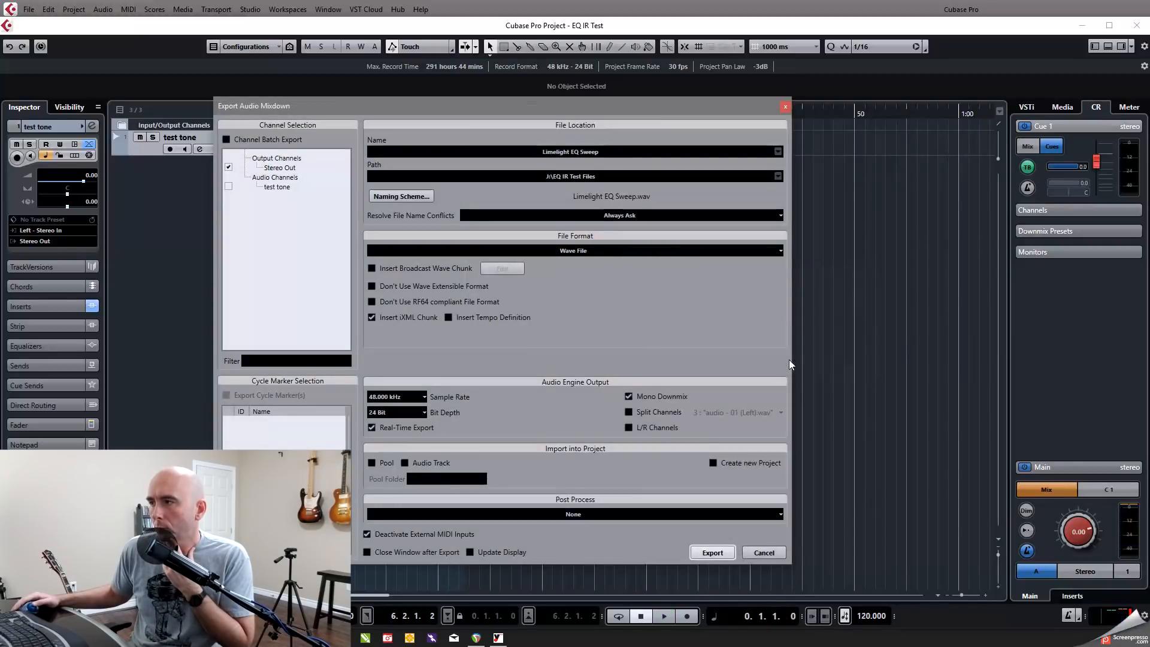
Check Limelight EQ Sweep.wav's file properties in Explorer, then dismiss them
click(711, 552)
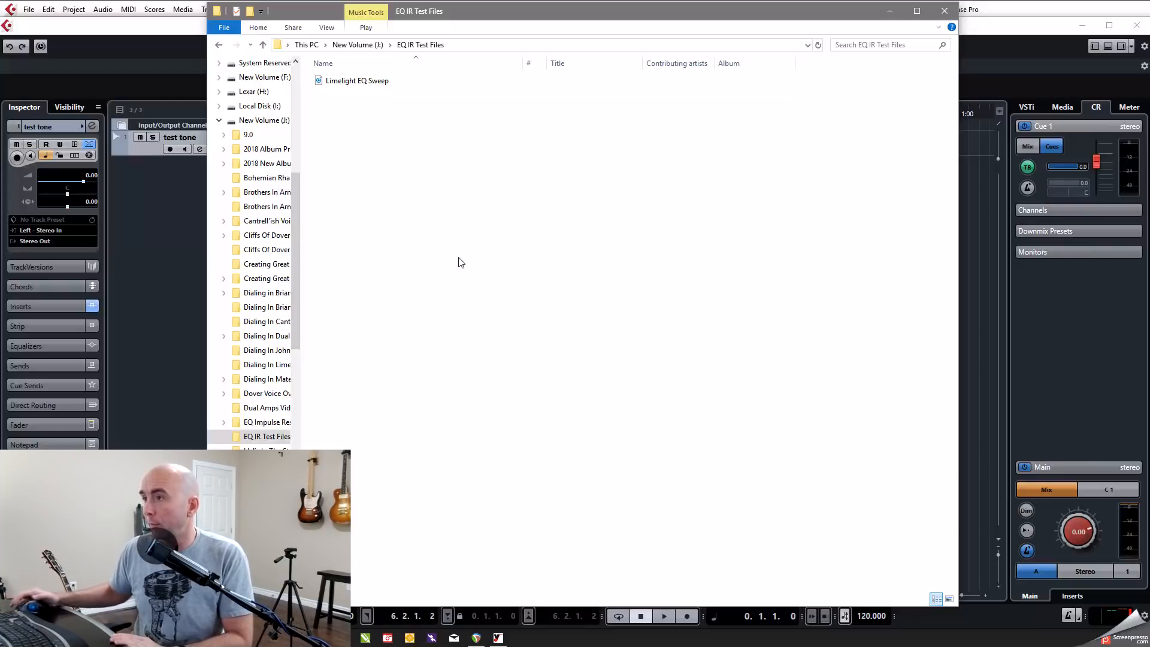
mouse_move(367, 97)
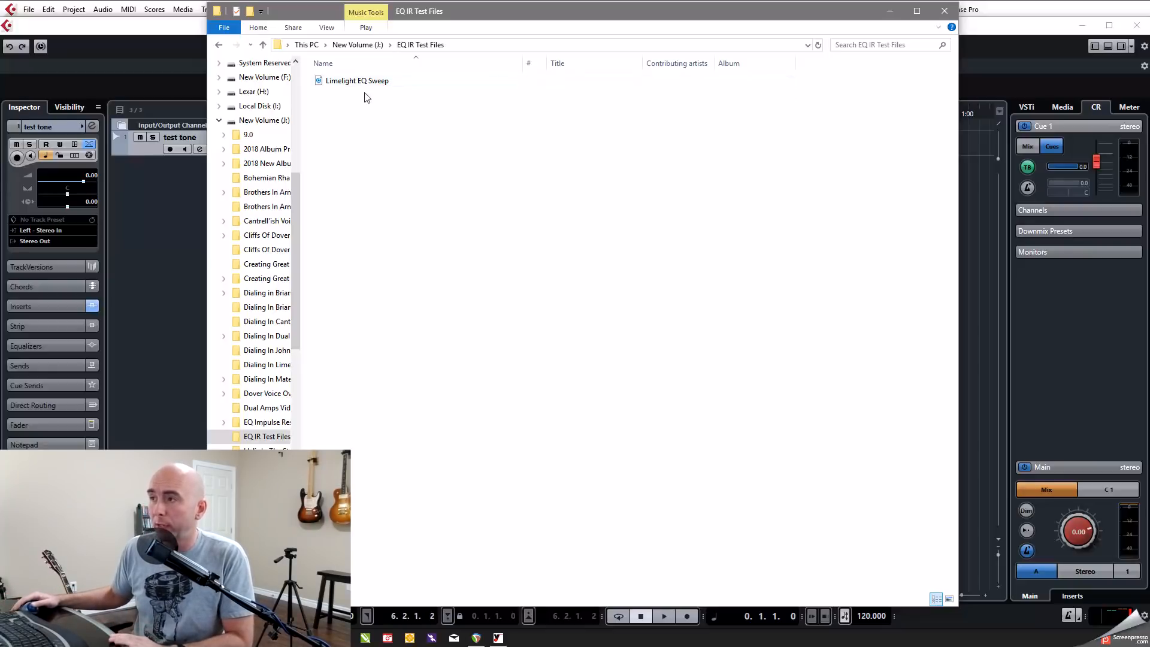
right_click(357, 80)
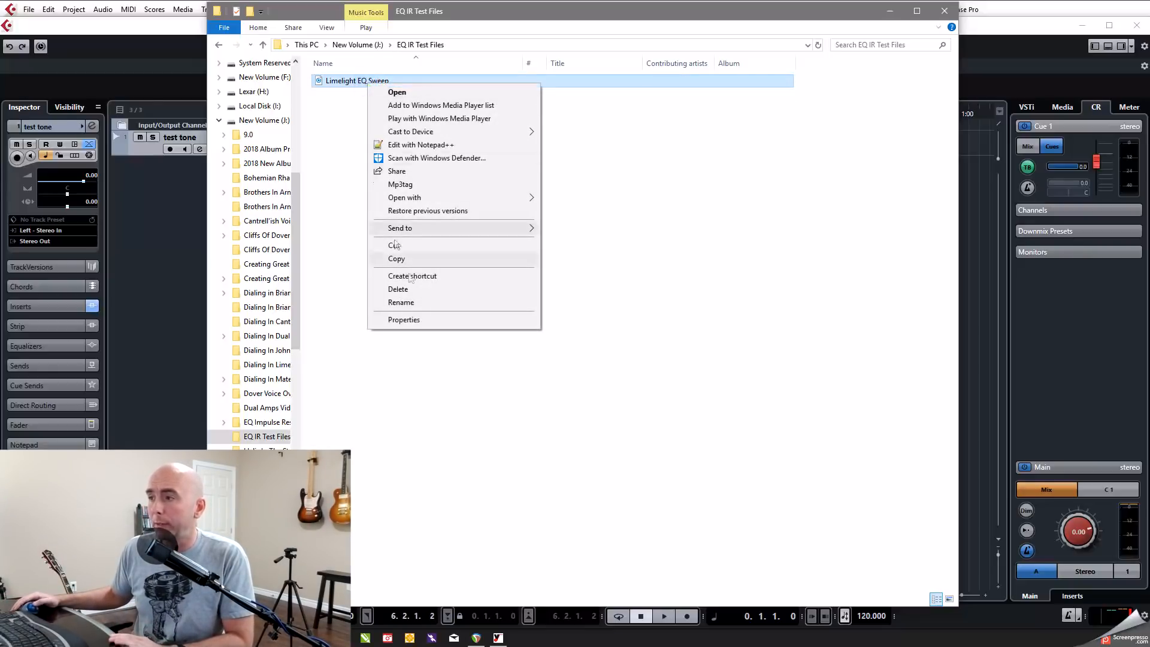
mouse_move(404, 319)
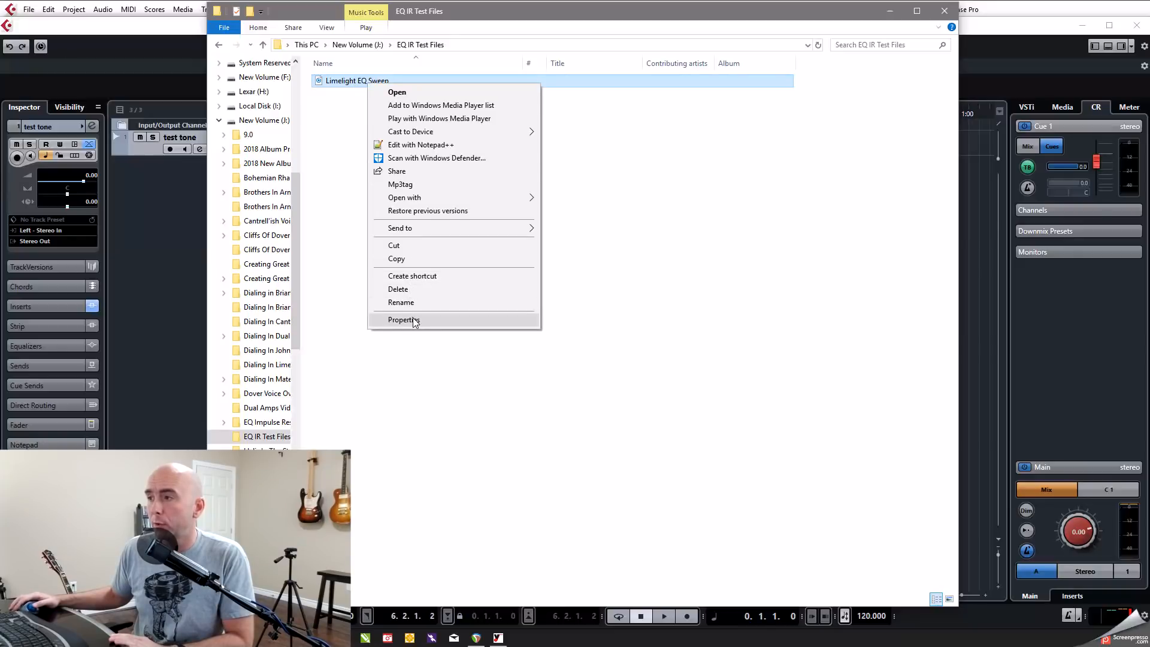
click(403, 319)
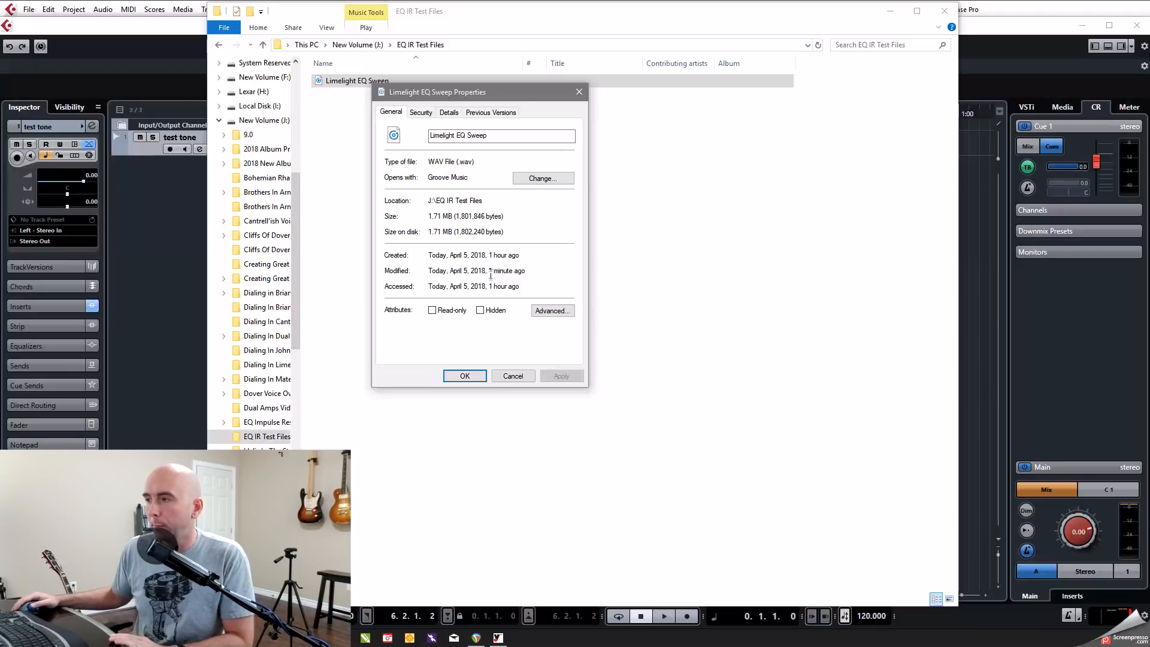
click(511, 375)
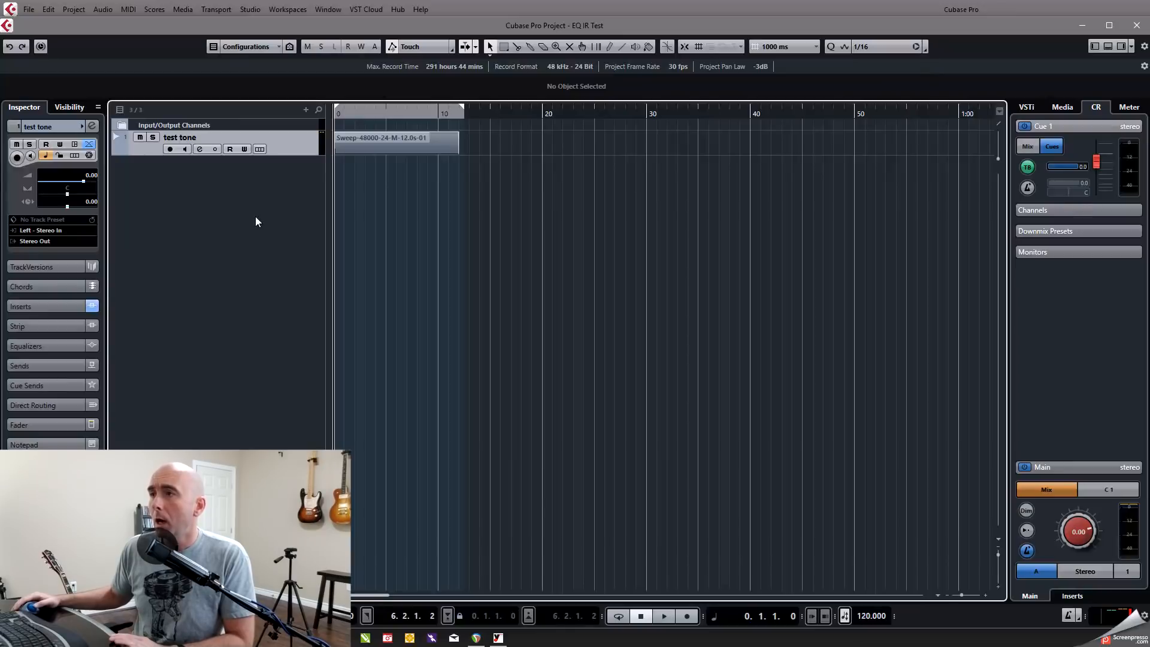
mouse_move(494, 640)
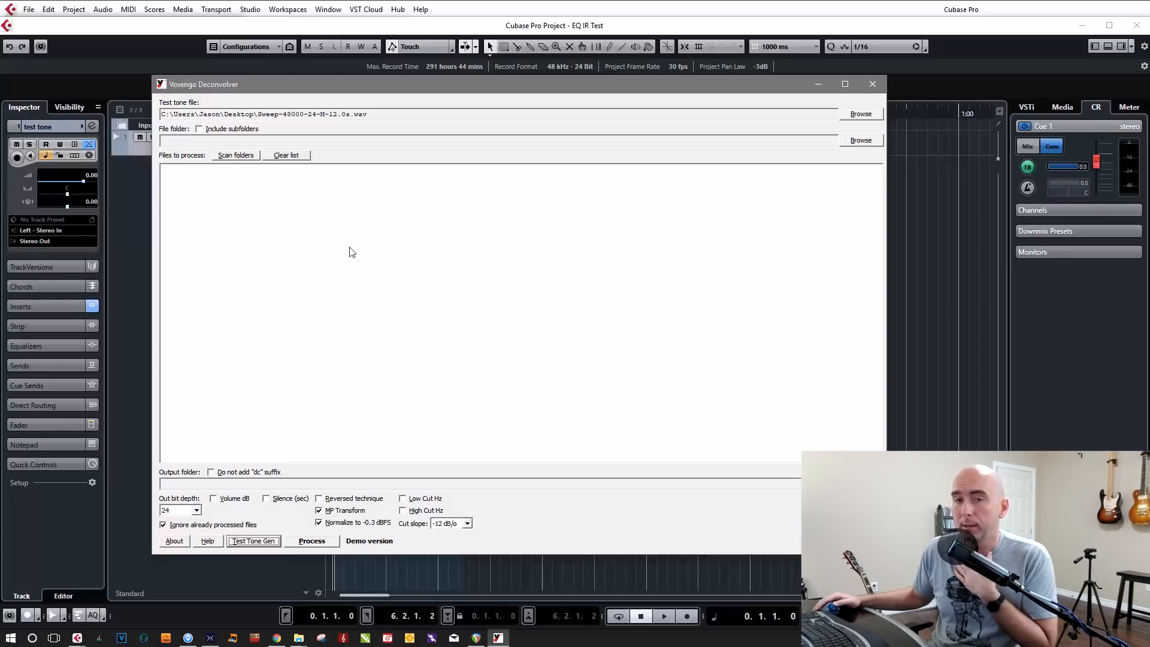
mouse_move(394, 531)
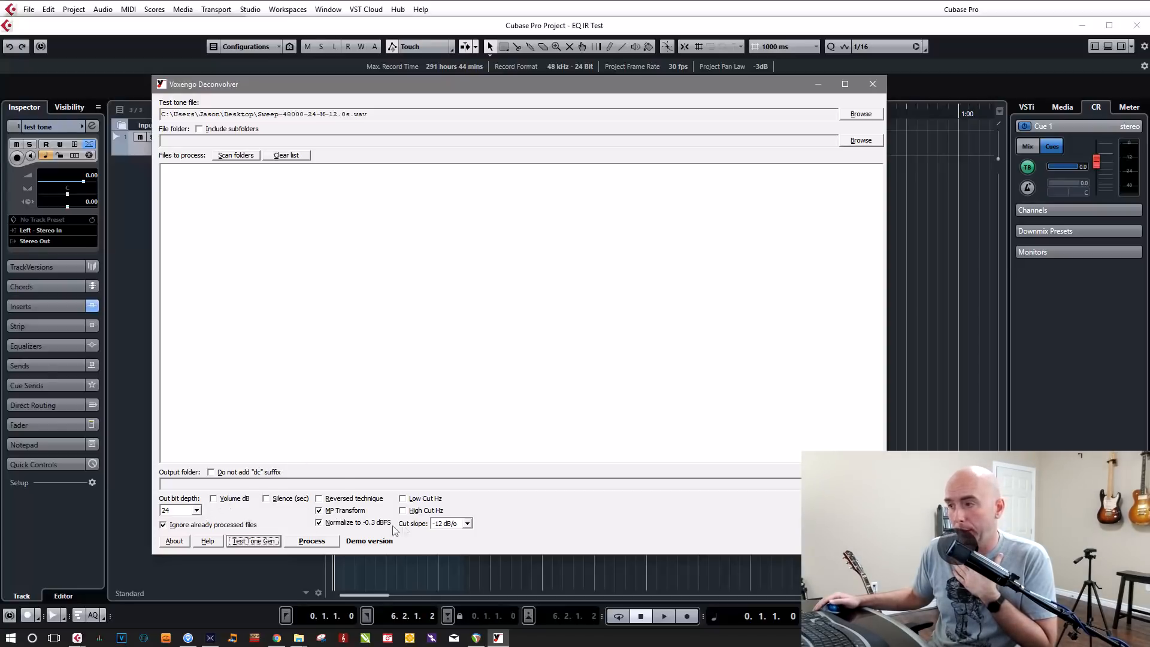
mouse_move(307, 505)
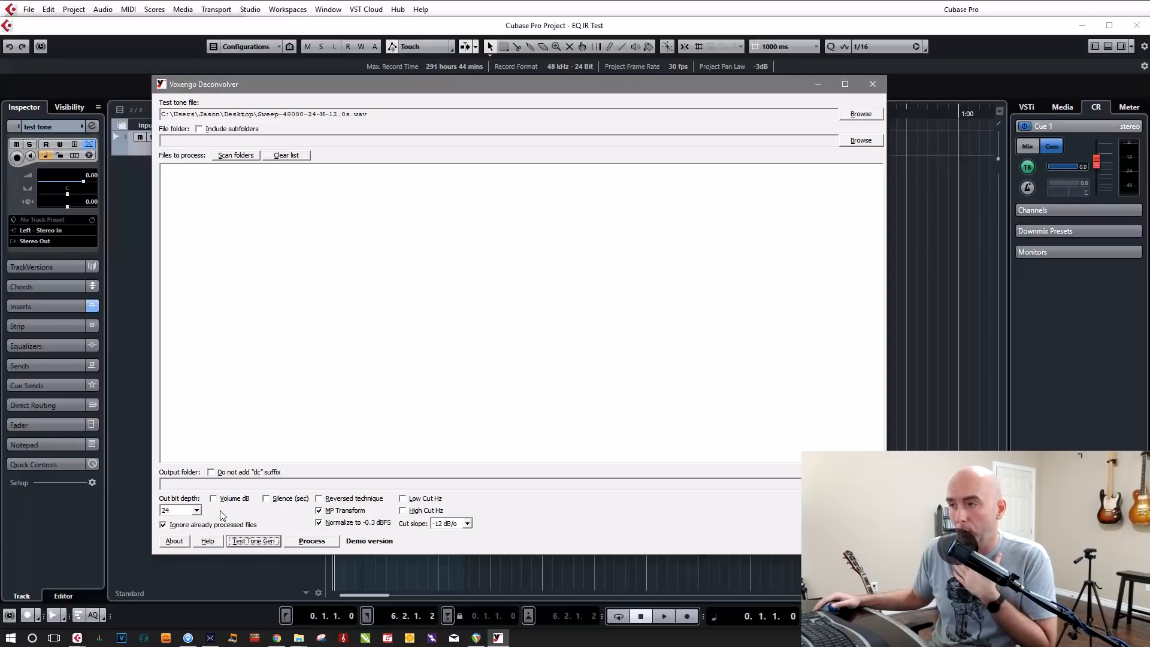
mouse_move(330, 515)
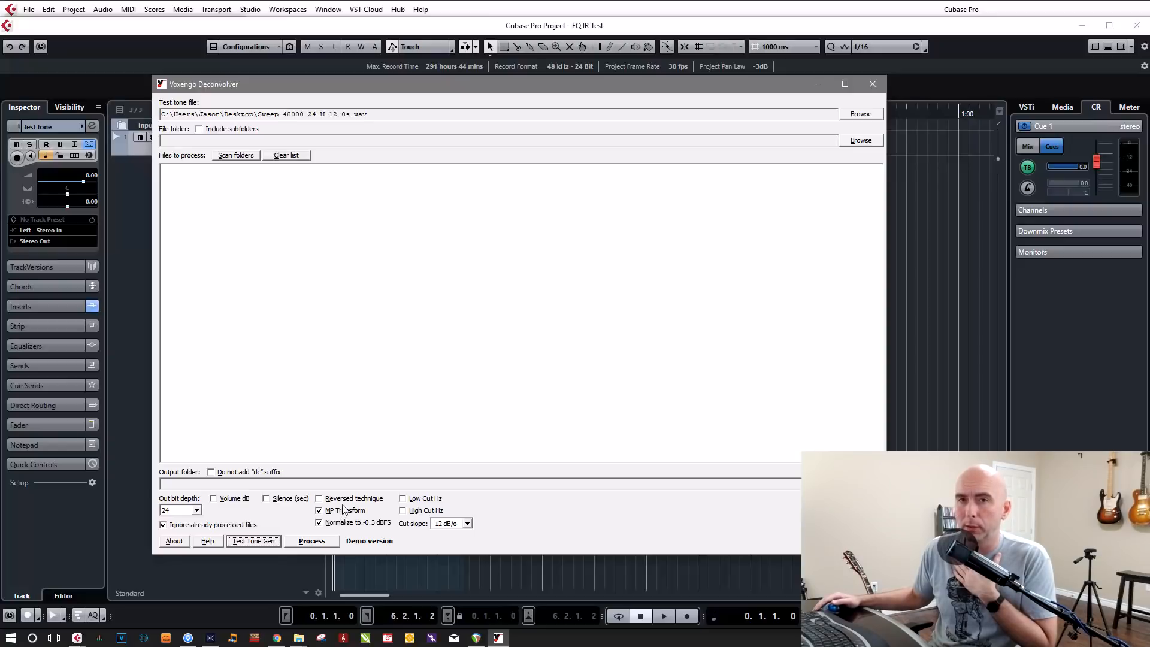
mouse_move(356, 195)
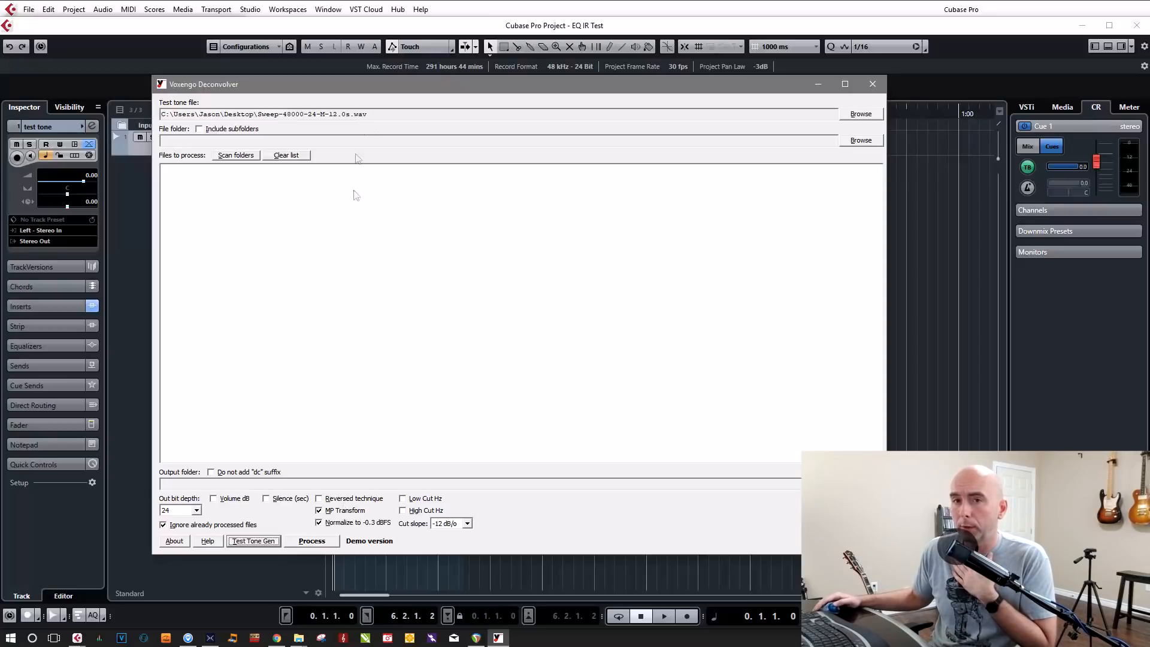
mouse_move(364, 280)
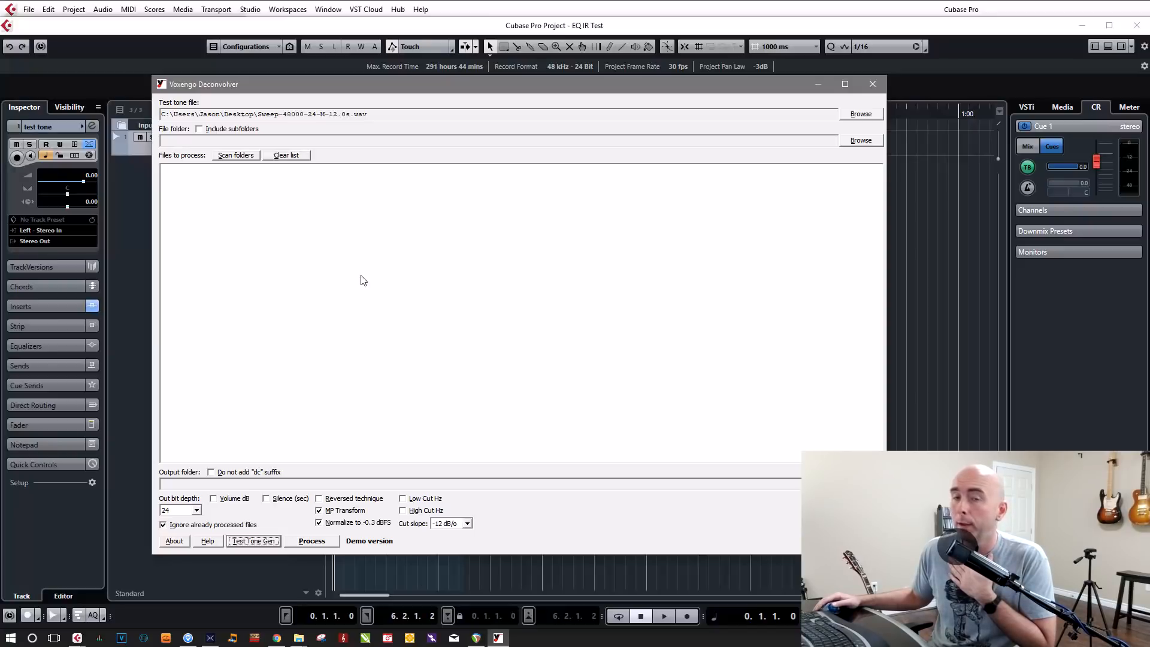
mouse_move(358, 412)
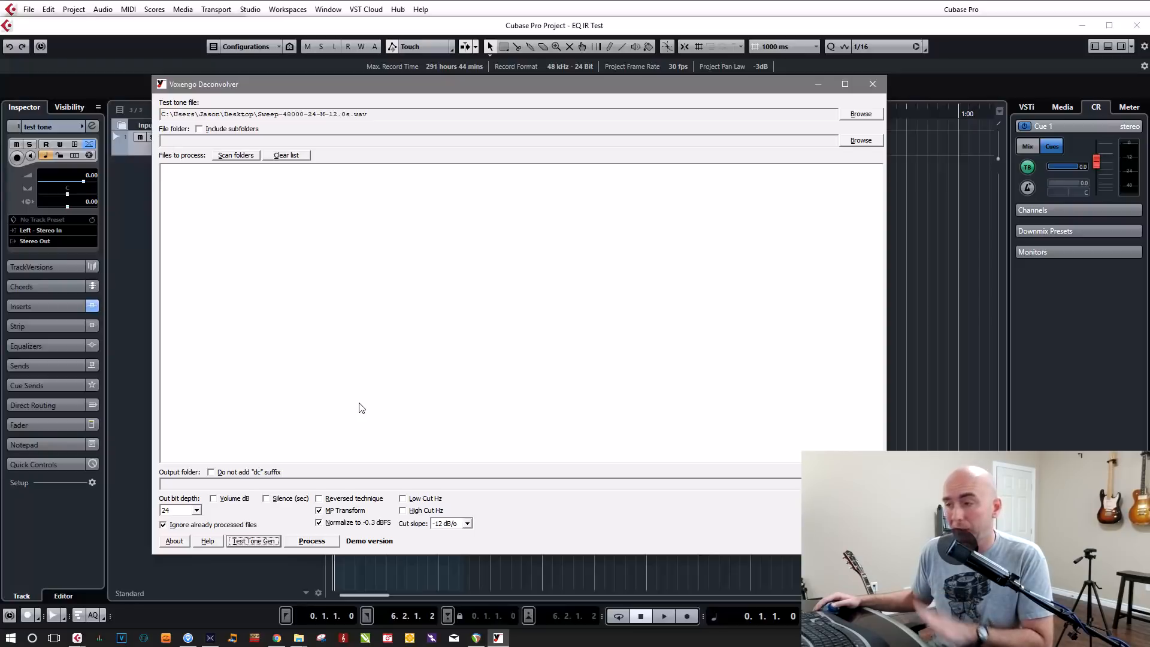
mouse_move(340, 531)
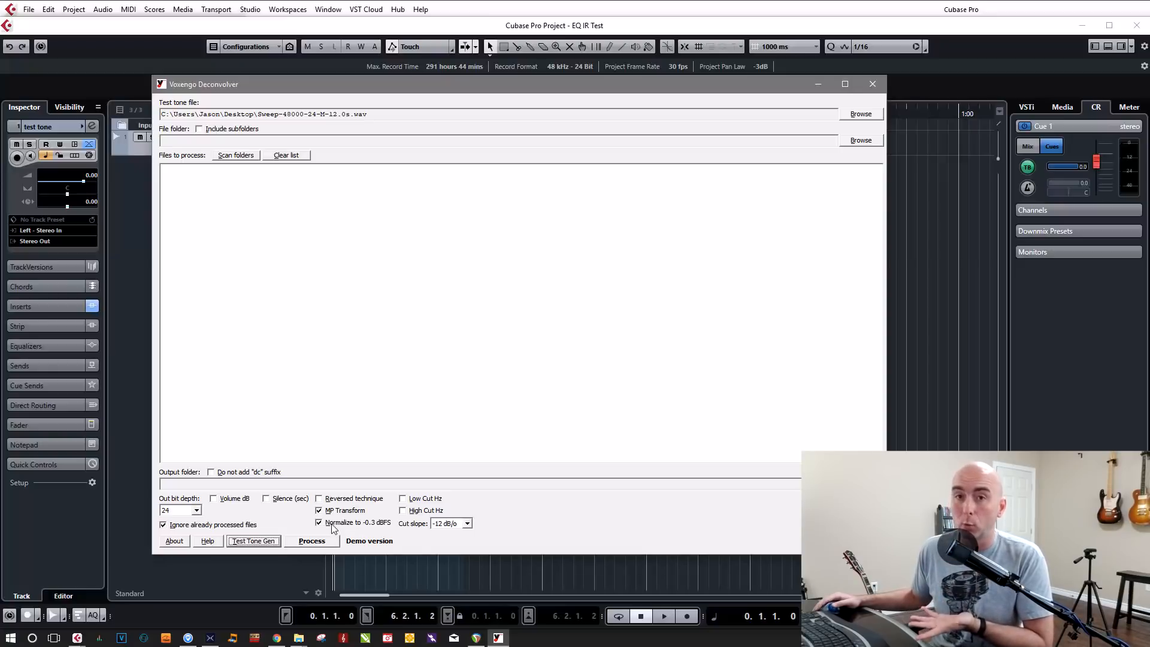
mouse_move(371, 532)
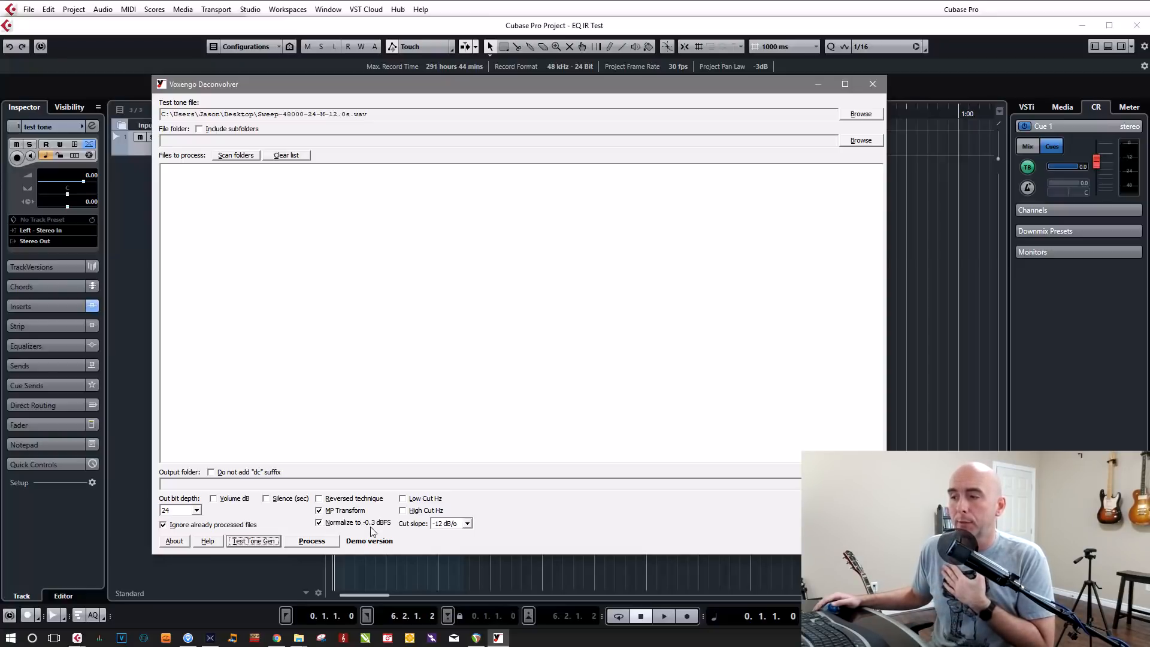
mouse_move(381, 530)
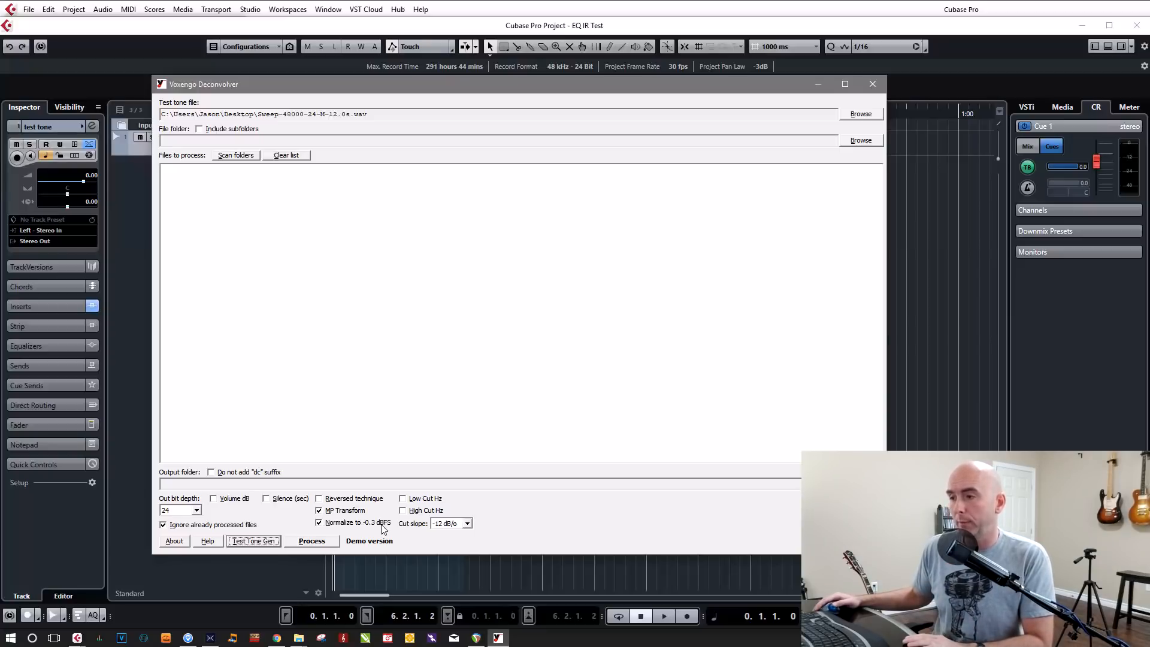
mouse_move(204, 518)
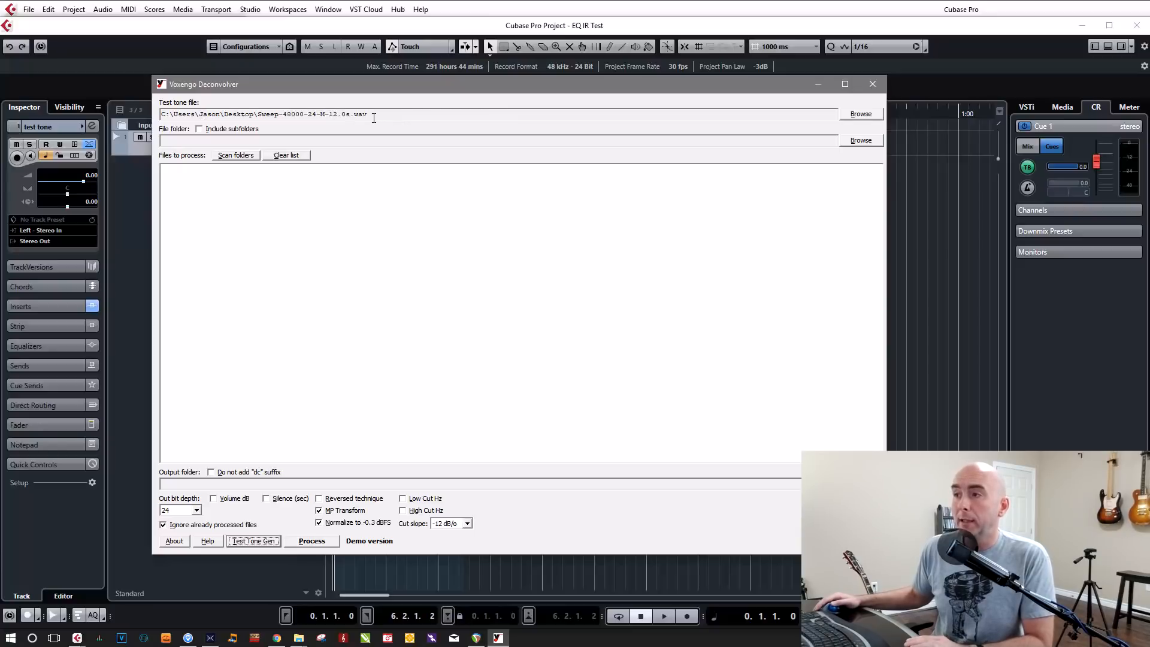
mouse_move(377, 117)
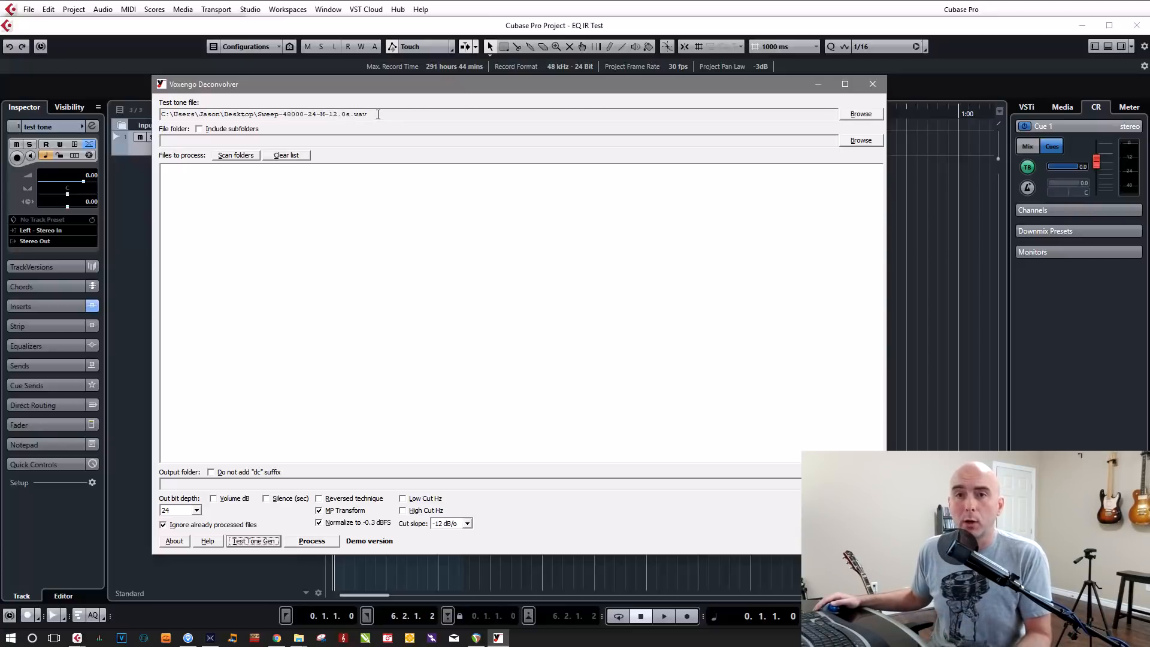
mouse_move(325, 136)
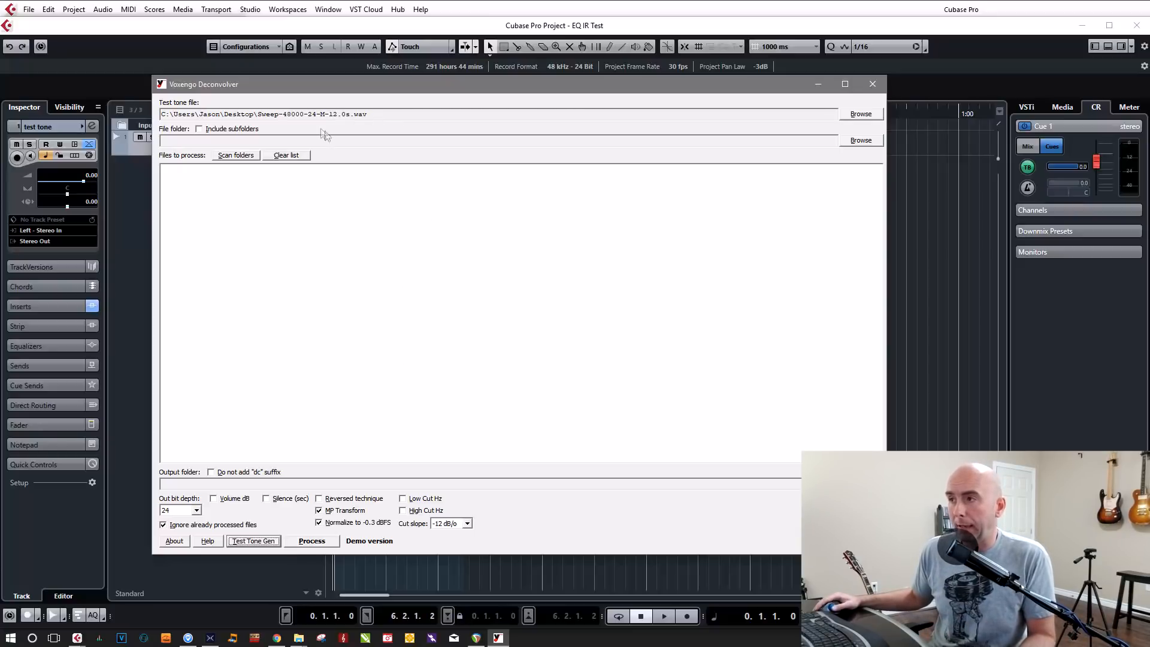
mouse_move(403, 113)
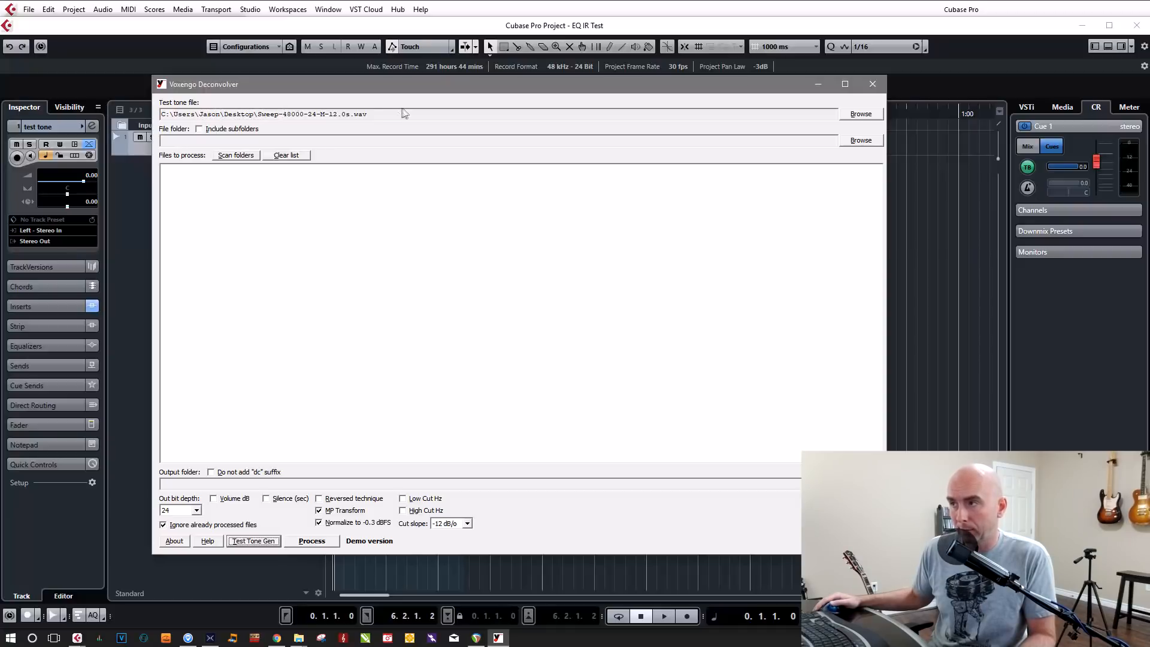
mouse_move(515, 136)
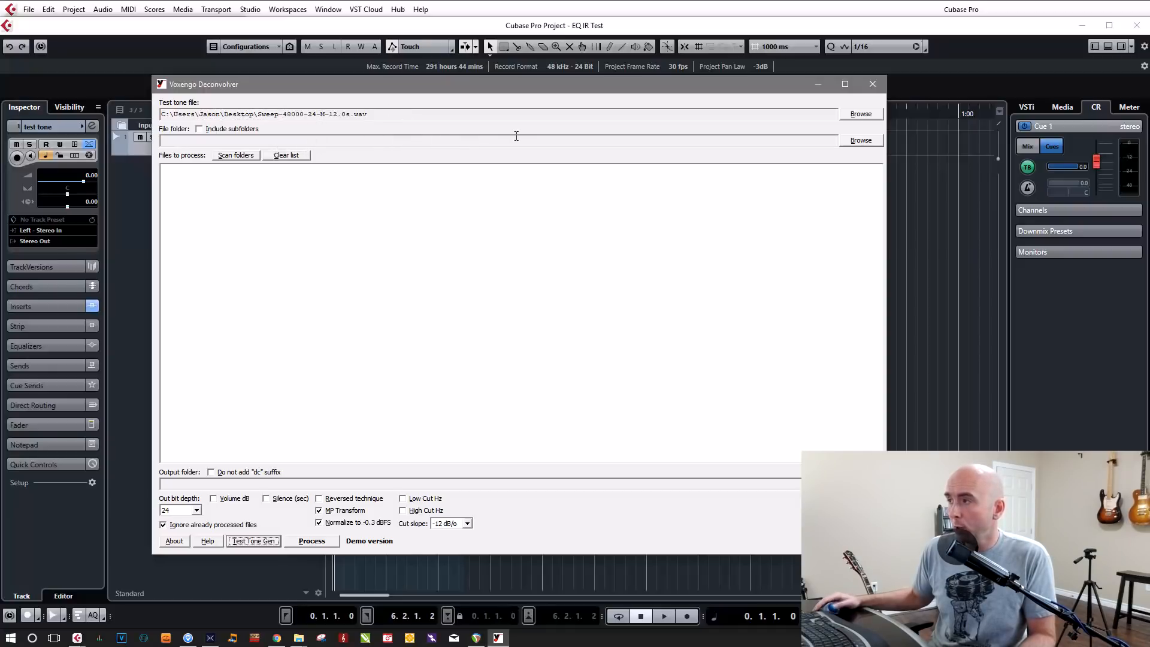
Select the Limelight EQ Sweep.wav recording as the file to deconvolve
click(860, 140)
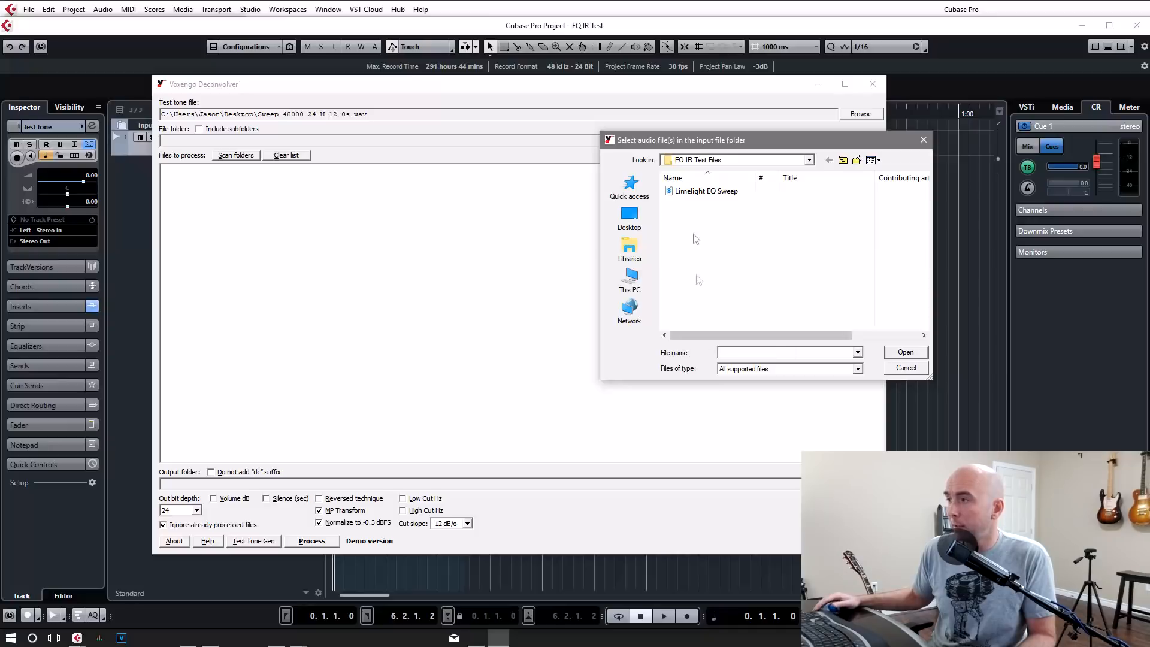
click(704, 190)
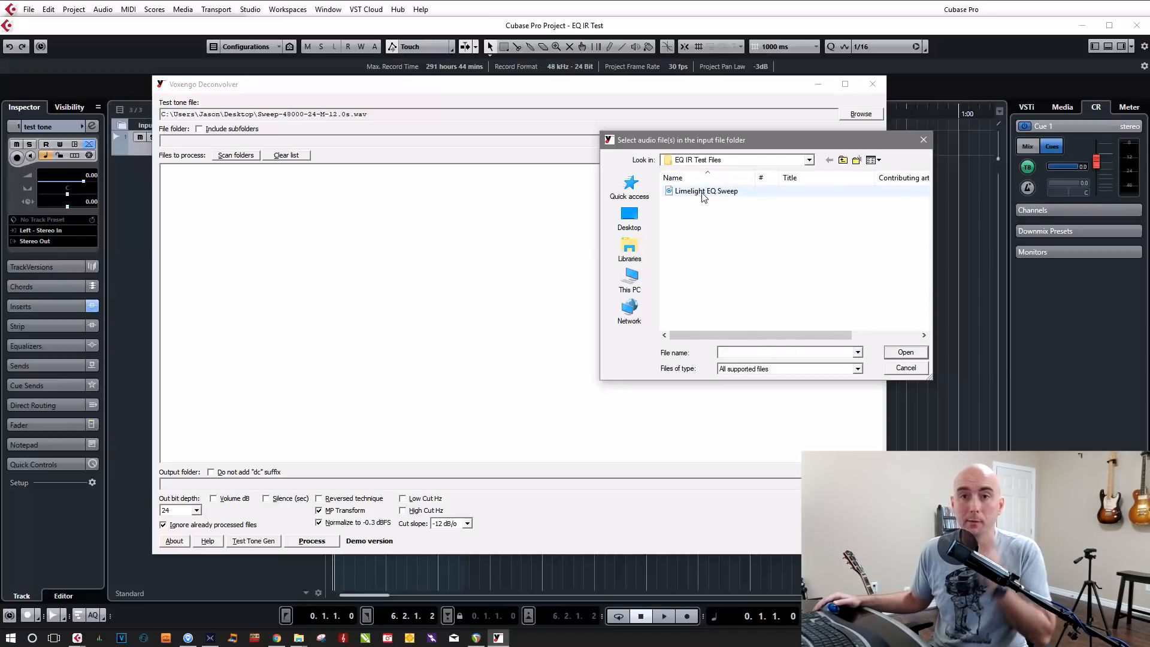
click(705, 191)
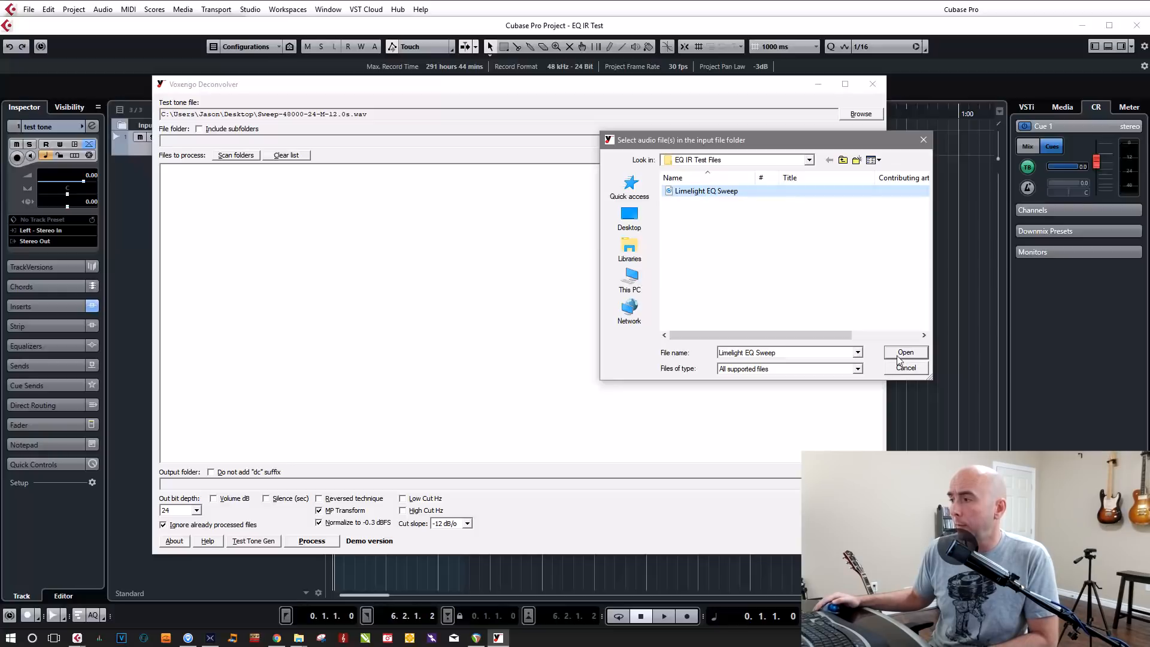
click(906, 352)
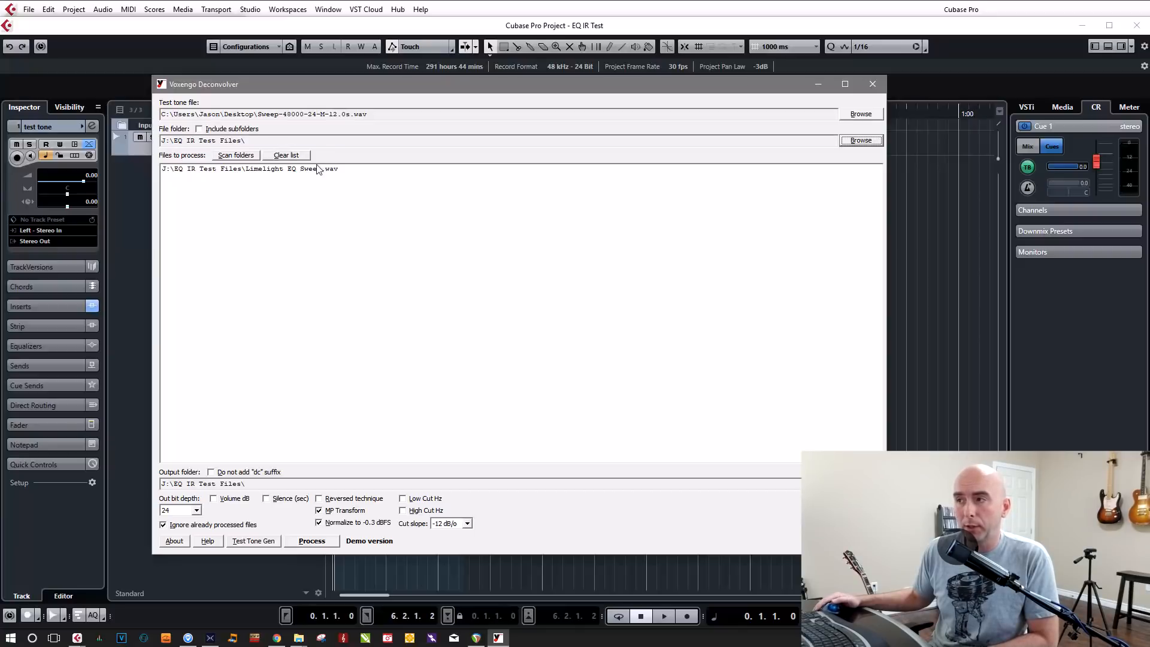
mouse_move(314, 177)
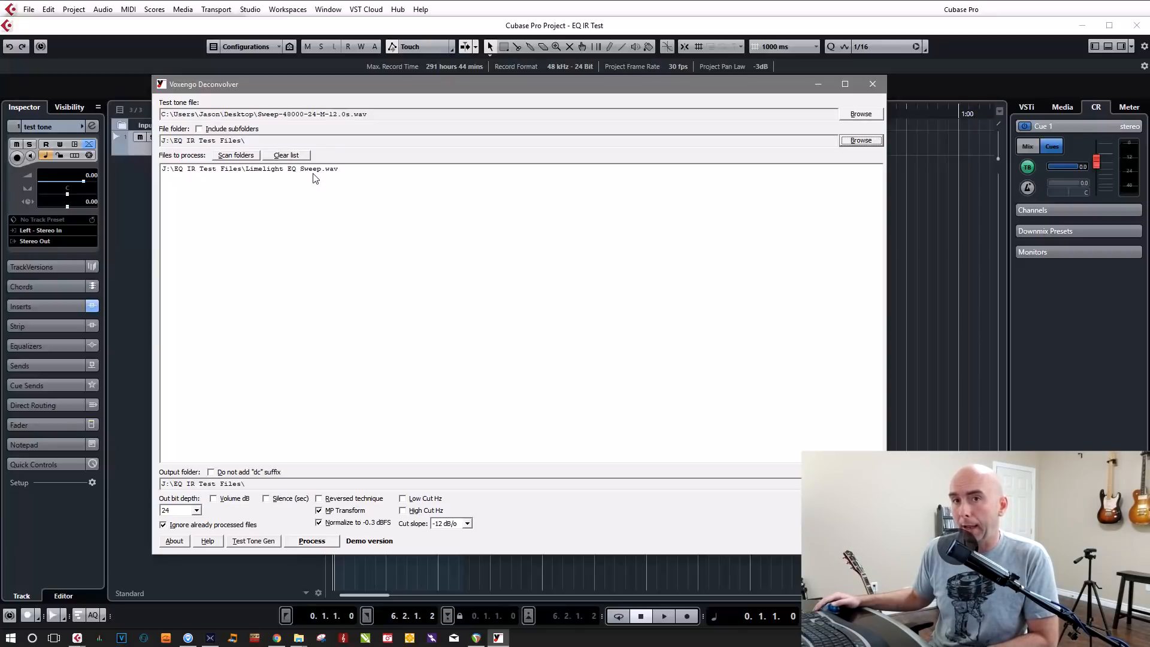
mouse_move(316, 155)
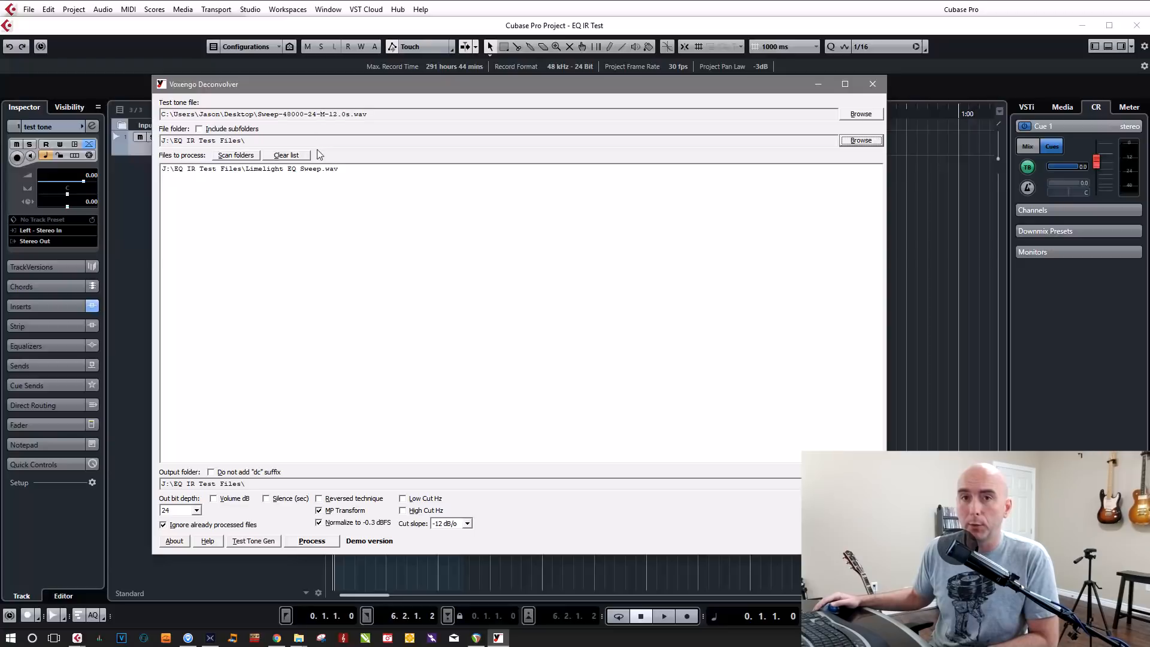
mouse_move(345, 152)
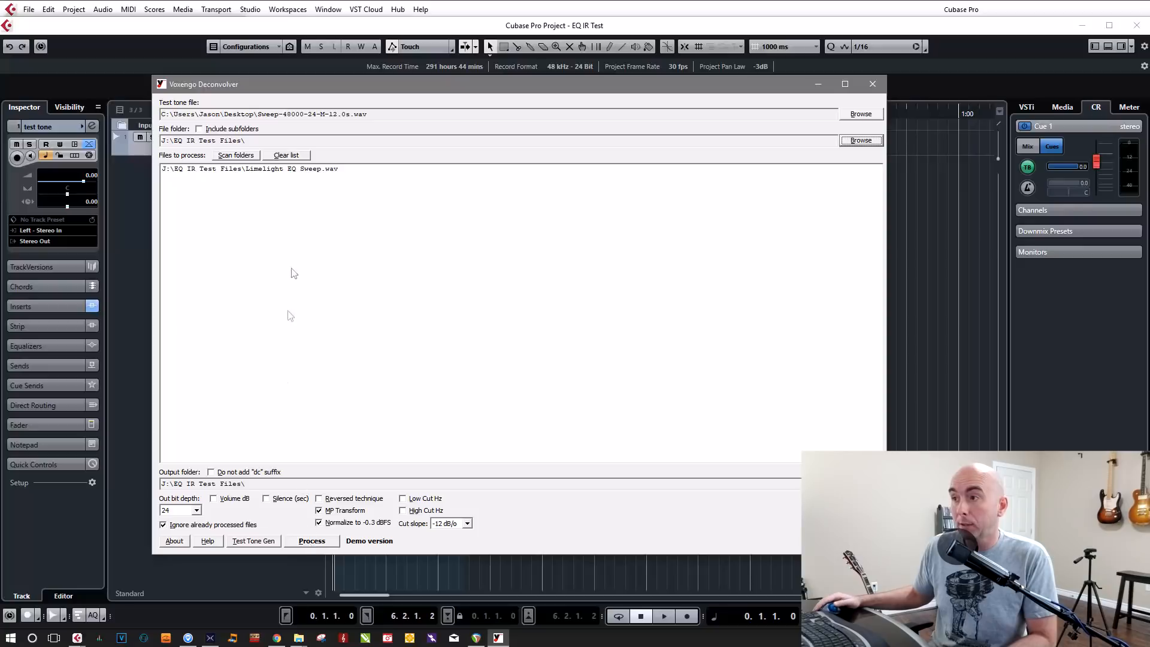
mouse_move(266, 175)
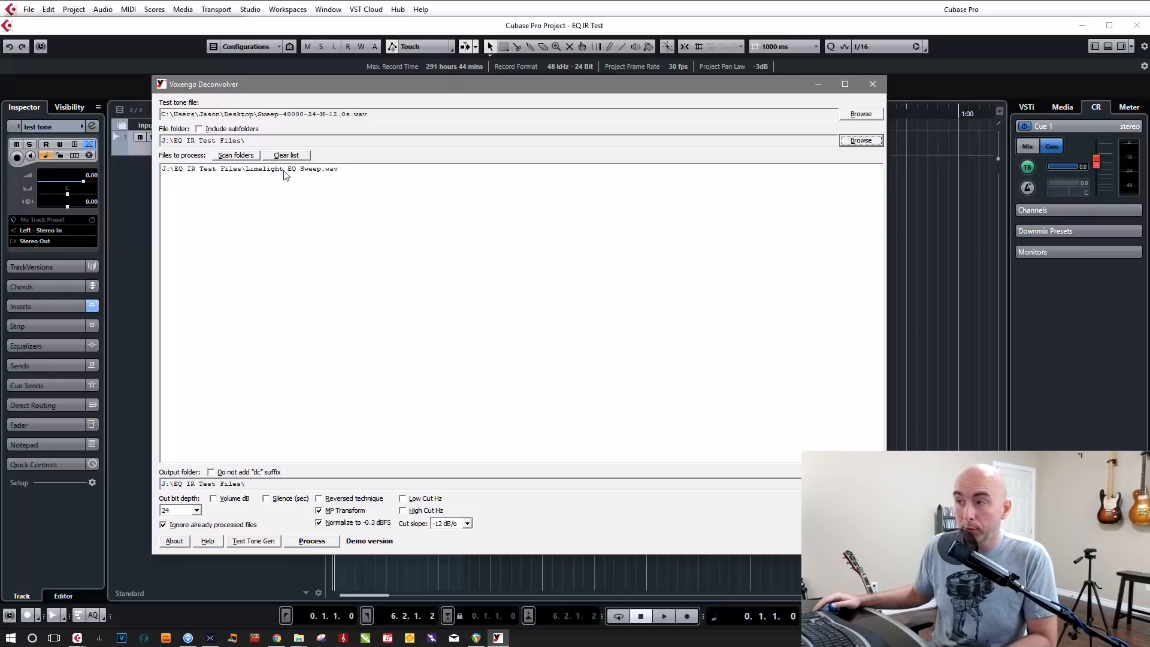
mouse_move(355, 502)
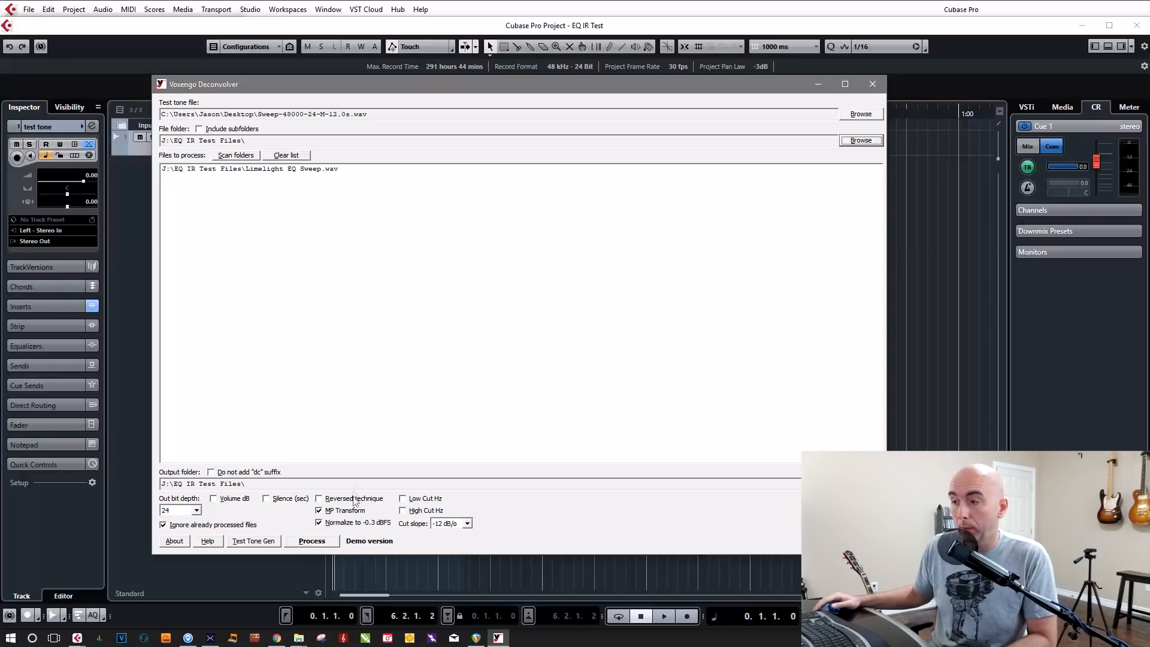
mouse_move(322, 548)
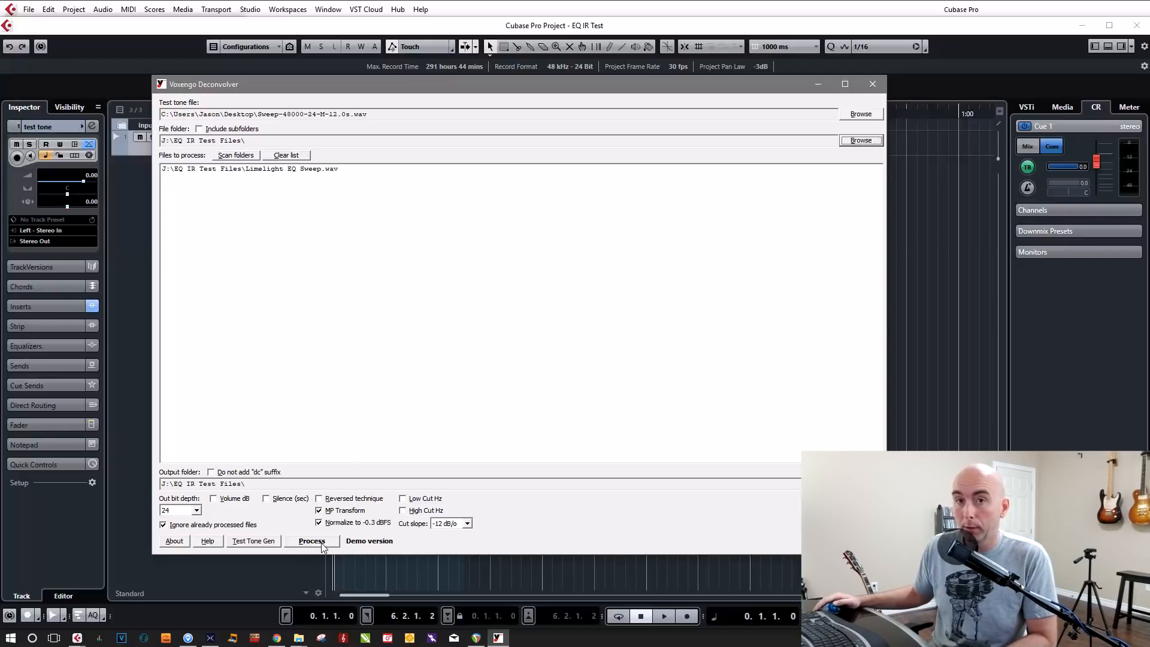
Process the sweep against the test tone, outputting the impulse response to J:\EQ IR Test Files
click(311, 541)
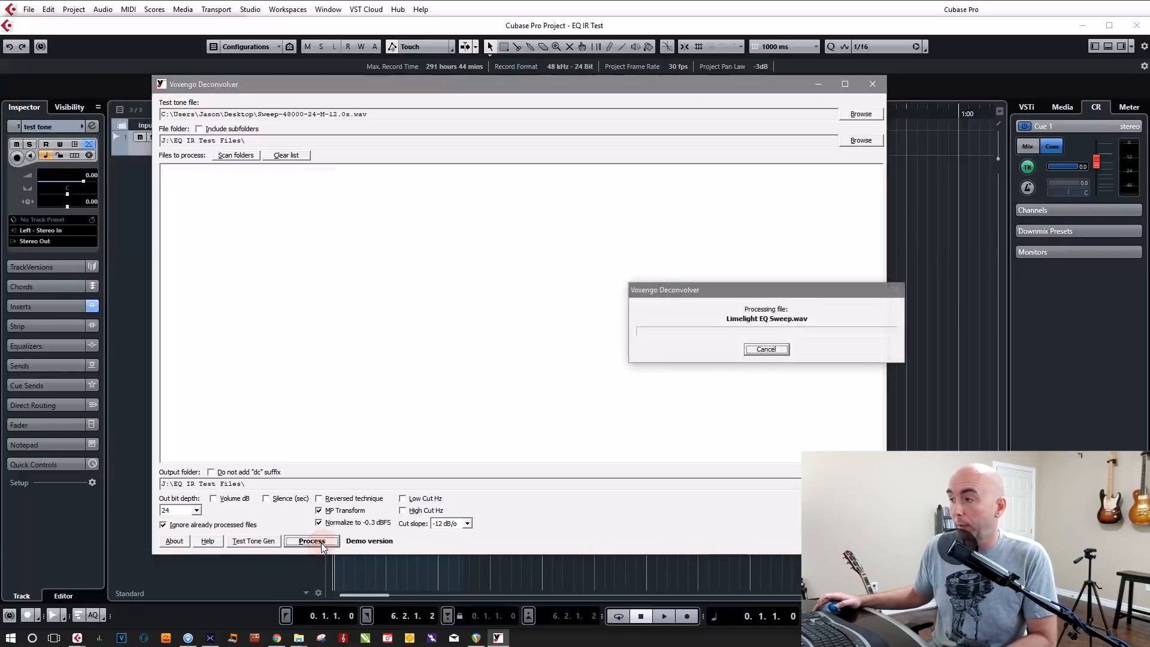
click(766, 349)
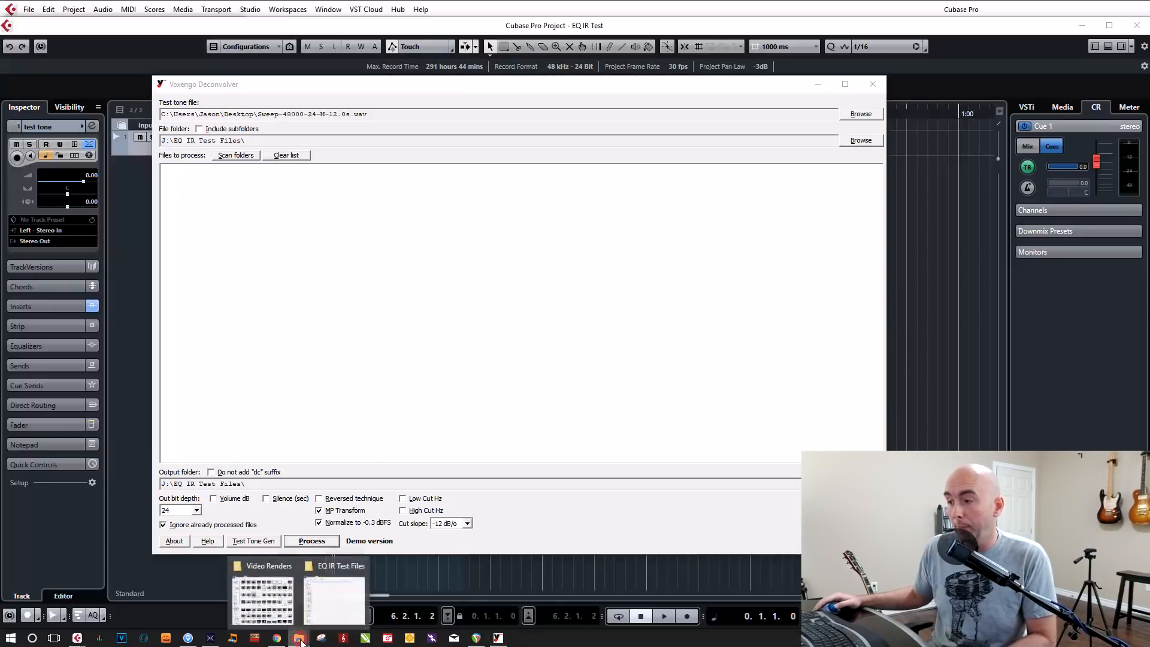
click(335, 597)
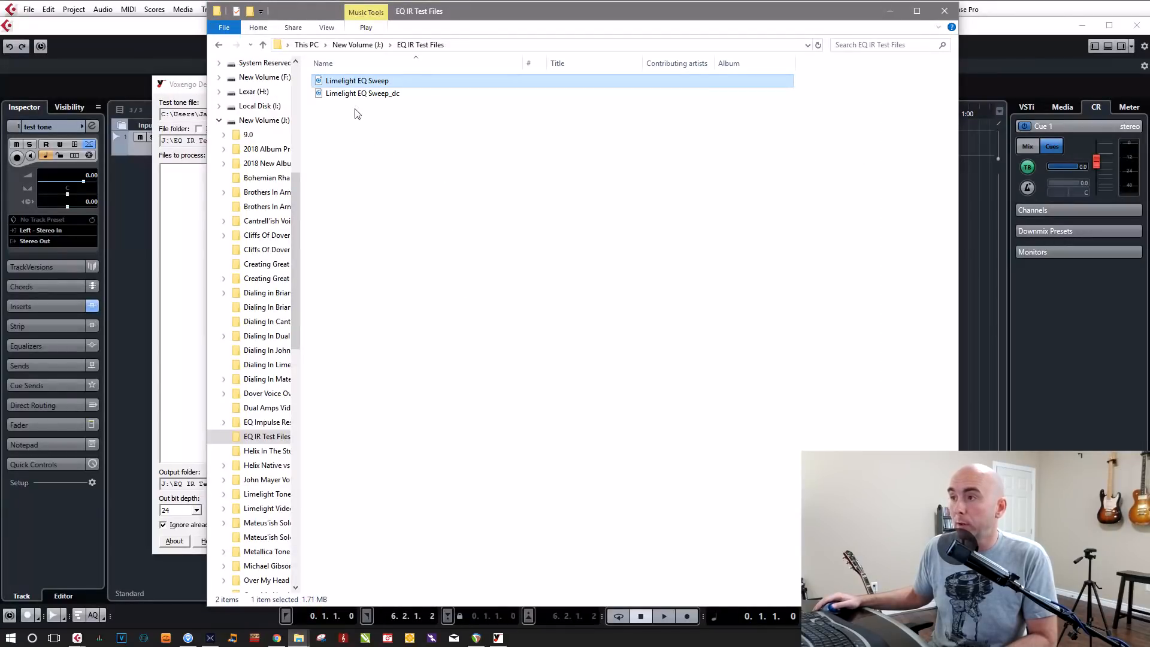
click(362, 93)
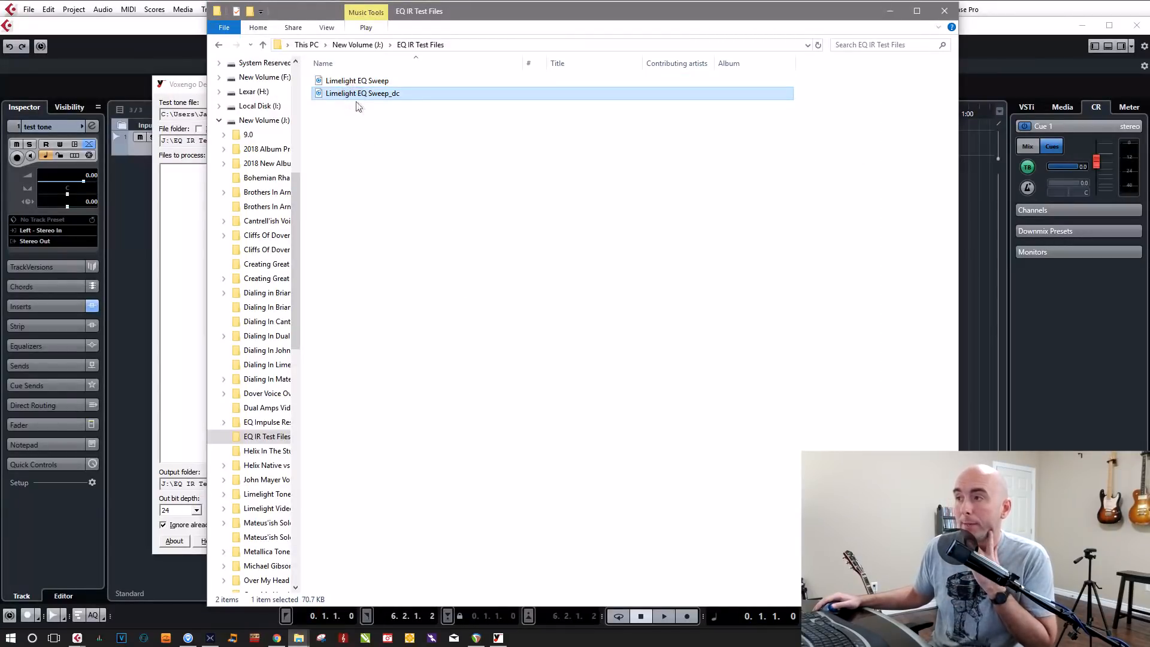
mouse_move(397, 100)
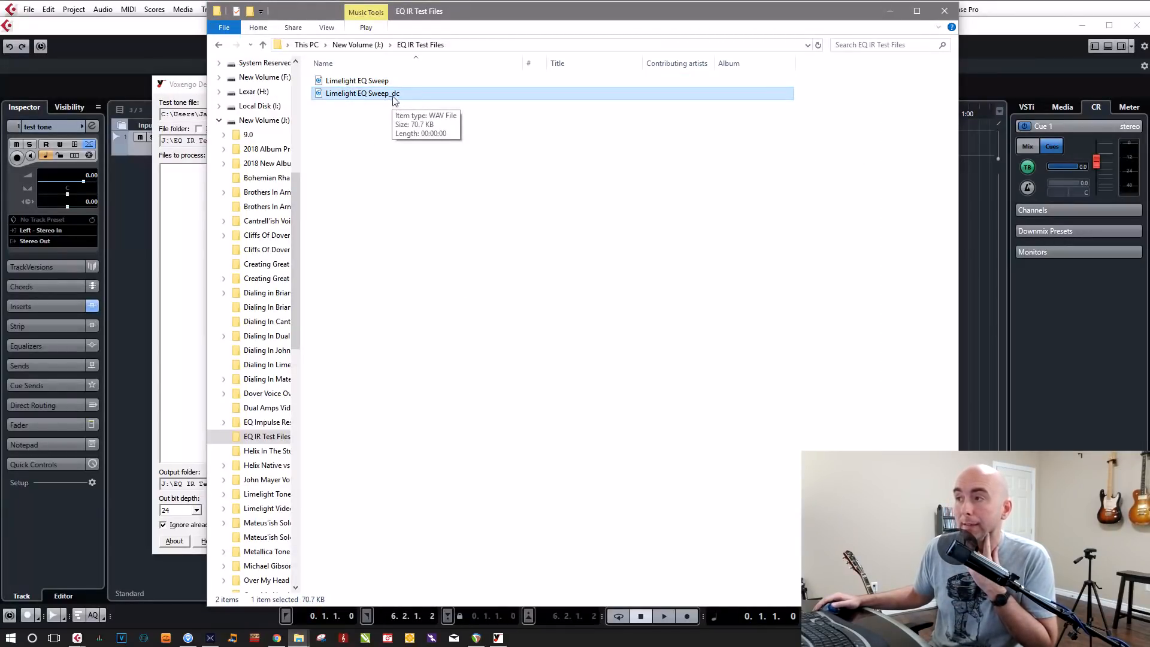
mouse_move(422, 131)
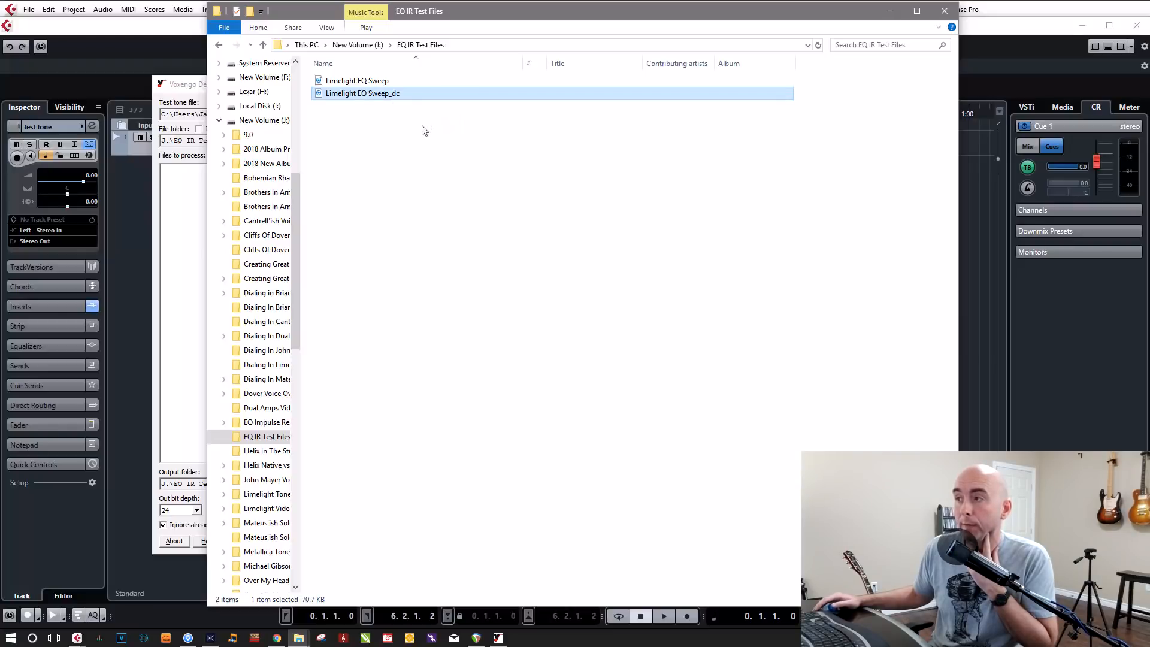
mouse_move(404, 100)
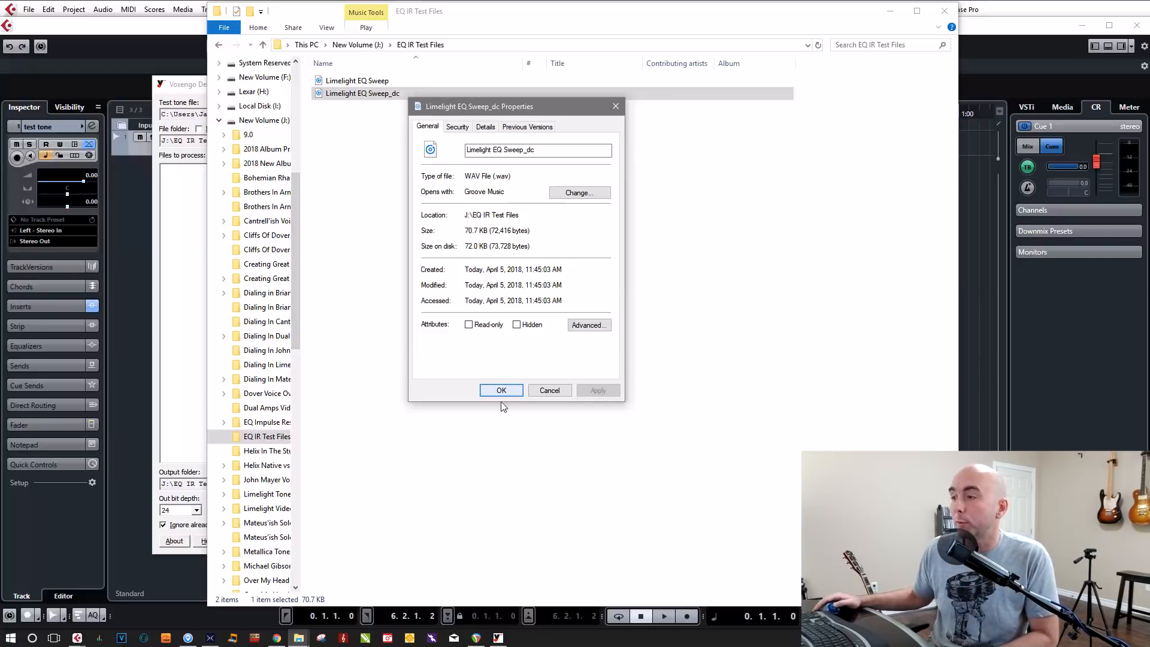
click(501, 390)
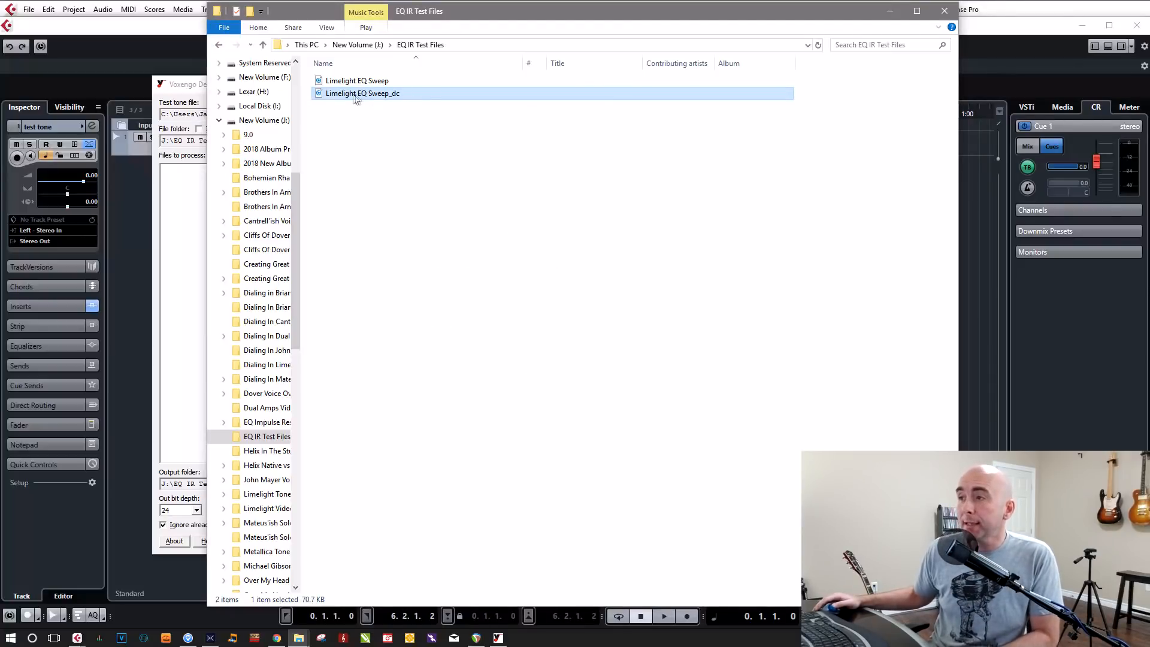
mouse_move(351, 93)
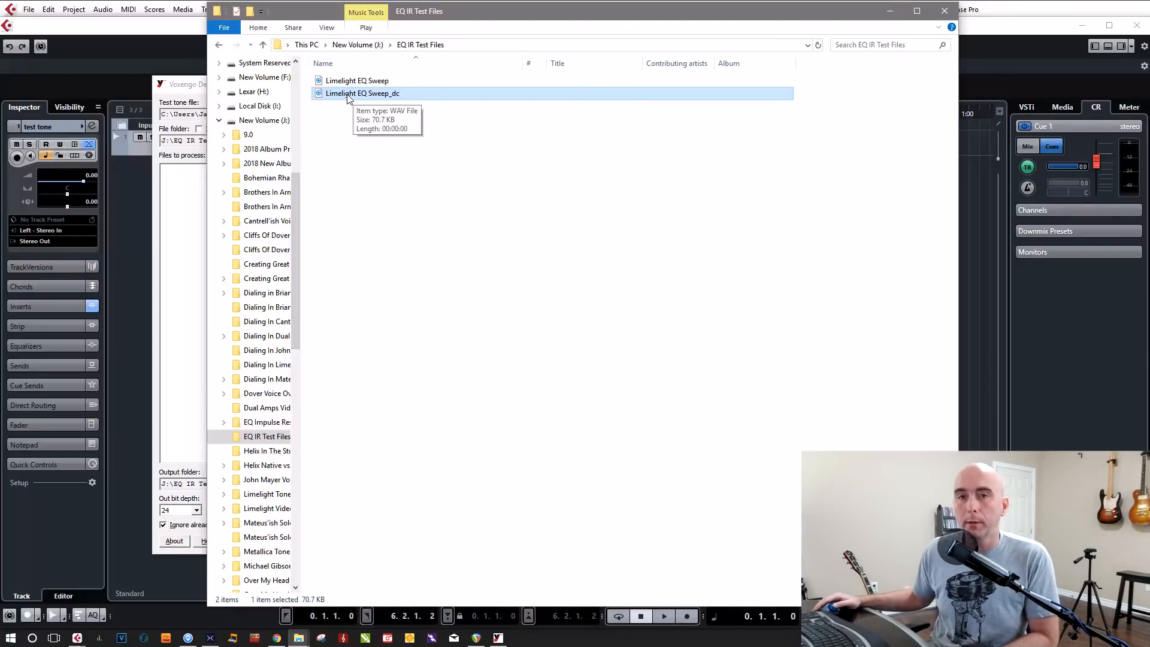
mouse_move(887, 103)
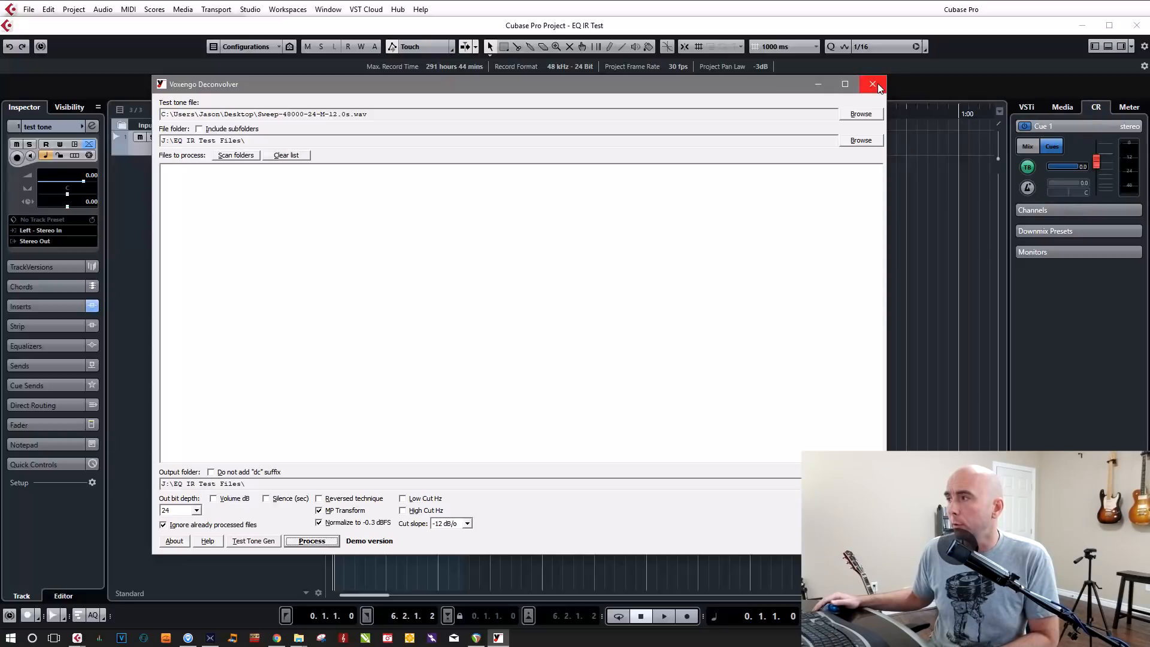
Close Deconvolver and import Limelight EQ Sweep_dc.wav into HX Edit impulse slot 30
click(872, 84)
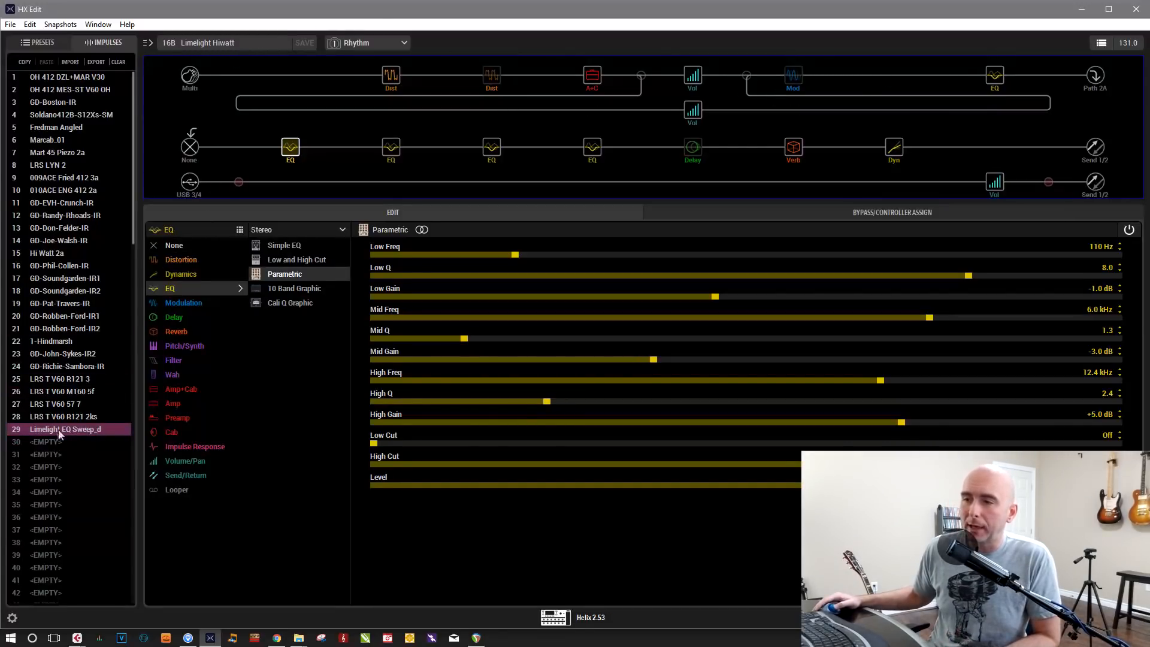
click(66, 442)
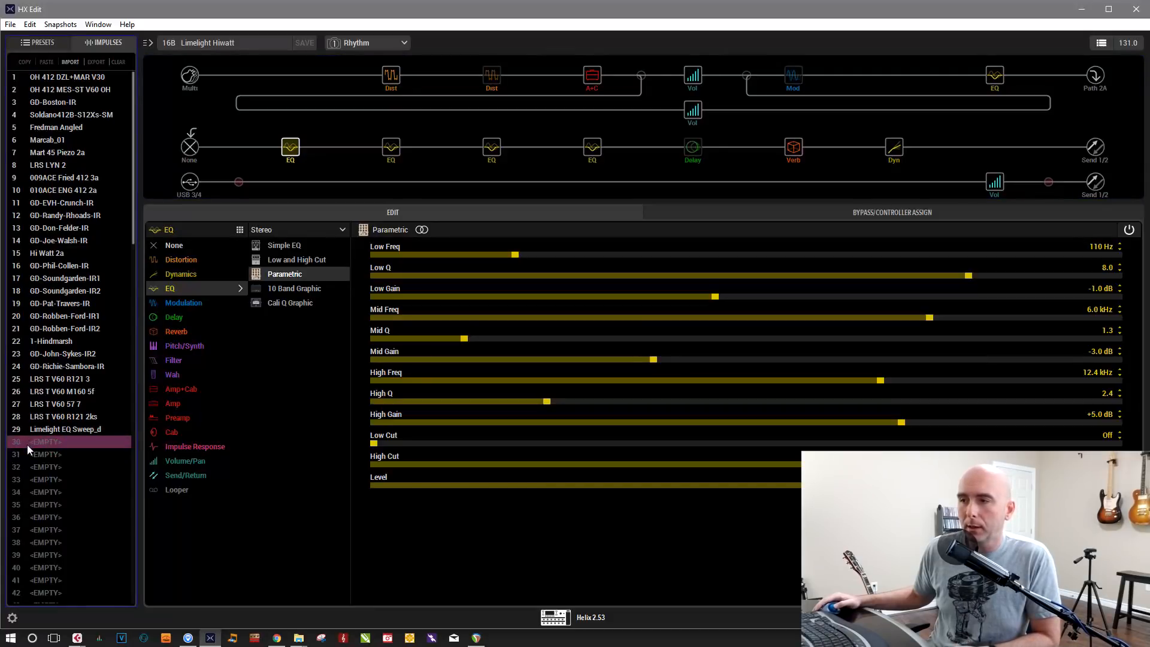
mouse_move(60, 385)
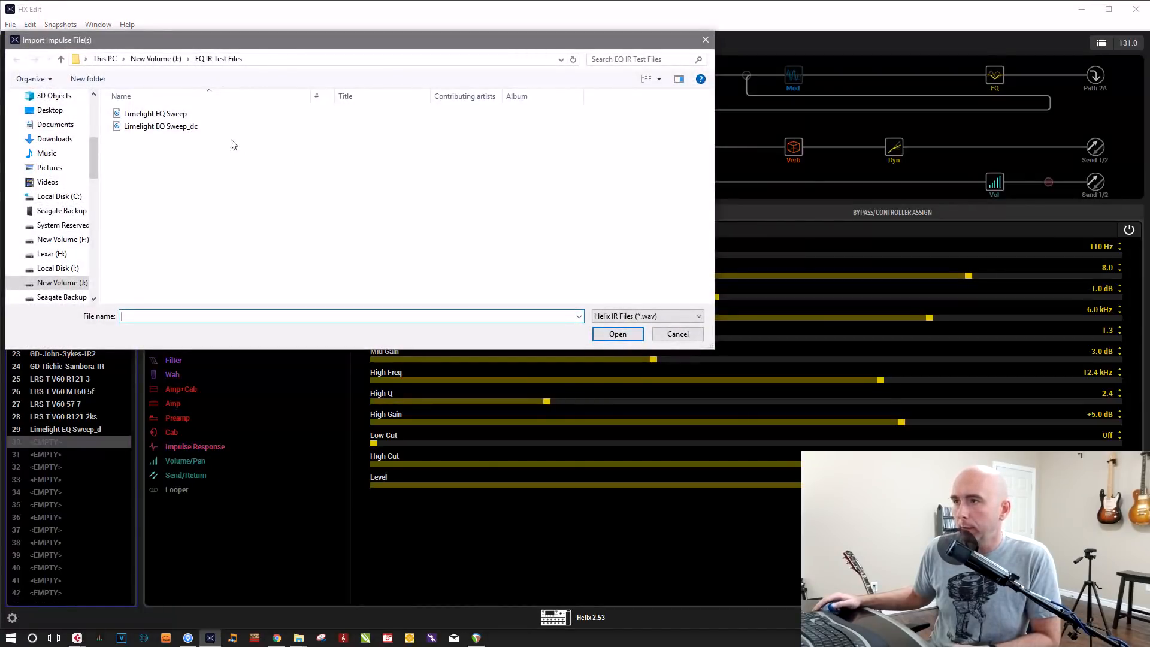
click(617, 334)
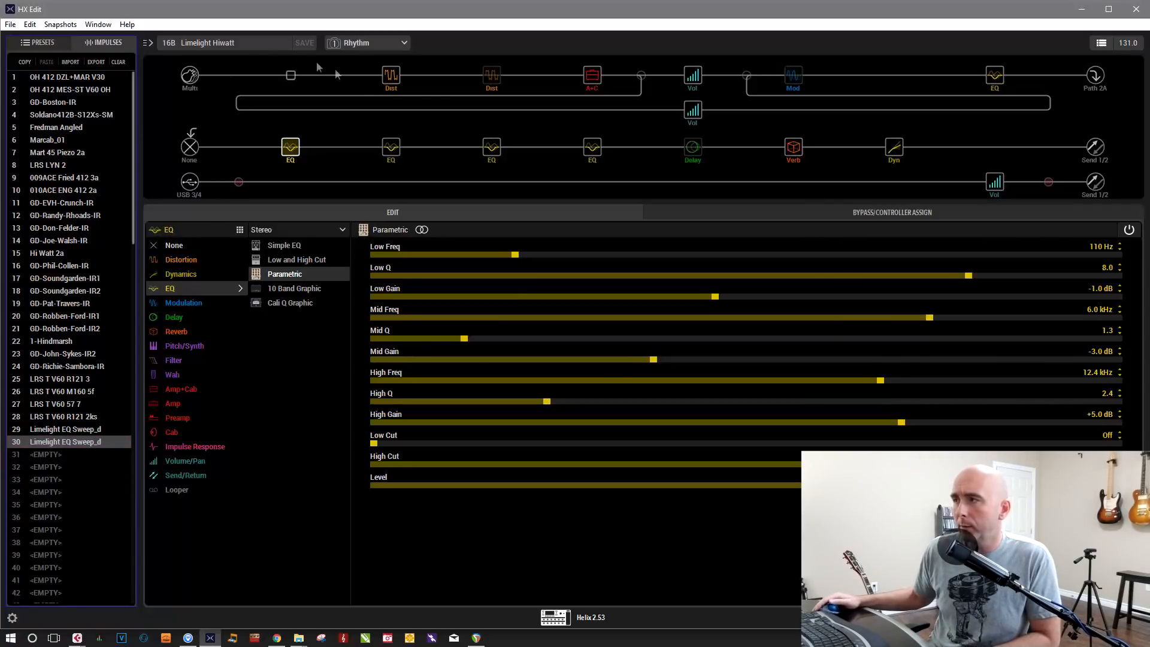
click(40, 42)
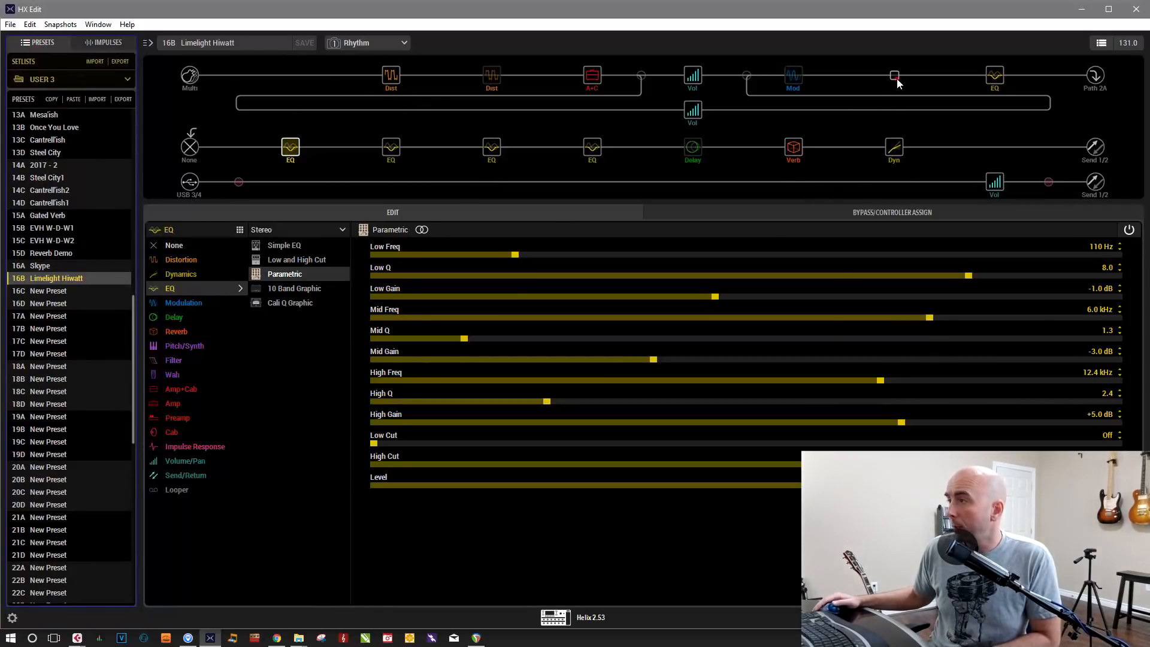
Add an IR 2048 block after Mod on the upper path, loaded with 30: Limelight EQ Sweep_dc
click(895, 75)
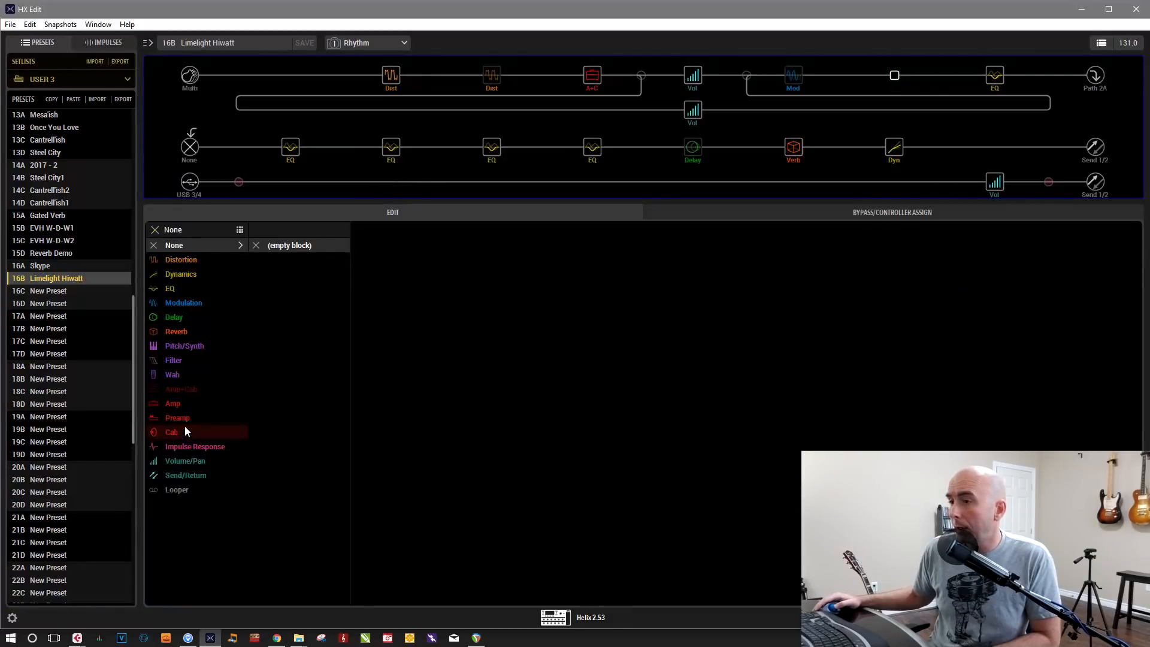
click(195, 445)
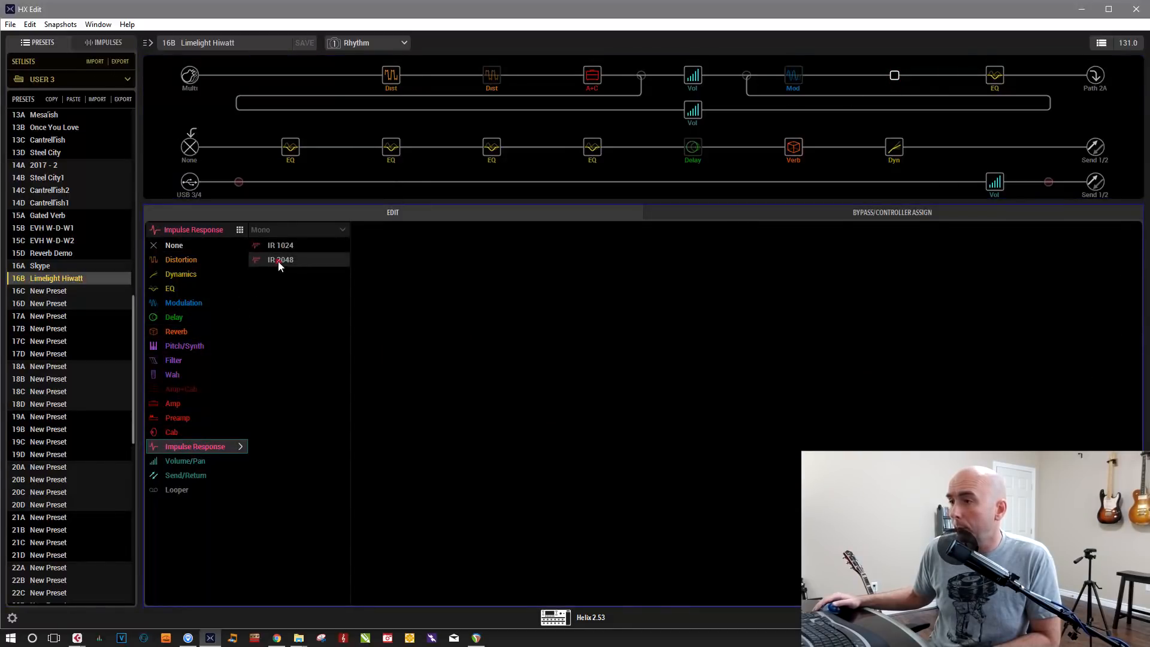
click(280, 259)
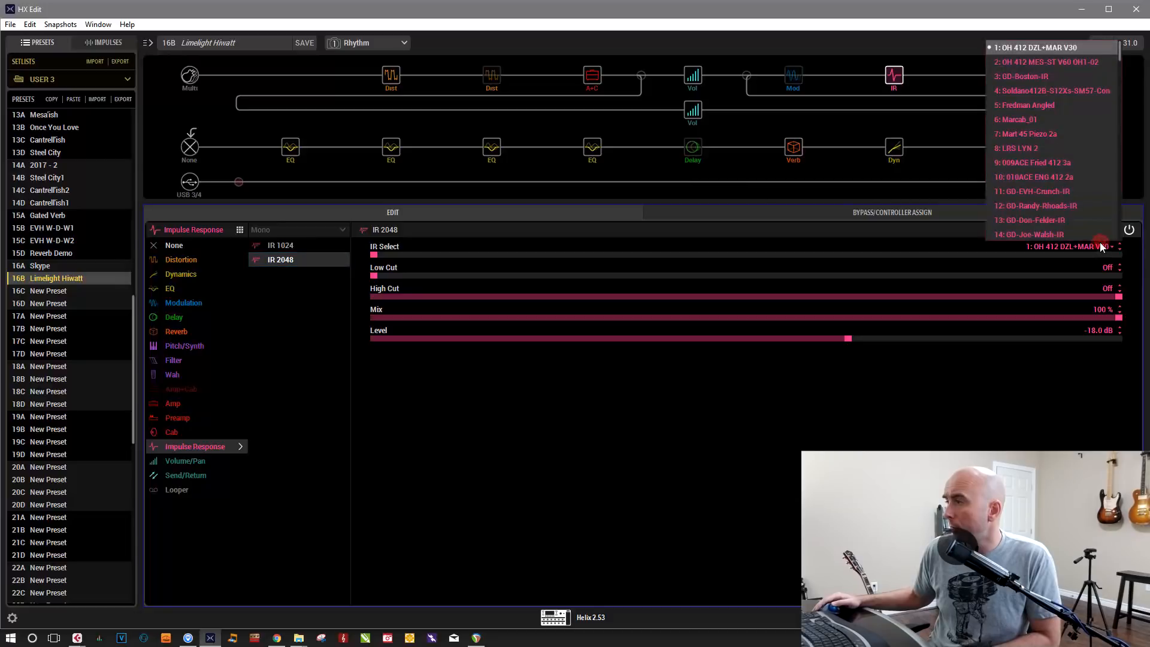
scroll(down, 3)
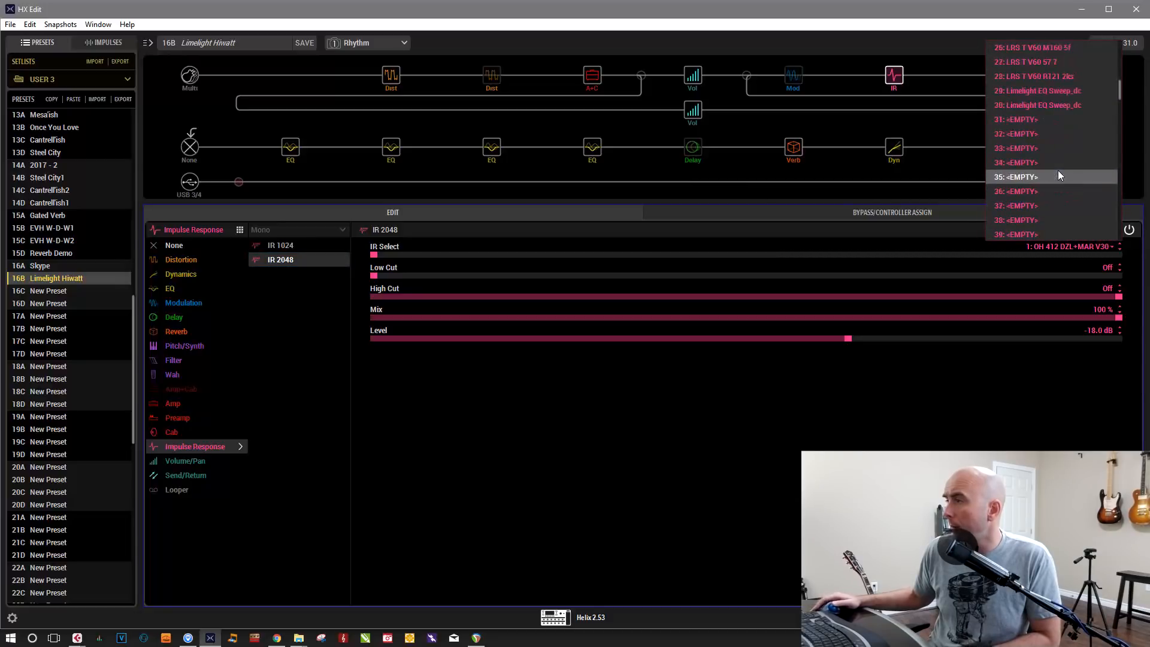
scroll(down, 3)
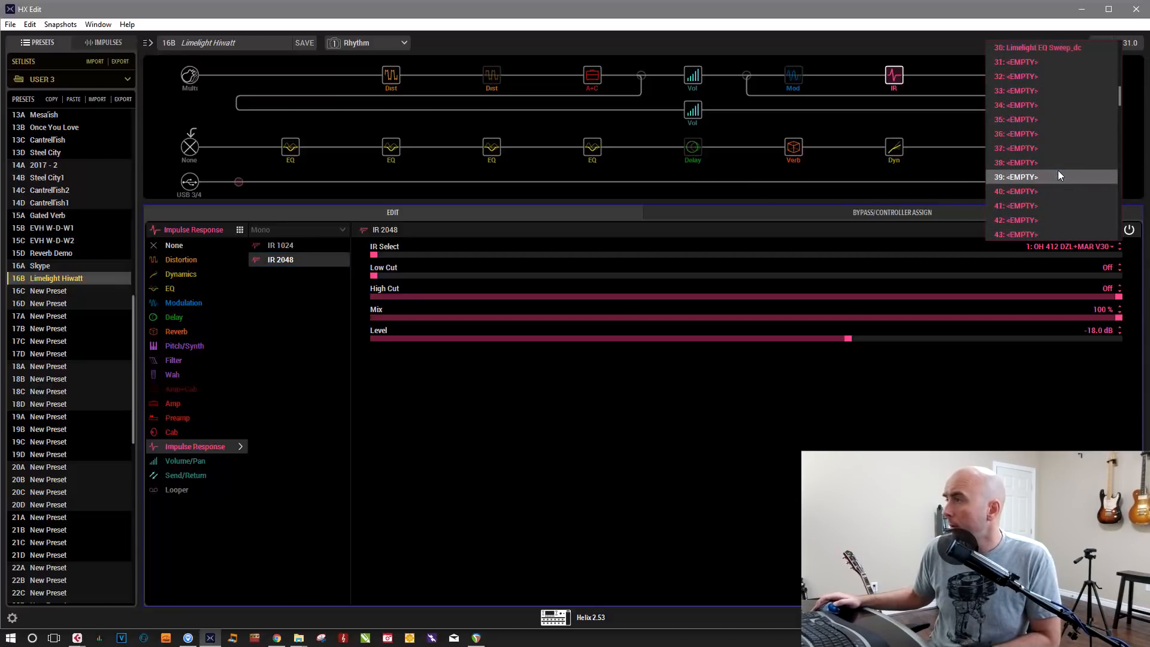
click(1037, 47)
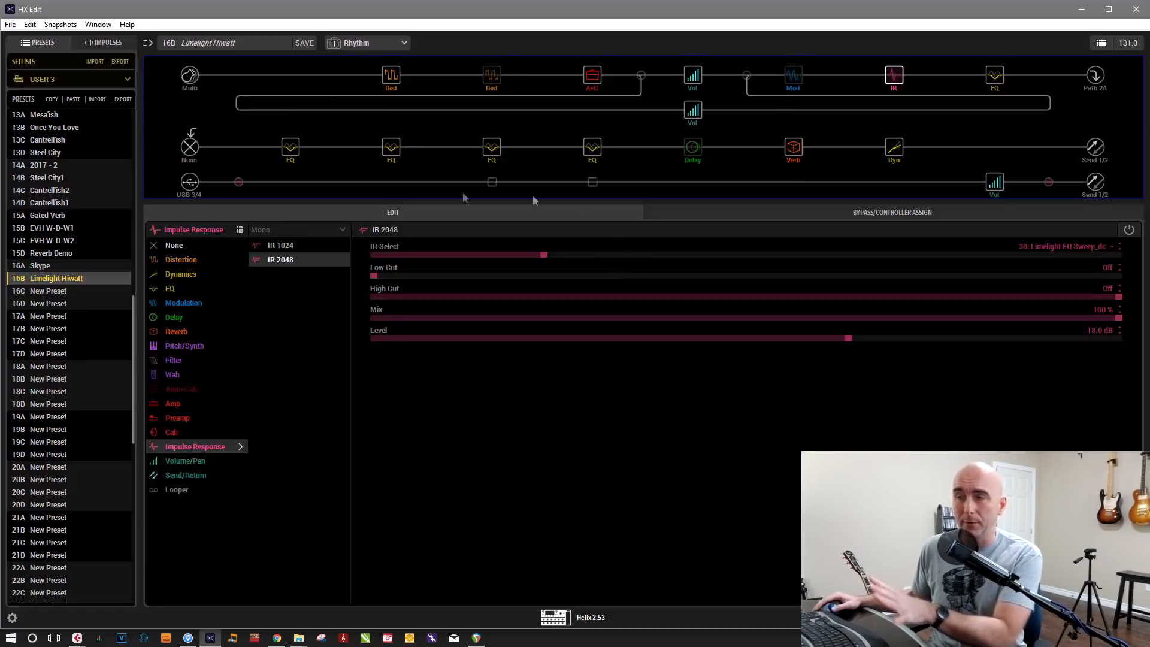
mouse_move(525, 228)
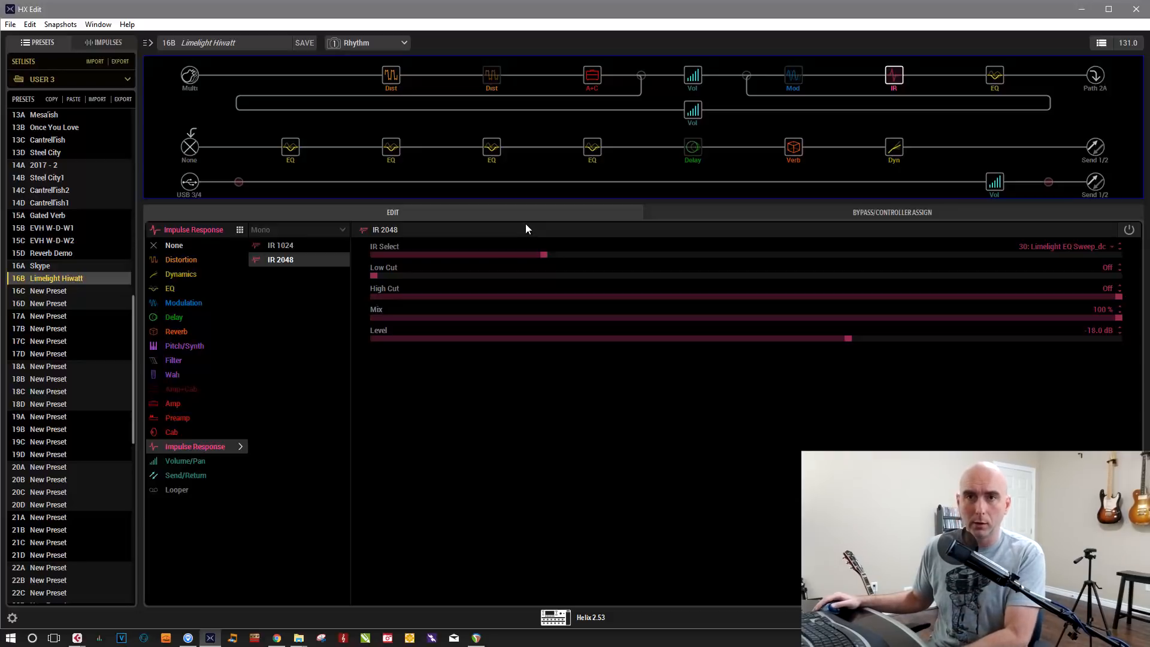
mouse_move(423, 262)
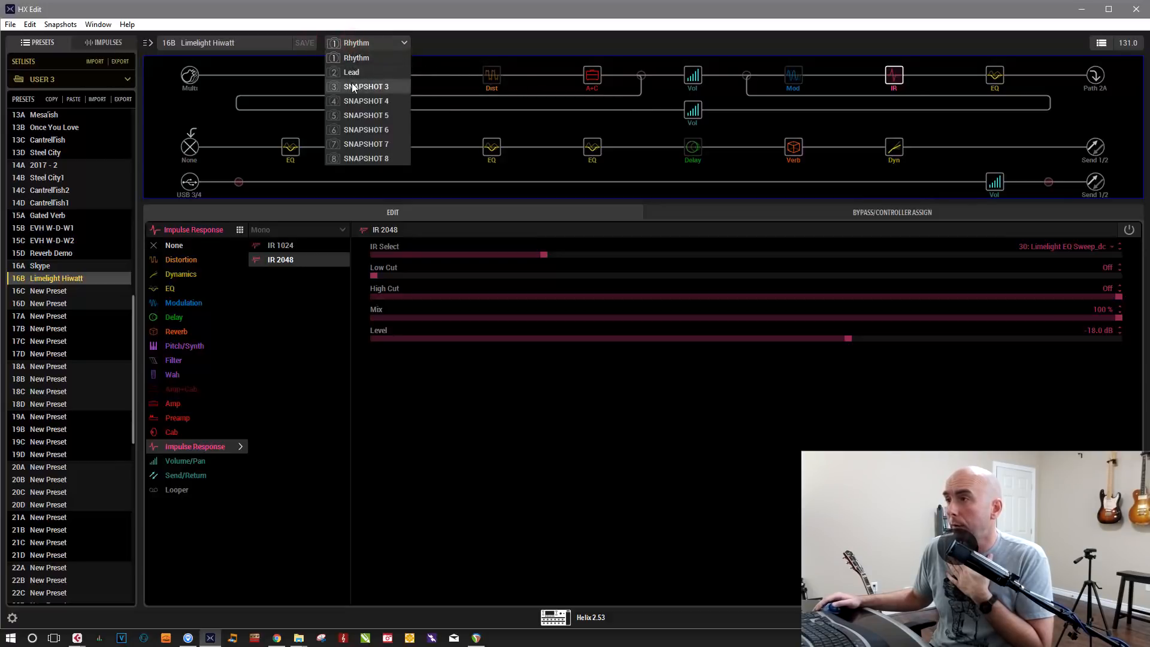
Rename Snapshot 3 to EQ IR and bypass the lower-path EQ blocks
click(366, 86)
text(EQ ()
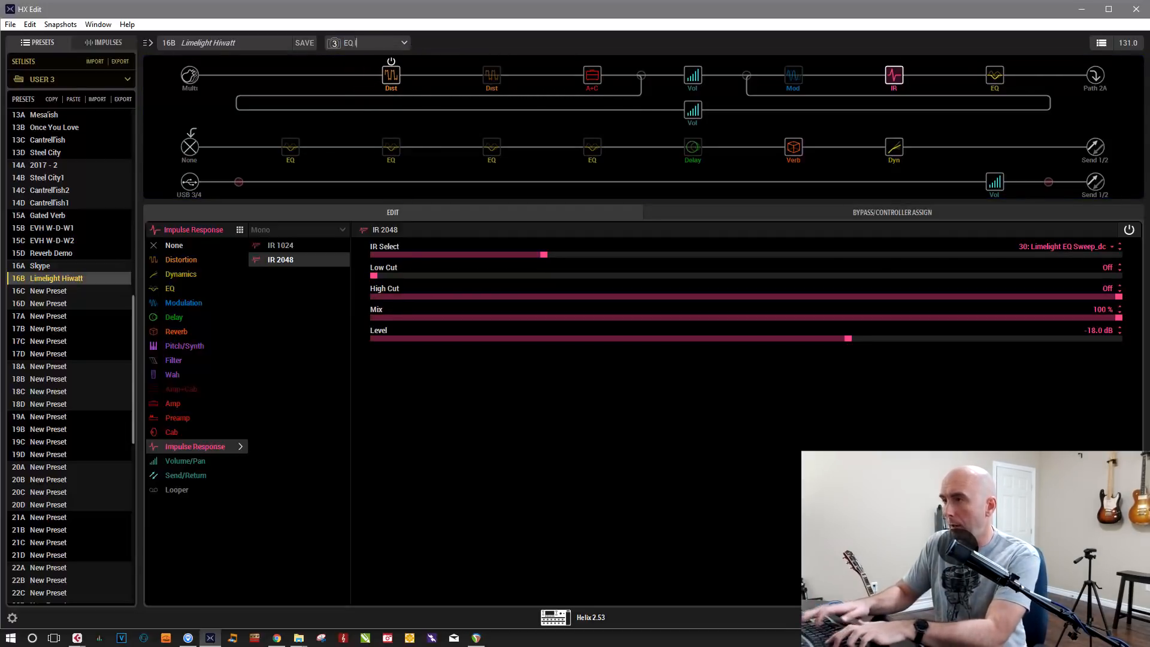
click(894, 76)
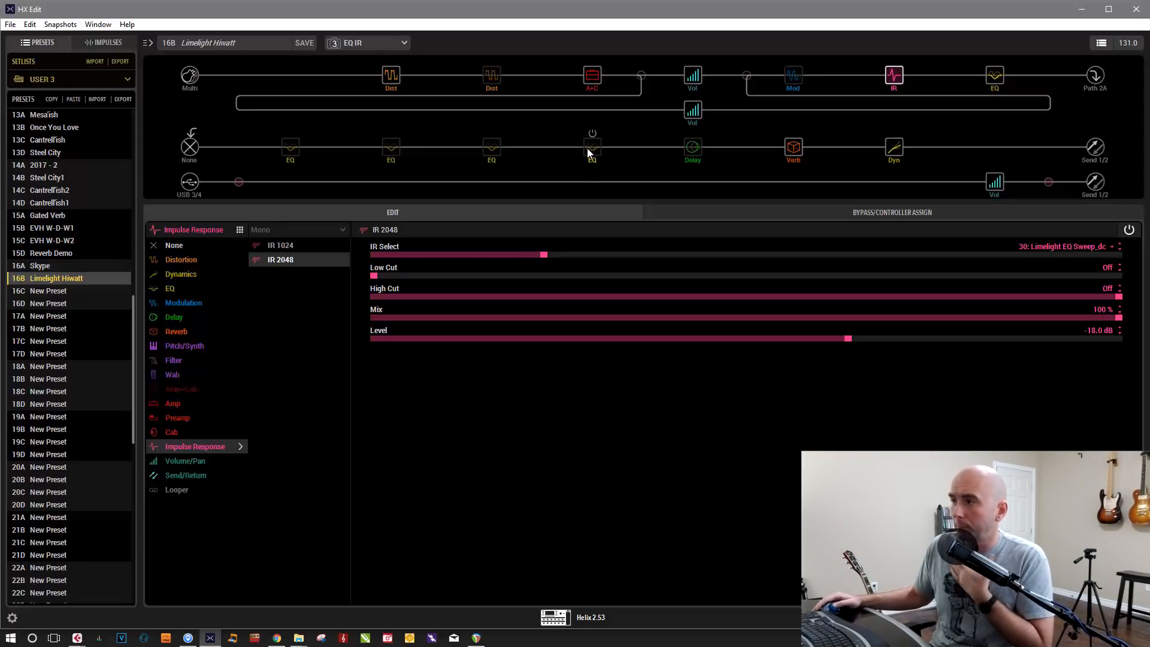
click(995, 77)
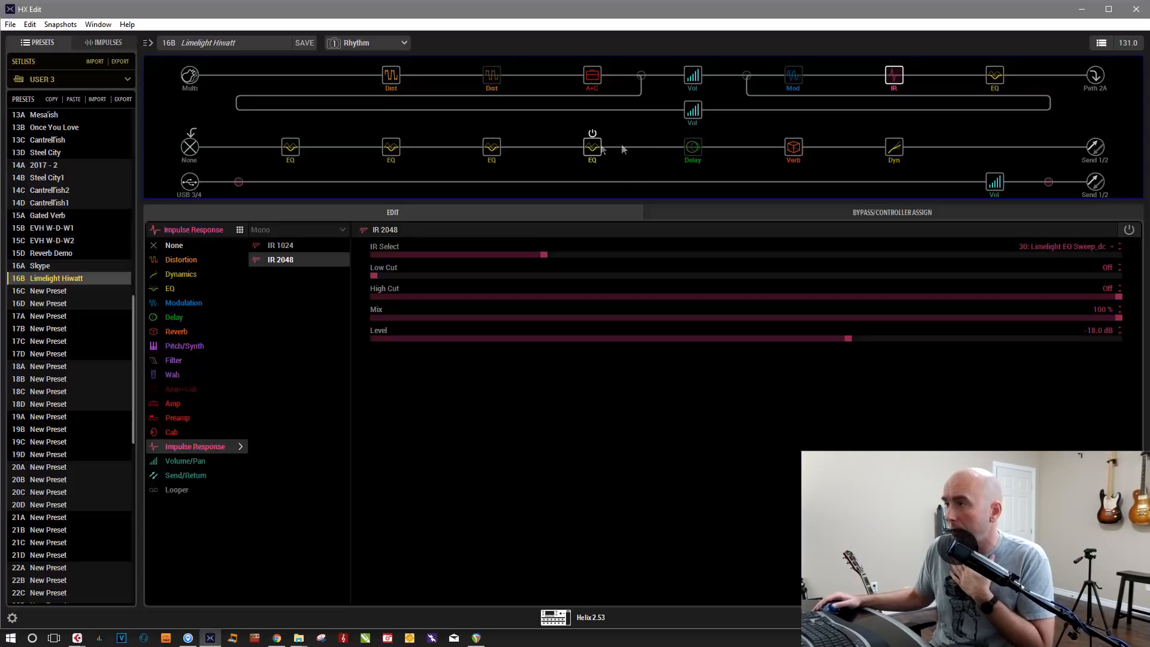
Switch to the EQ IR snapshot and raise the IR block's level from -18.0 dB to -8.0 dB
click(367, 43)
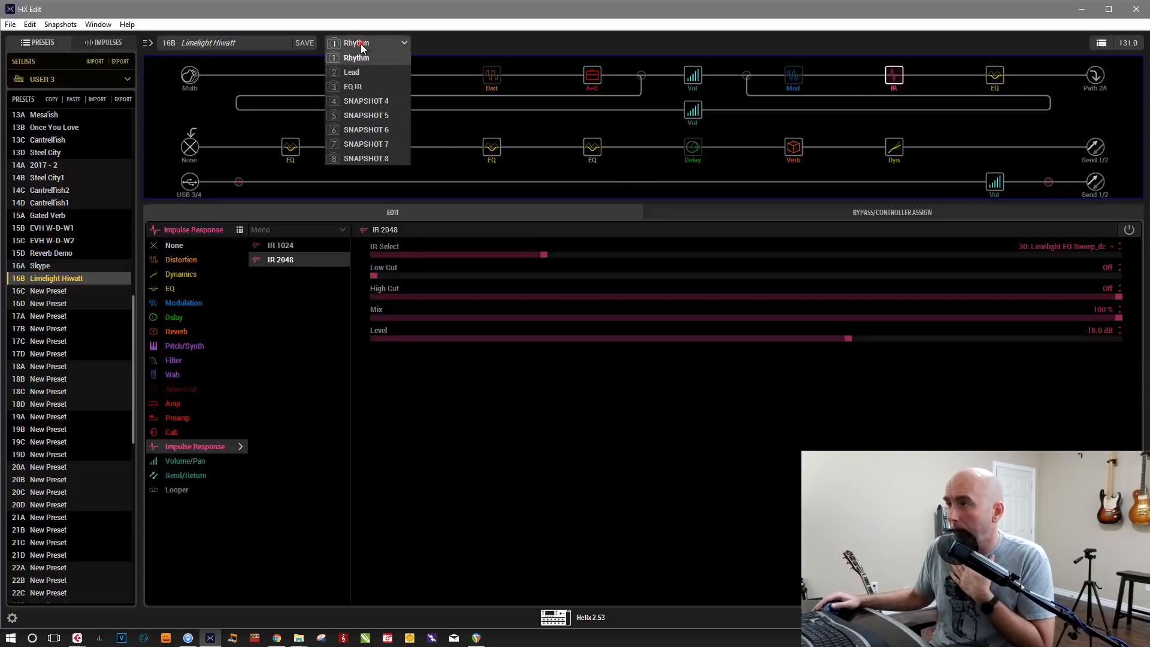
click(352, 86)
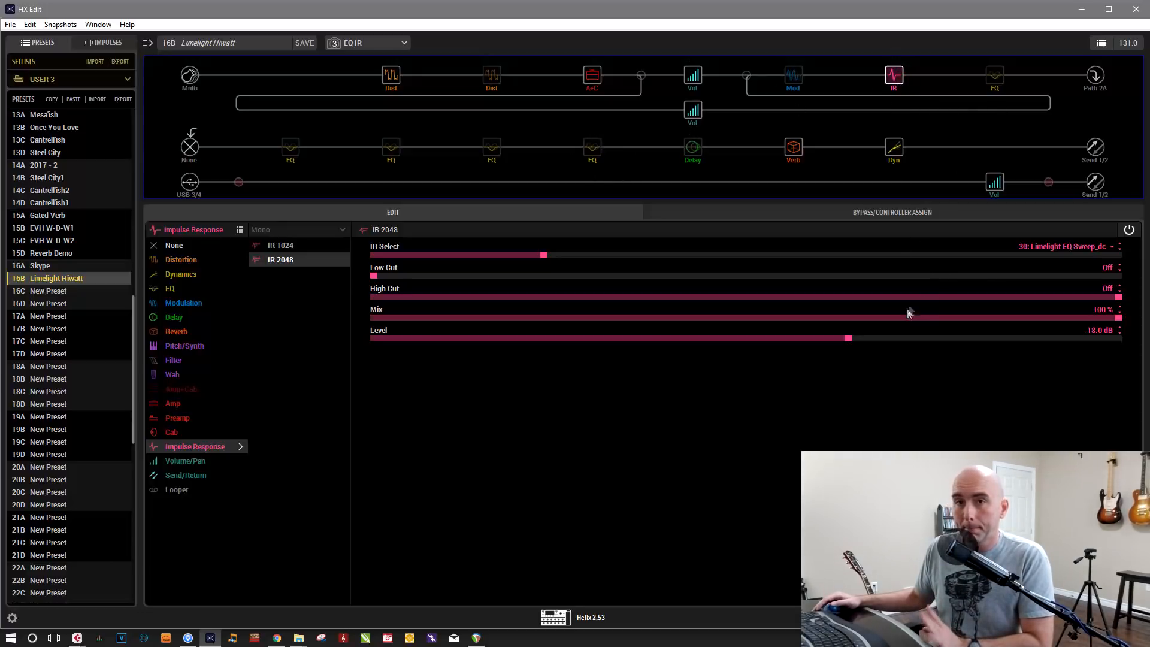
mouse_move(886, 311)
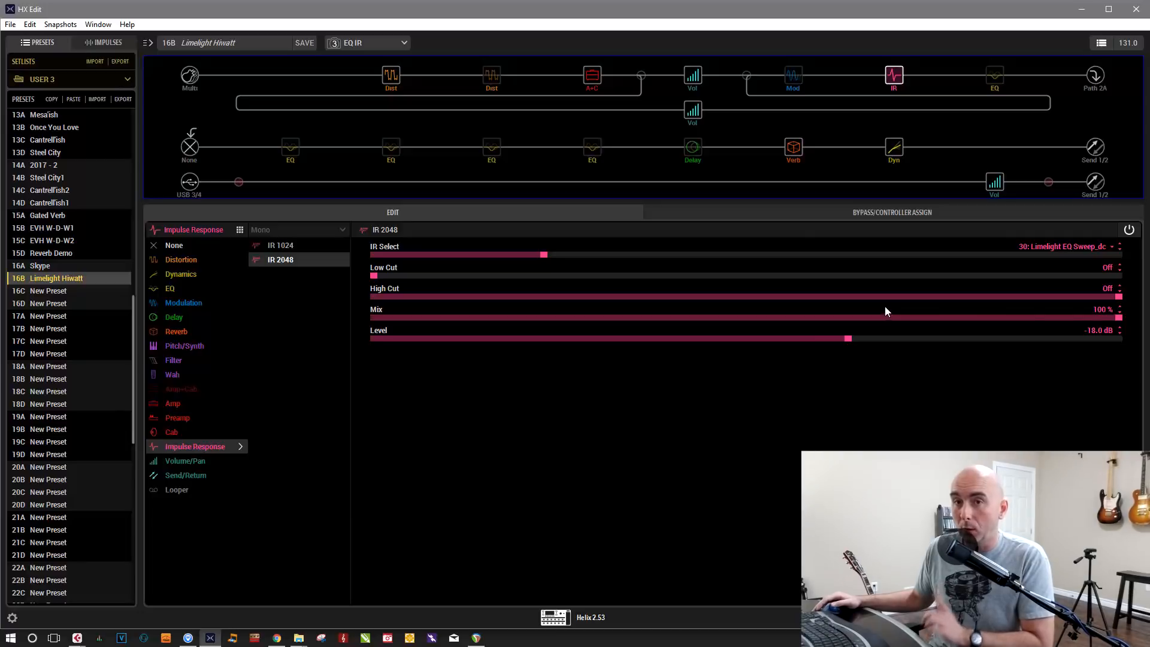
mouse_move(841, 274)
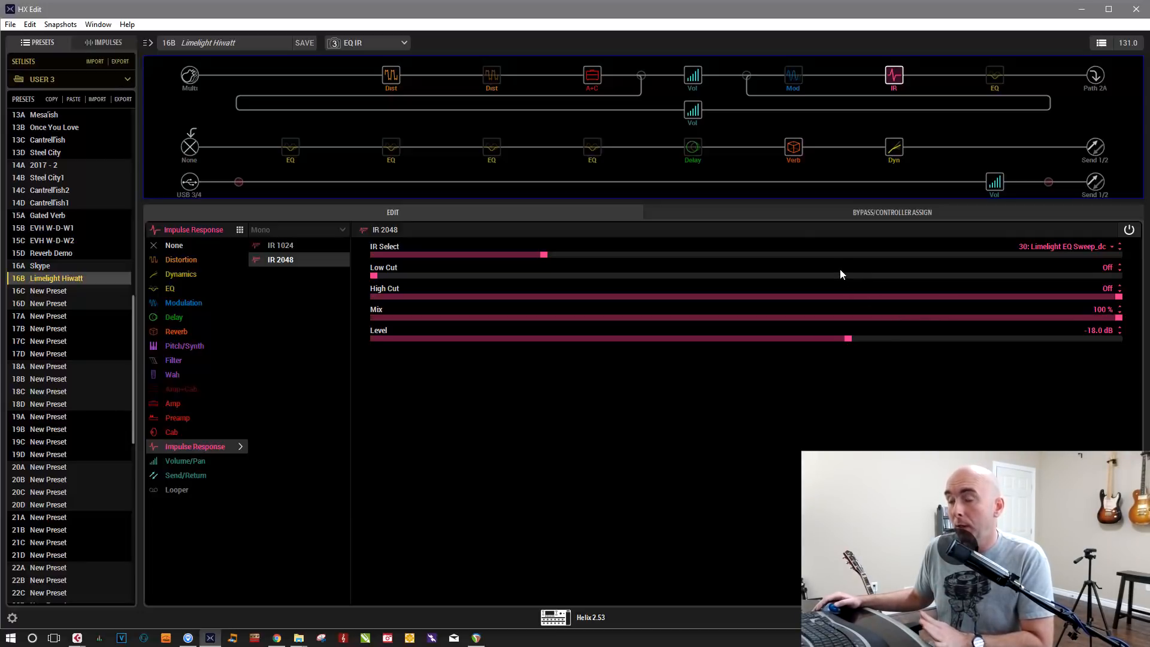
mouse_move(847, 313)
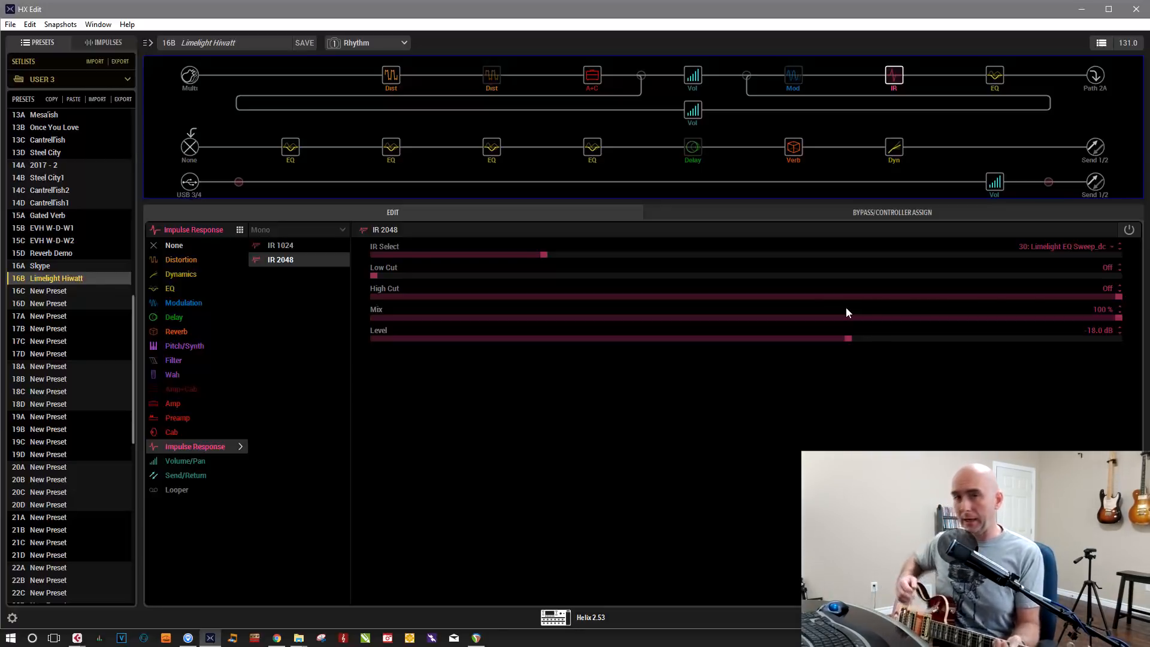
click(894, 74)
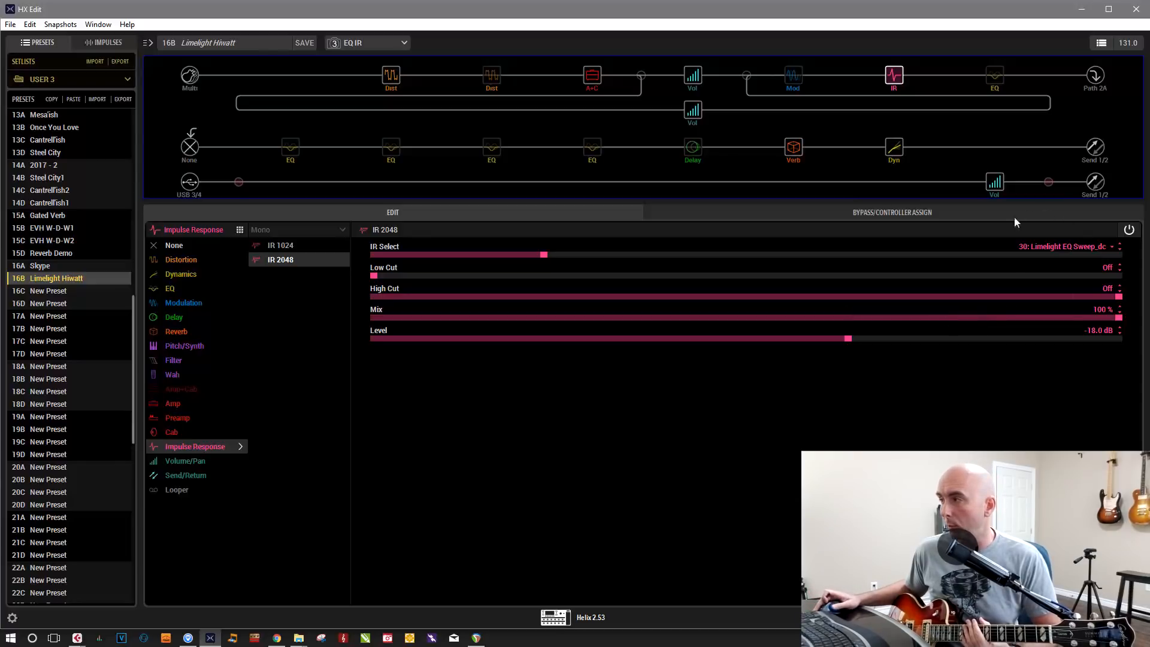
mouse_move(906, 328)
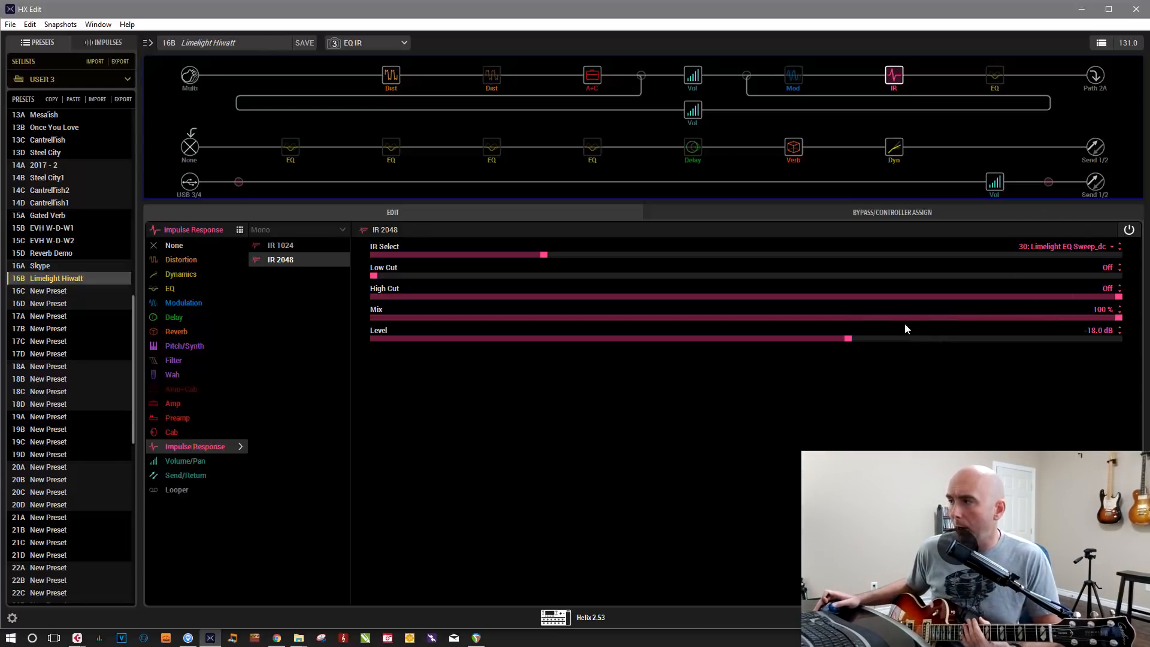
mouse_move(1099, 339)
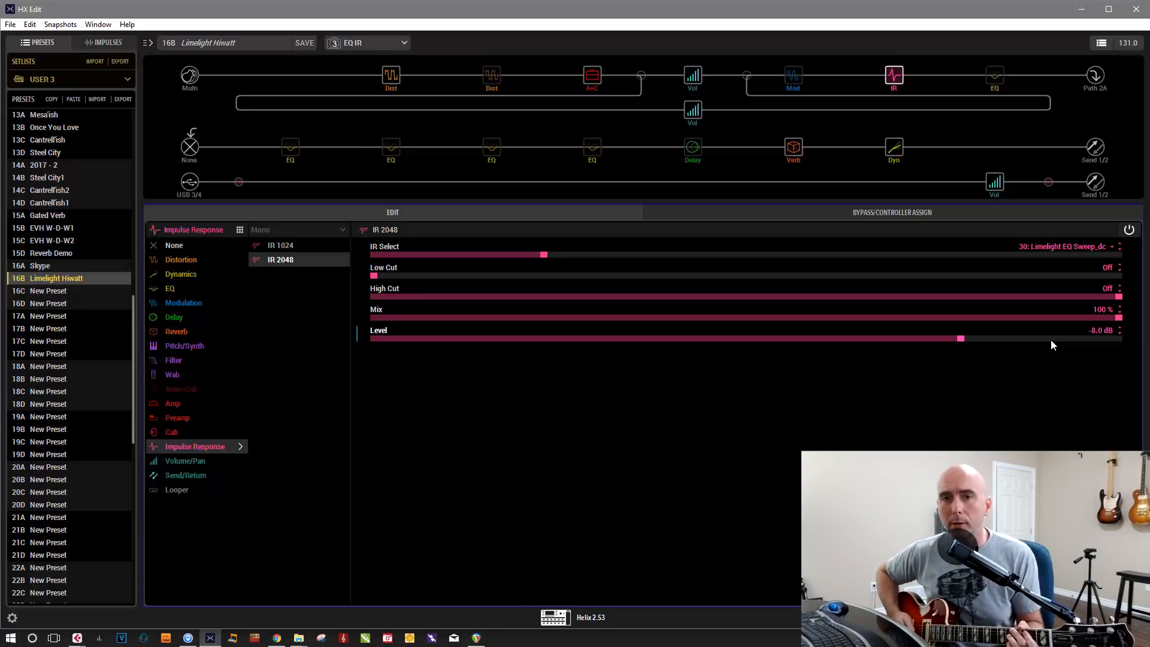
A/B the Rhythm and EQ IR snapshots repeatedly via the snapshot dropdown while playing, IR at -8.0 dB
click(326, 43)
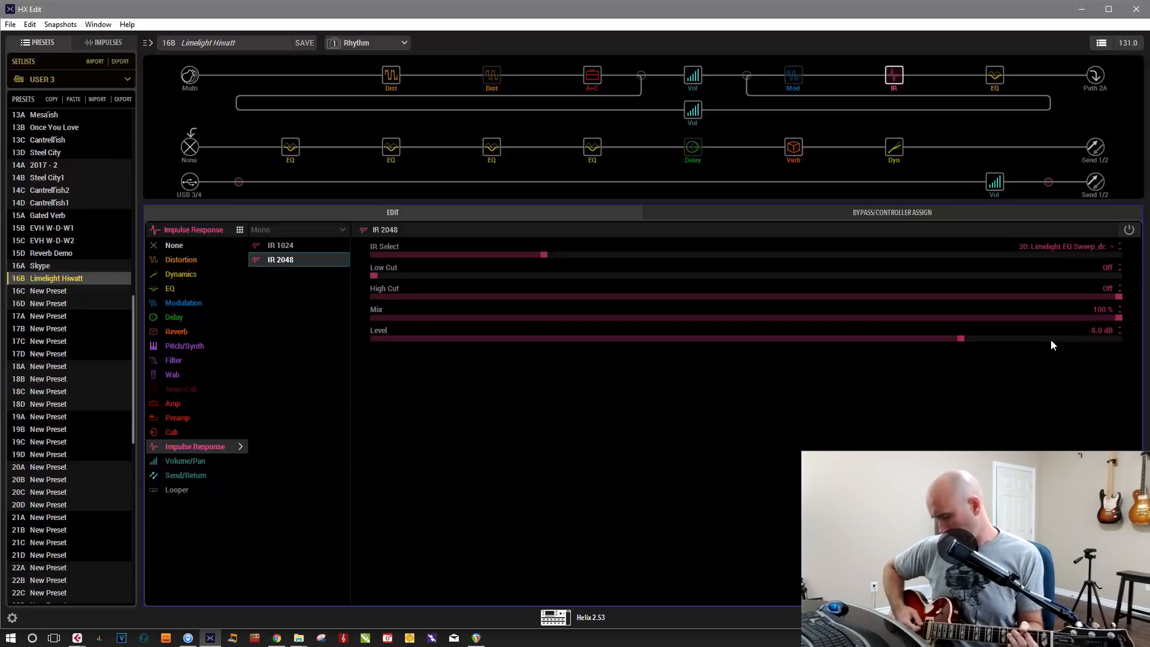
click(894, 74)
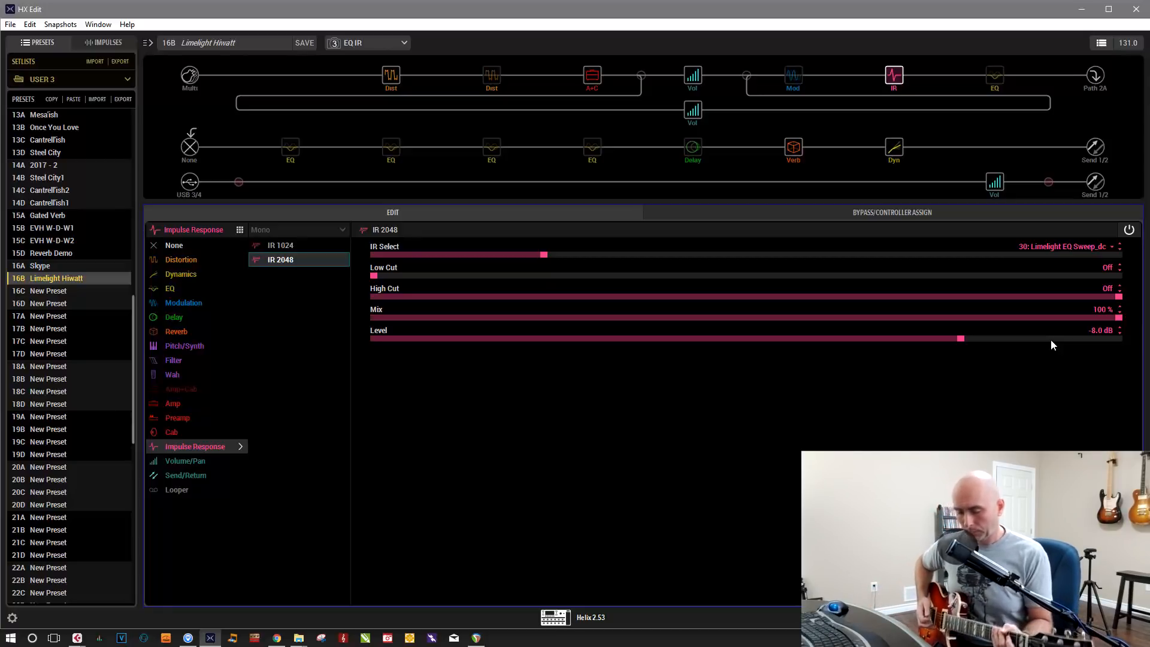
click(332, 43)
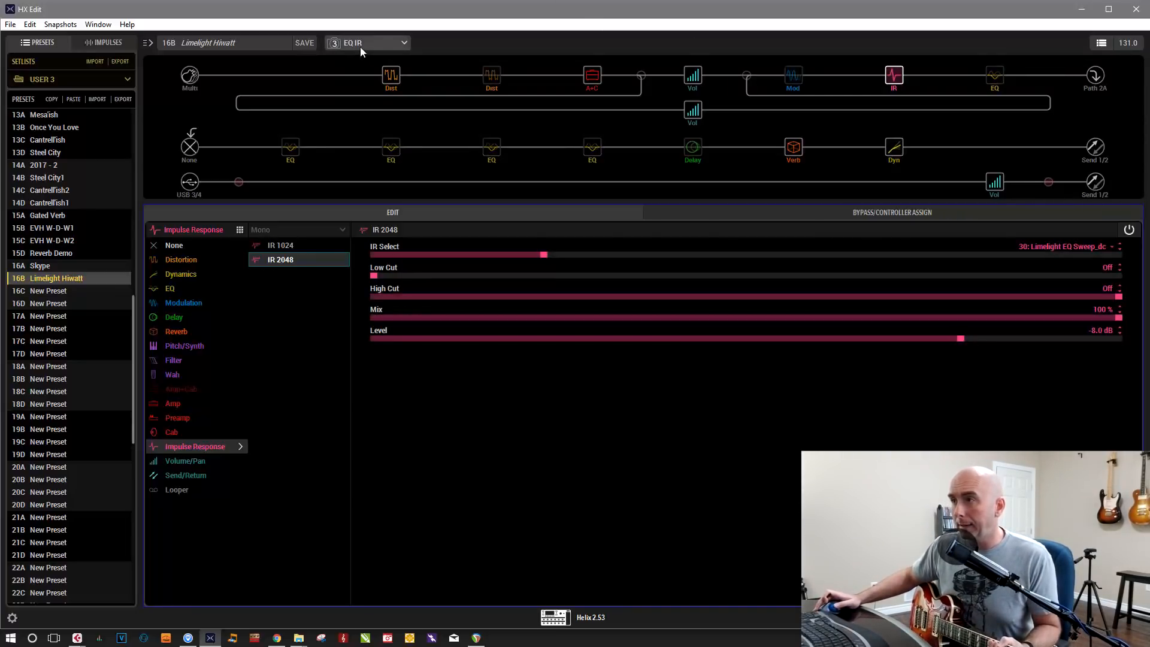
click(367, 43)
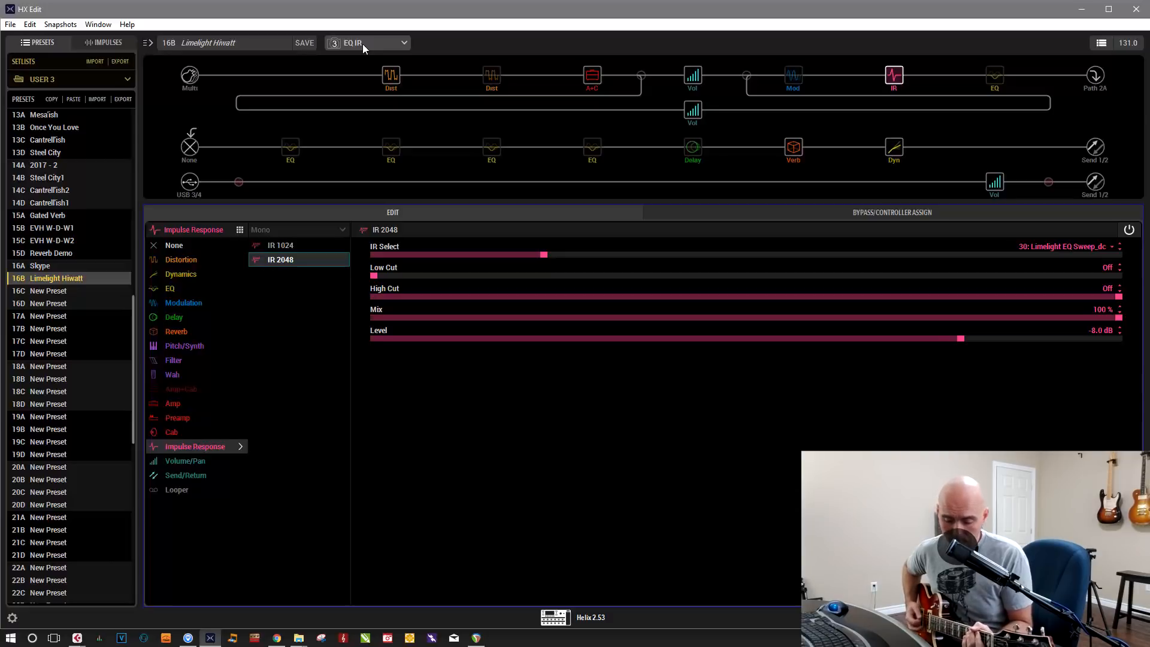
click(367, 43)
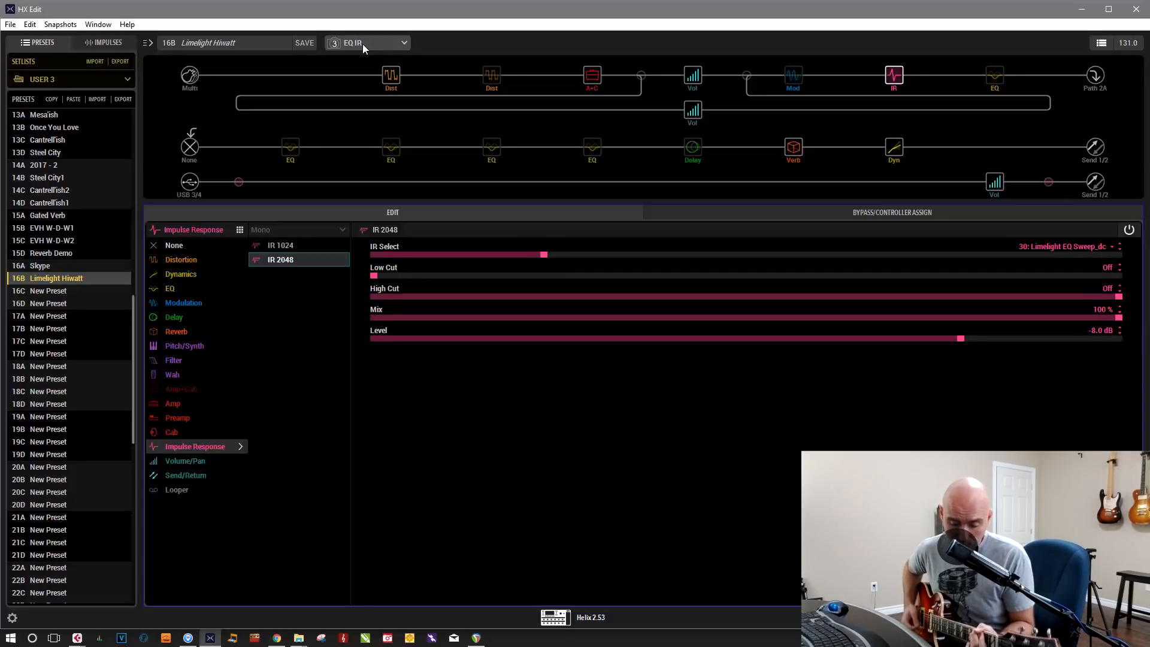
click(367, 43)
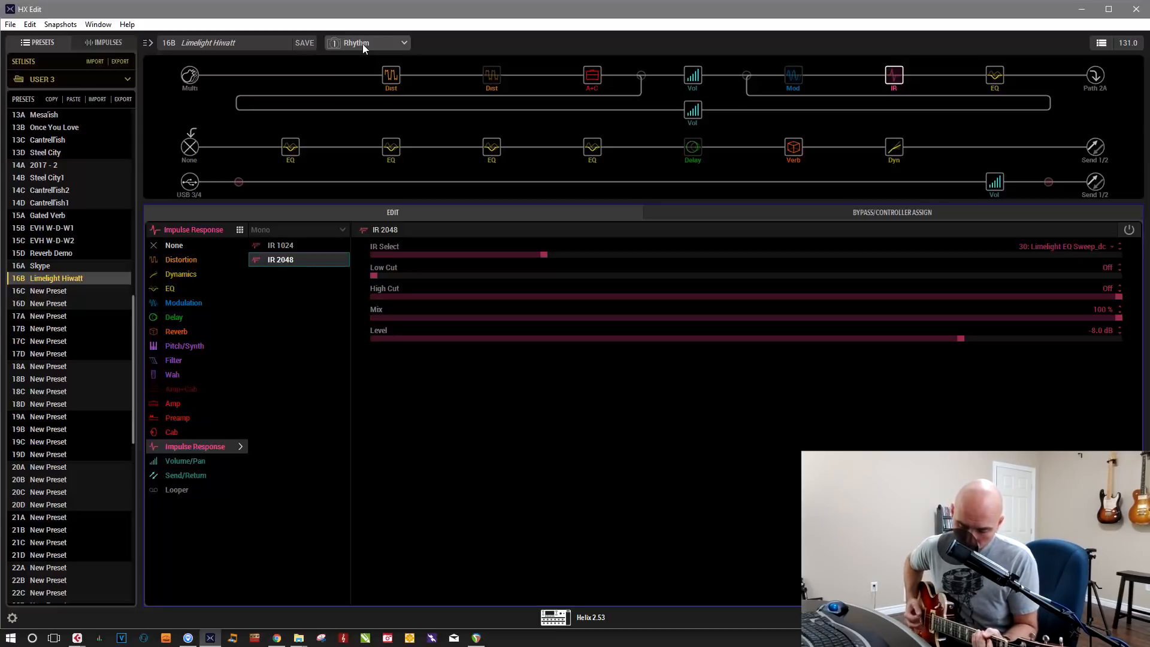
click(366, 43)
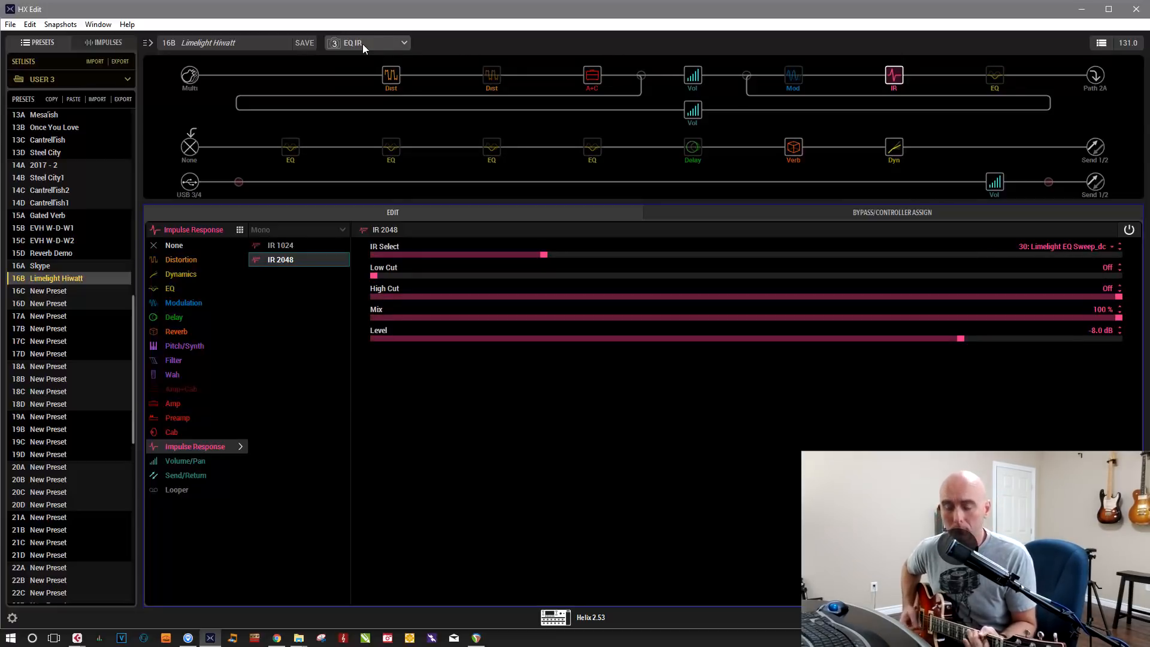
click(366, 43)
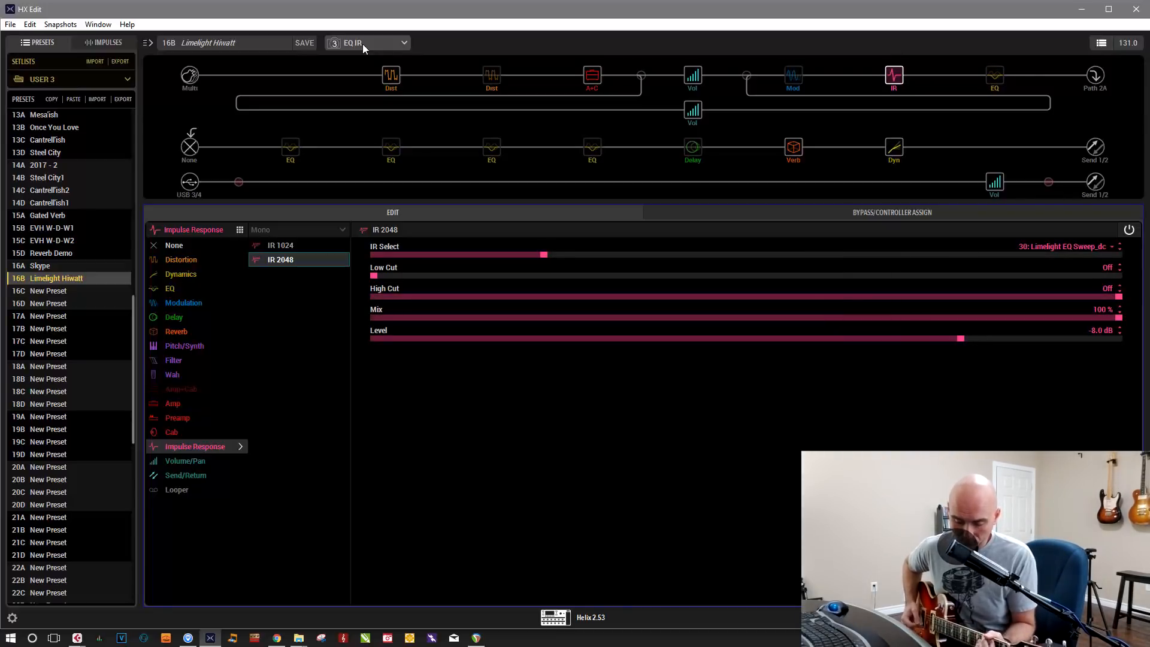
click(366, 43)
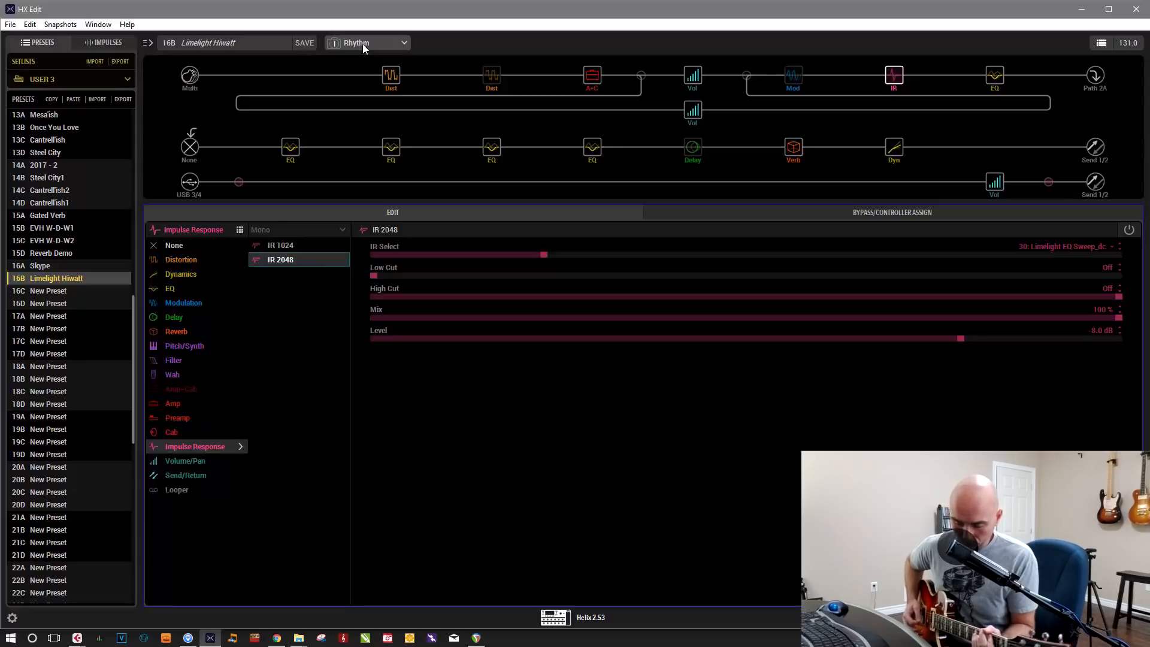
click(367, 43)
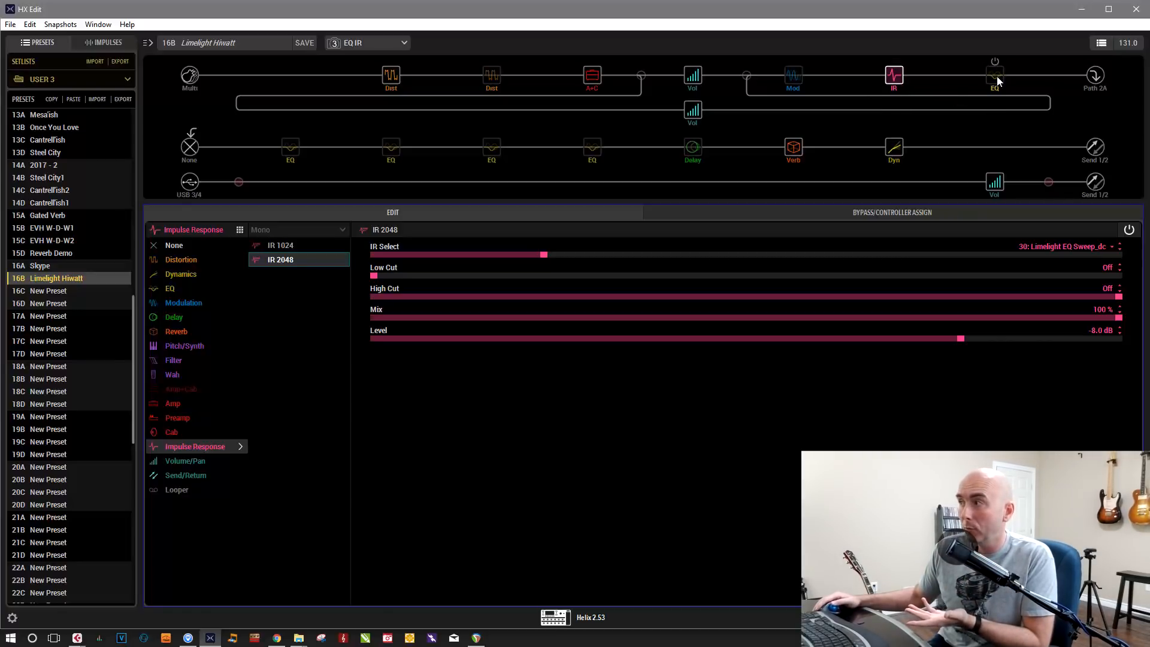
mouse_move(458, 183)
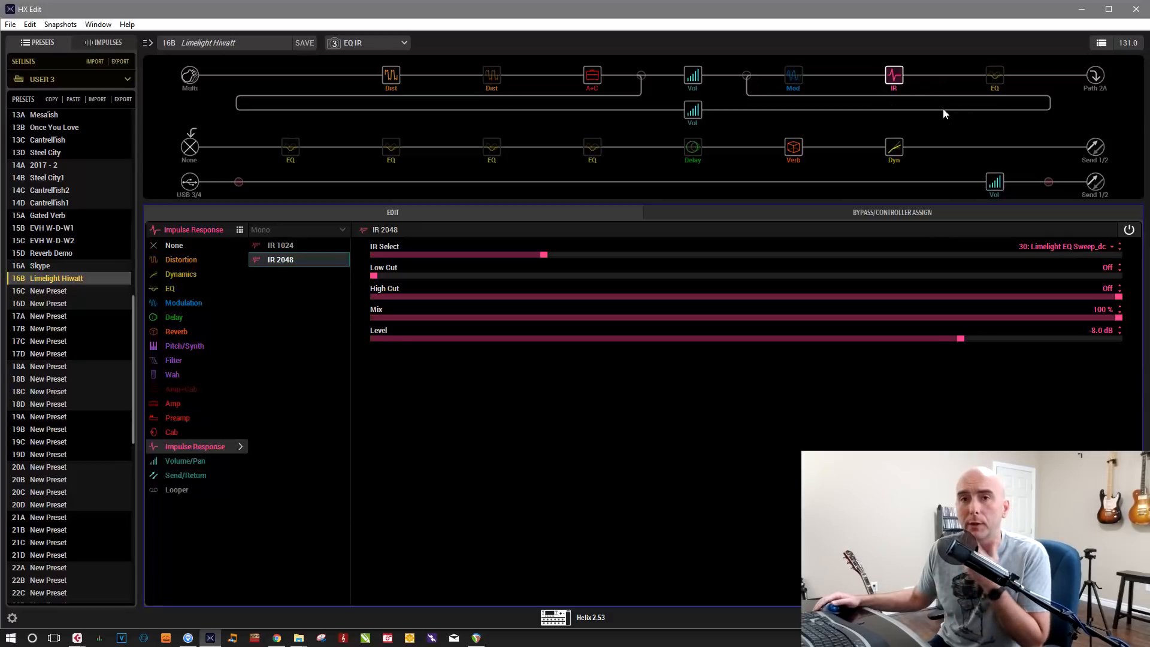
mouse_move(510, 179)
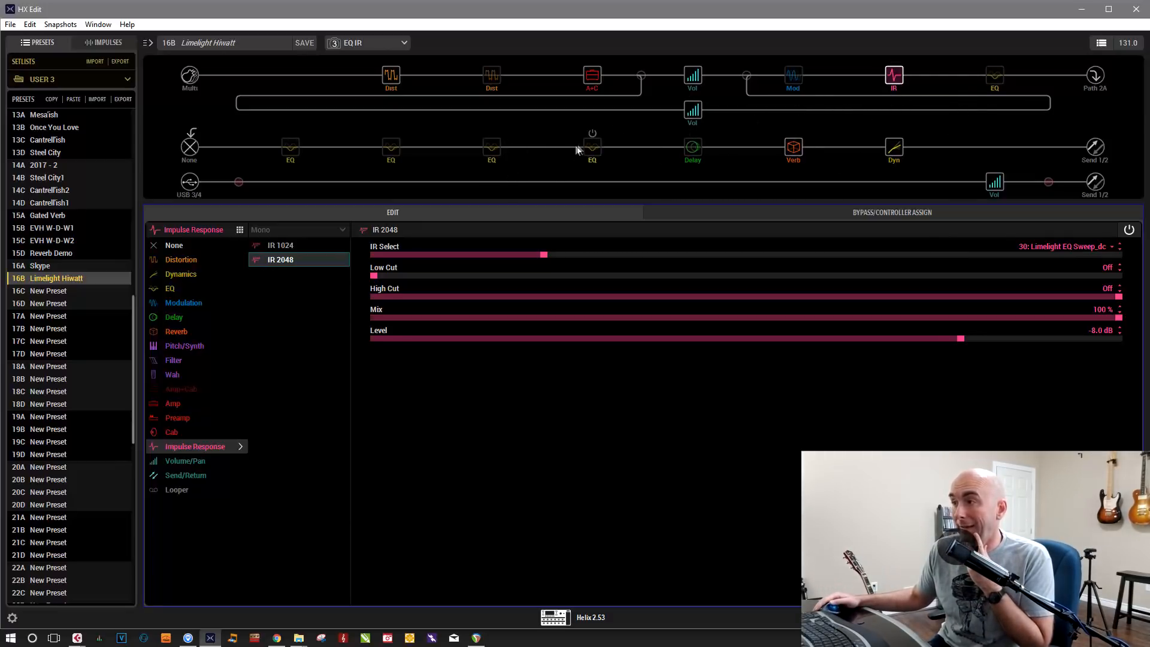
mouse_move(576, 151)
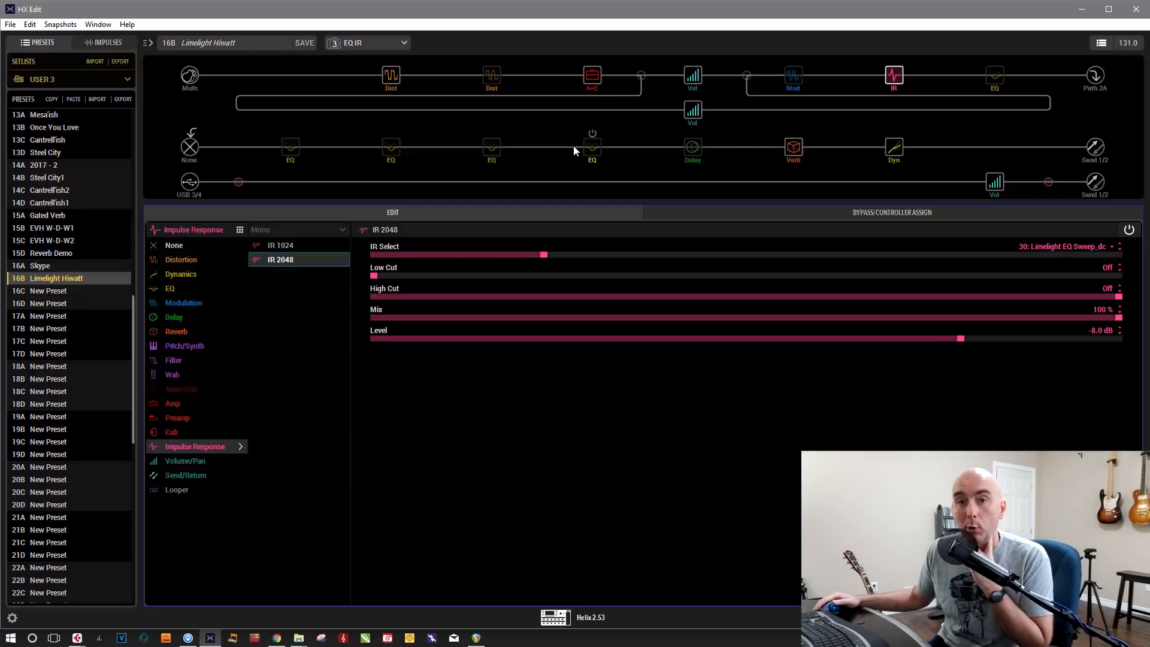
mouse_move(197, 289)
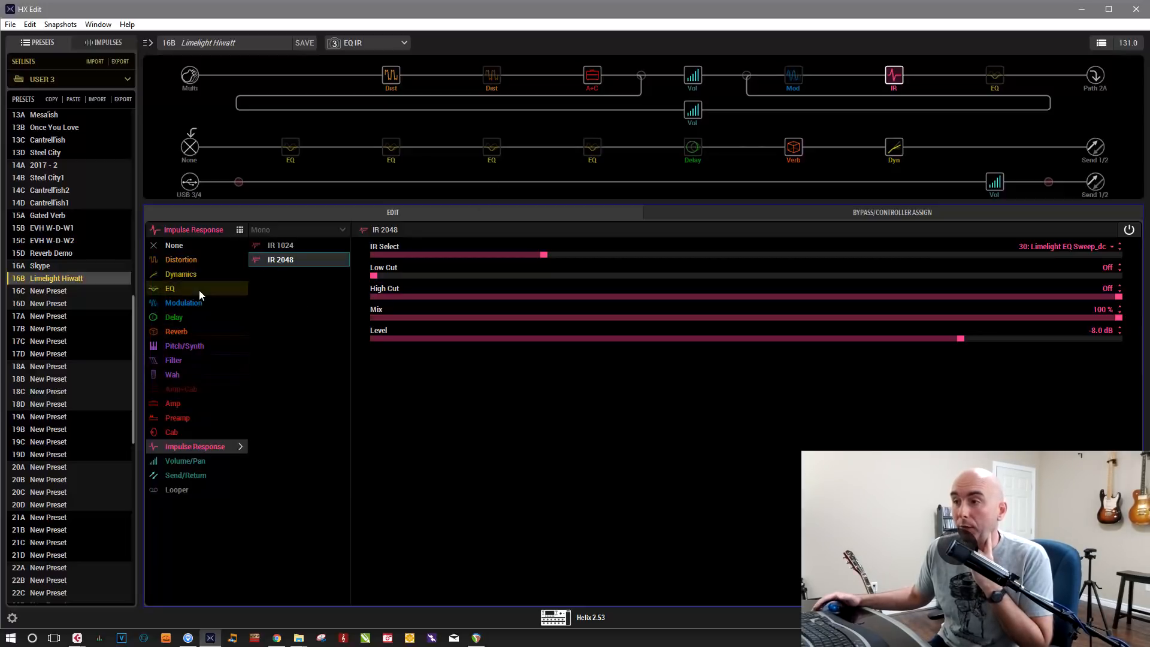
mouse_move(184, 302)
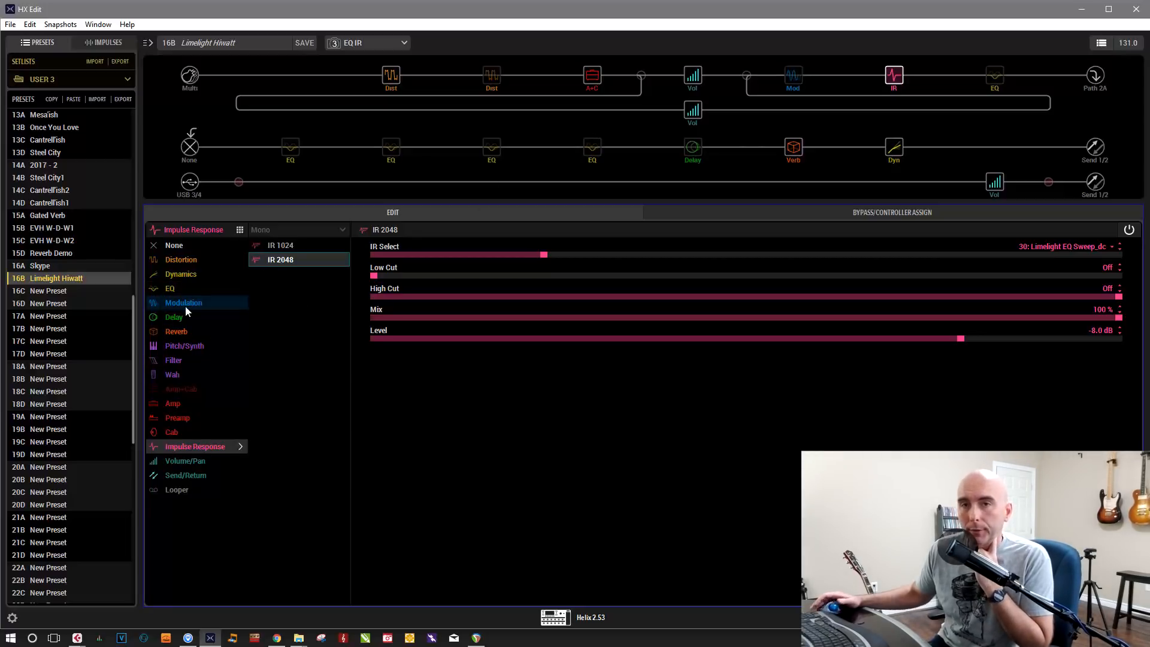
mouse_move(194, 312)
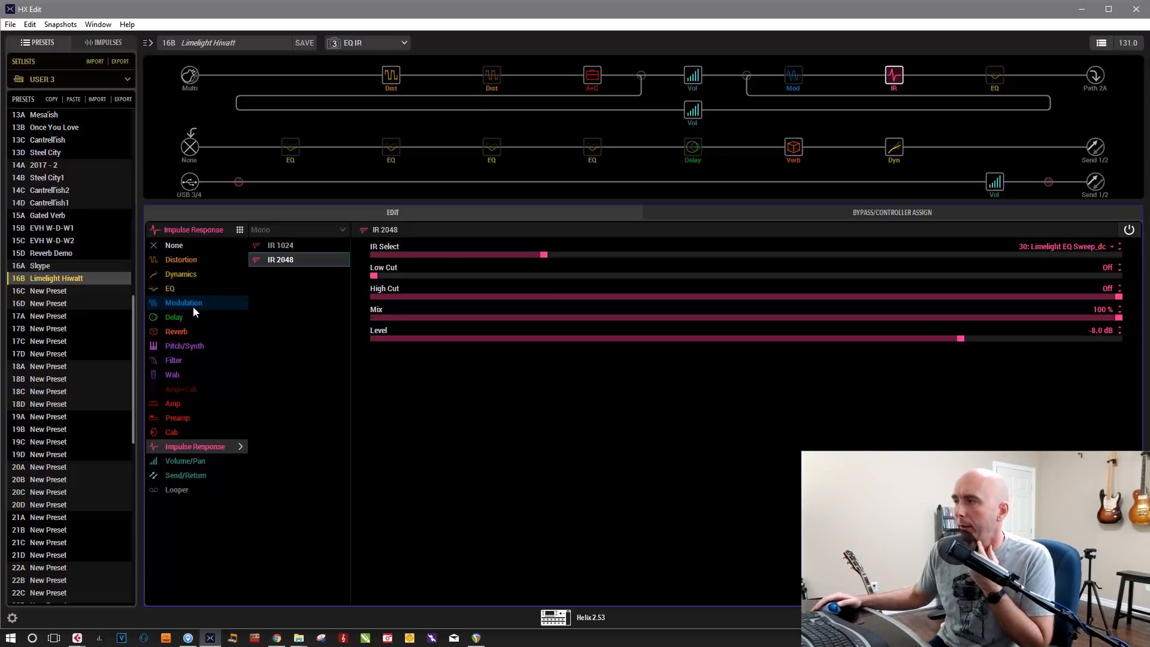
mouse_move(203, 304)
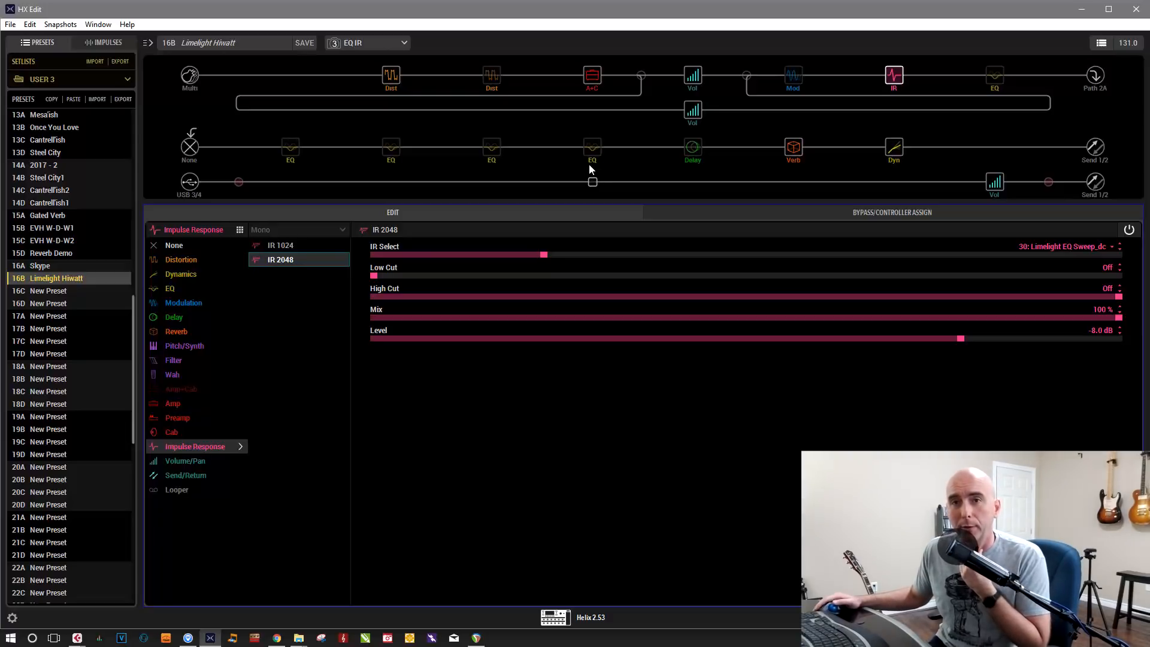
mouse_move(592, 146)
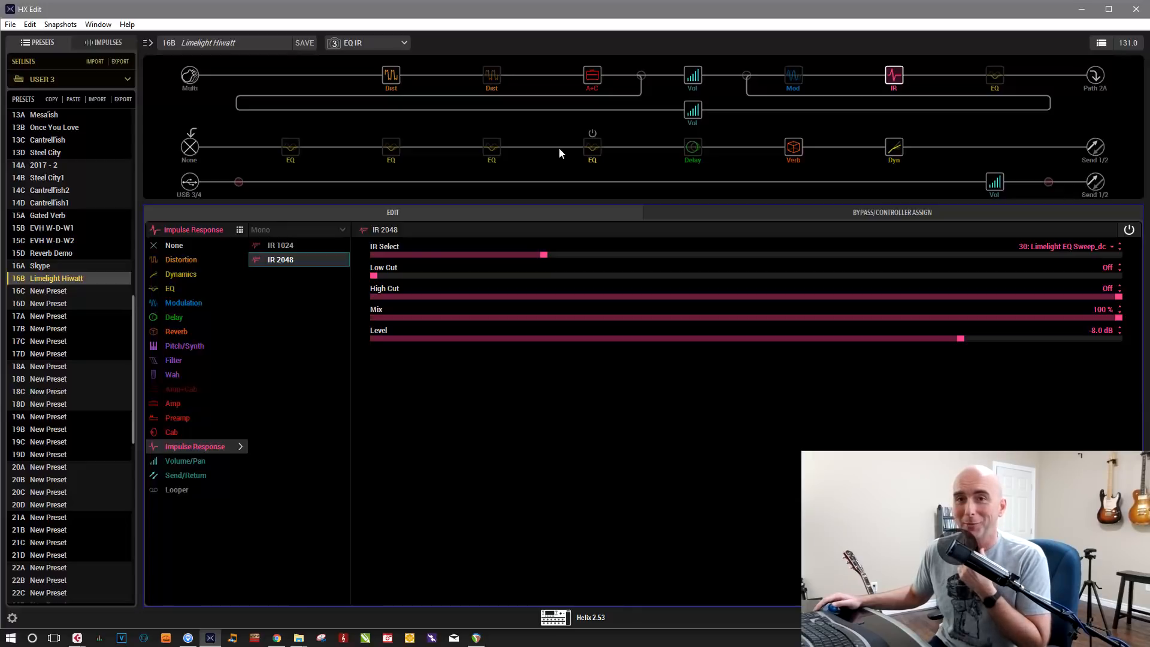
mouse_move(563, 145)
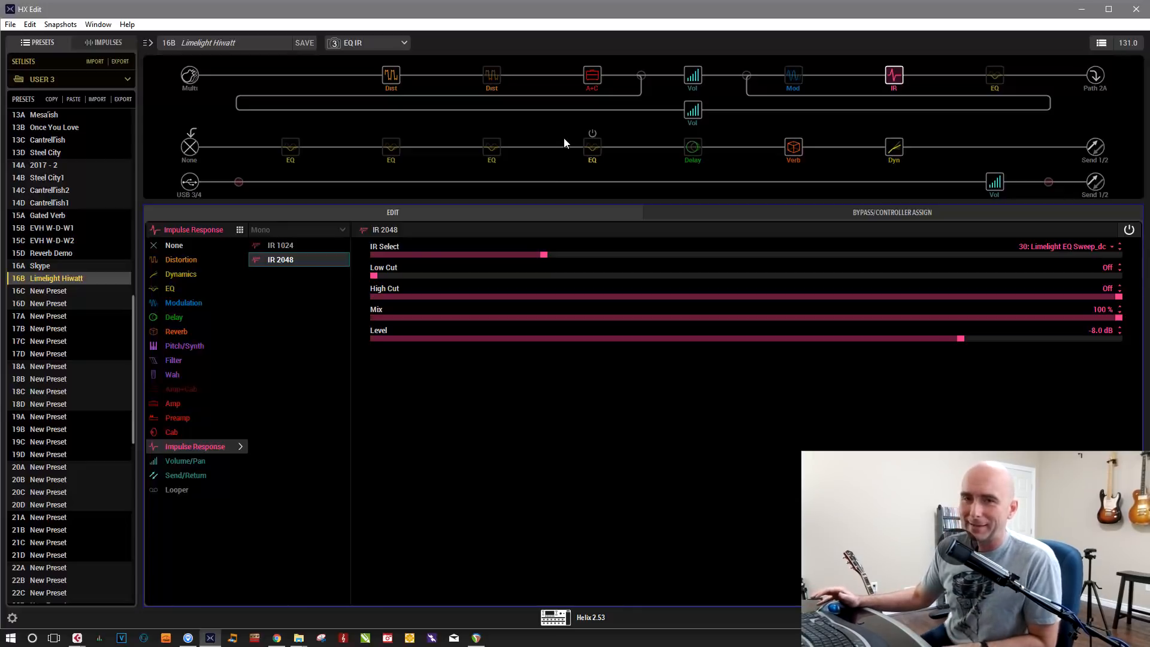